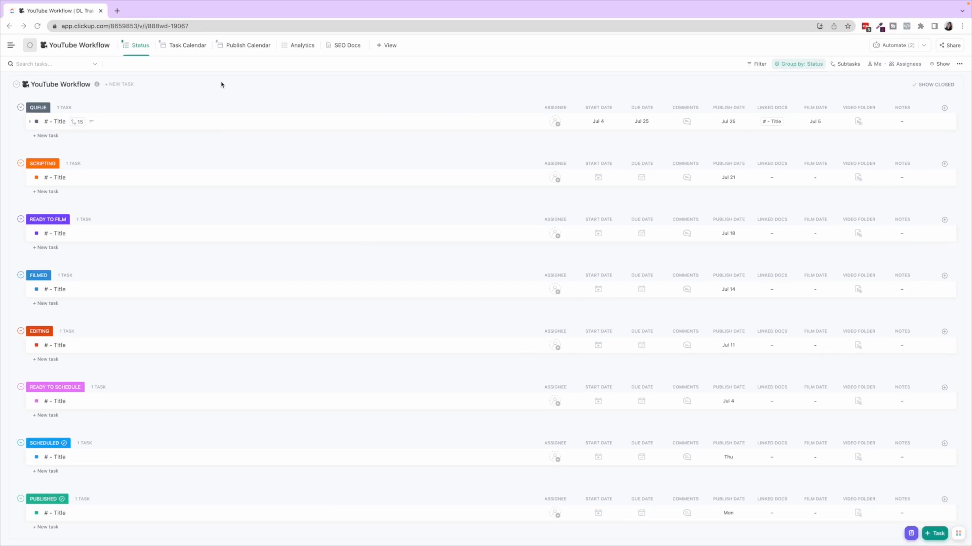
mouse_move(454, 86)
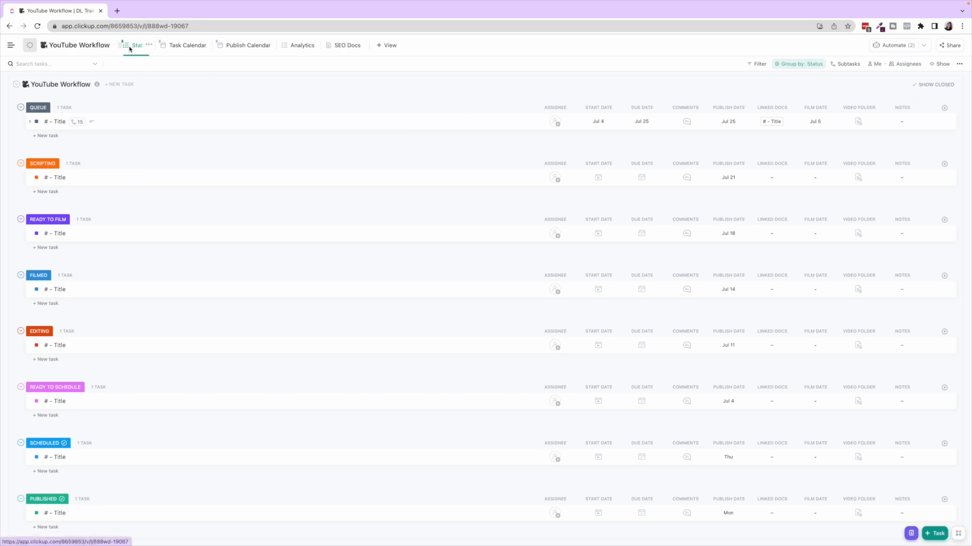
Peek at the Queue task's status options and subtask toggle without changing anything
click(37, 120)
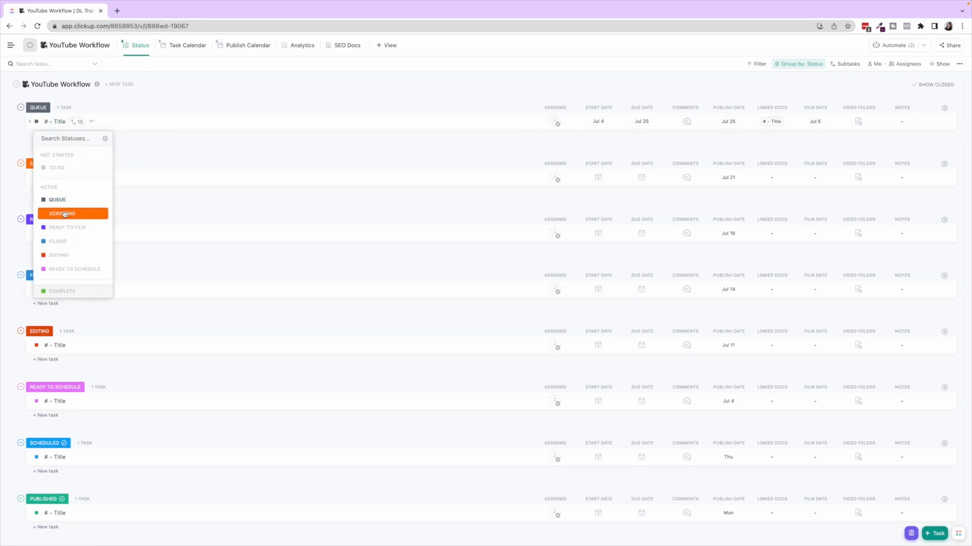
mouse_move(69, 167)
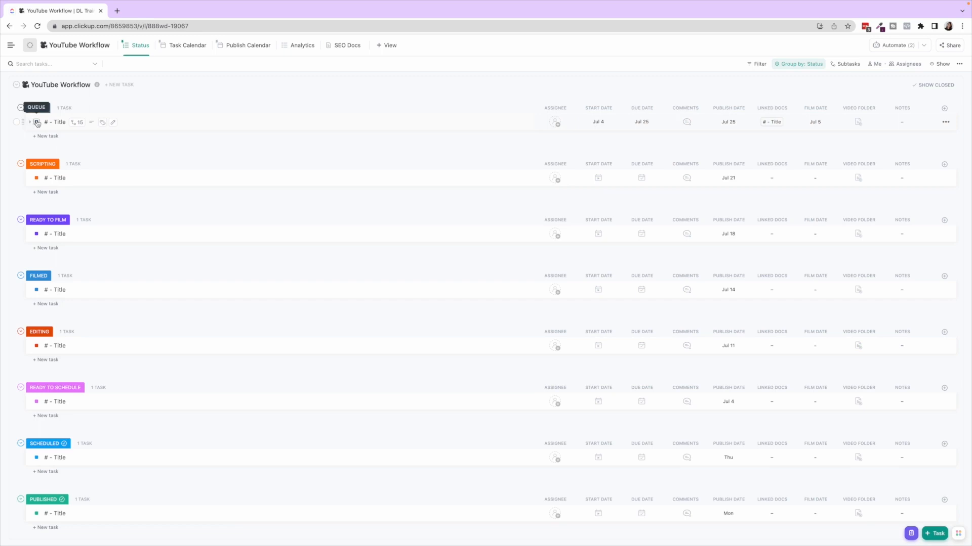
click(29, 122)
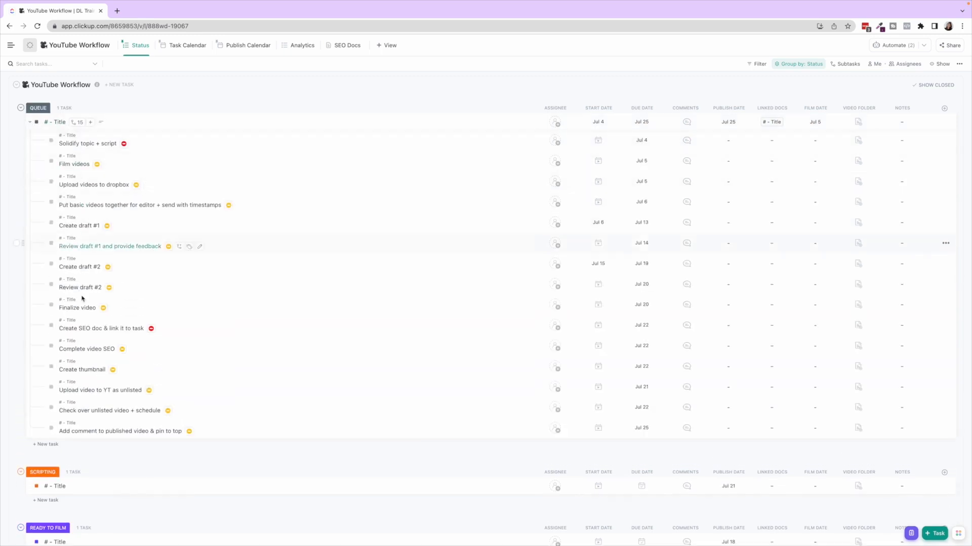
click(28, 122)
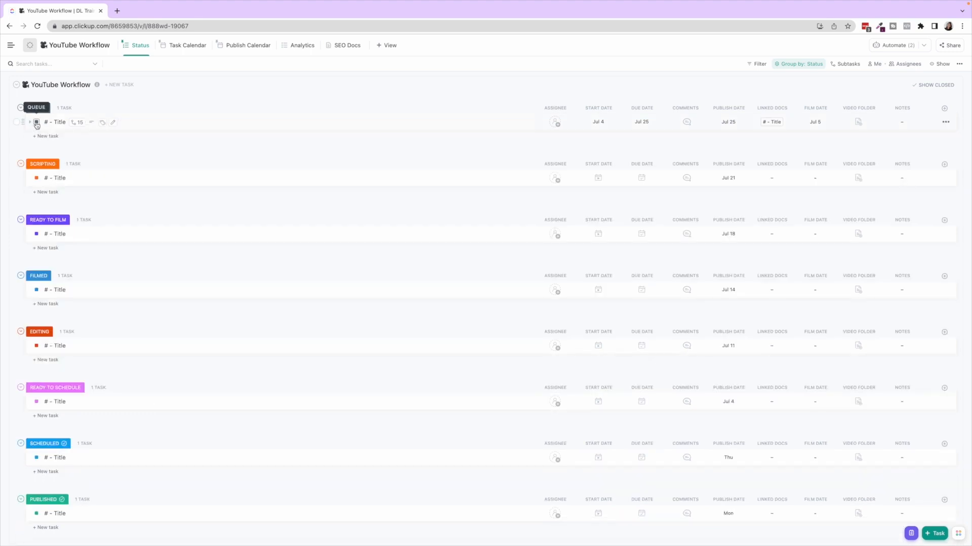
click(36, 122)
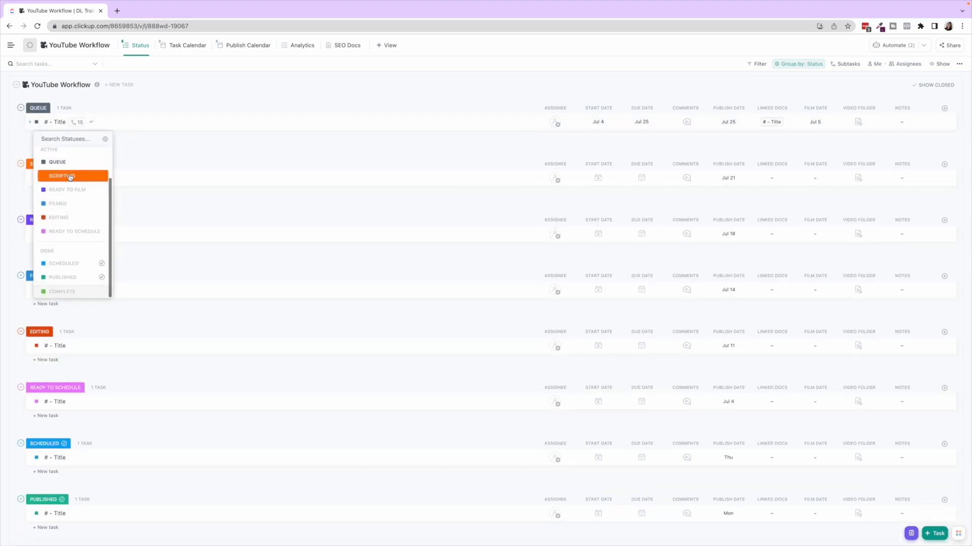
mouse_move(73, 189)
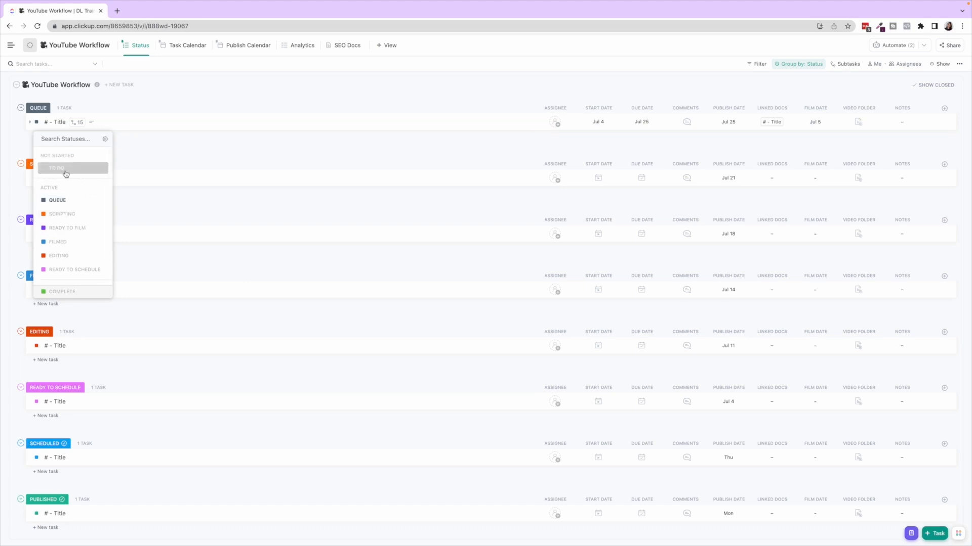
scroll(down, 3)
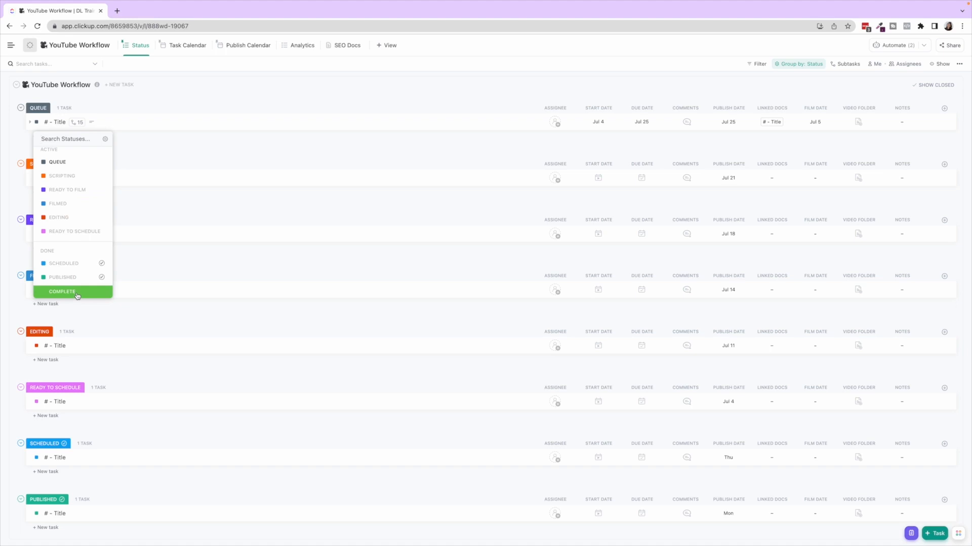
click(135, 97)
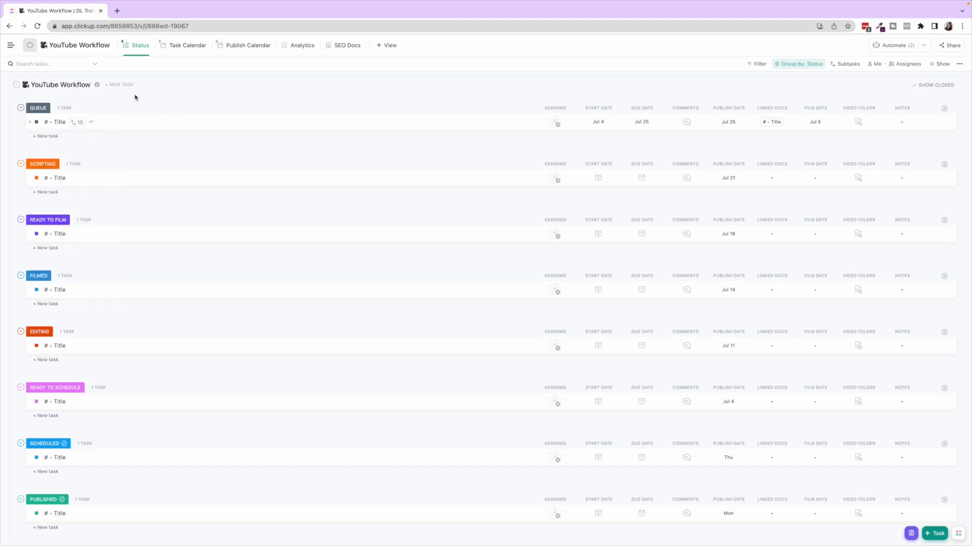
mouse_move(28, 123)
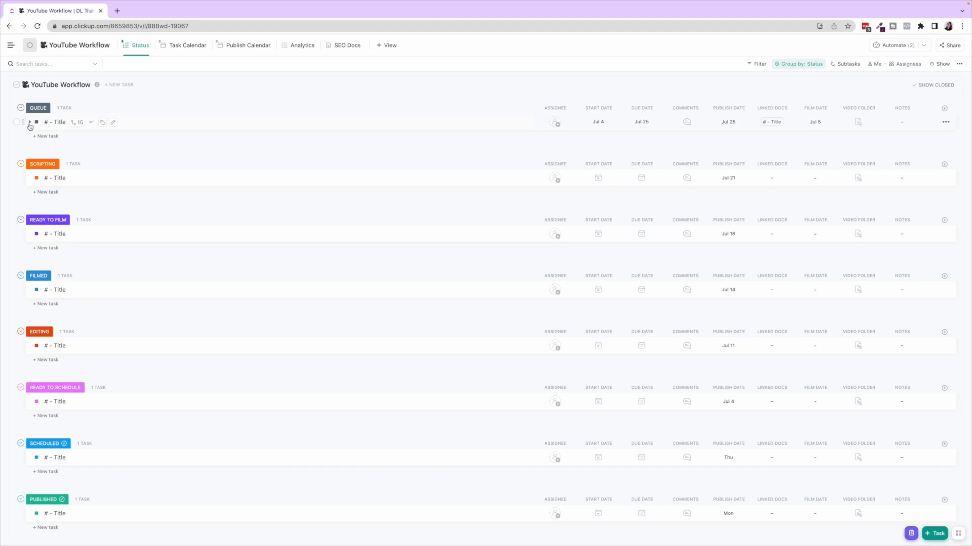
Expand the Queue task's 15 subtasks and briefly view the Solidify topic + script subtask
click(28, 123)
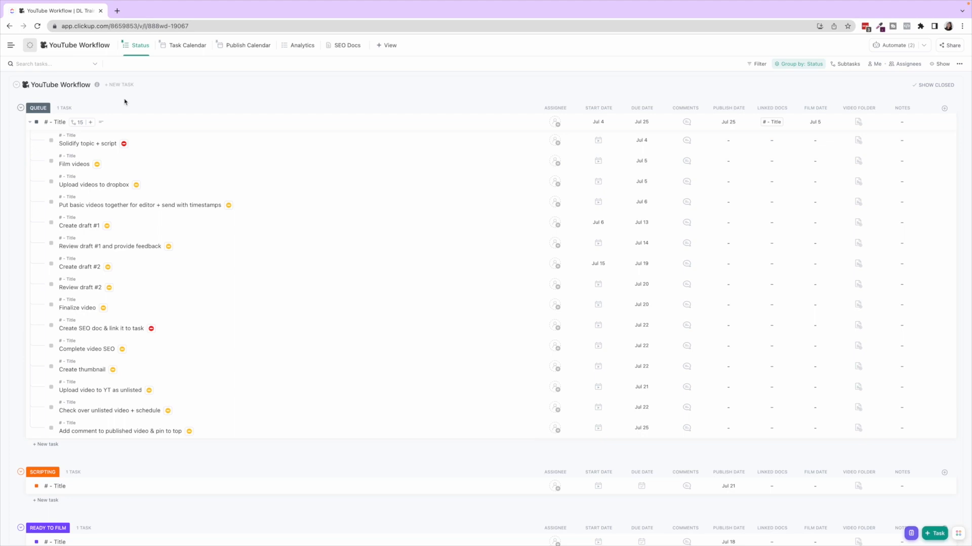
mouse_move(87, 144)
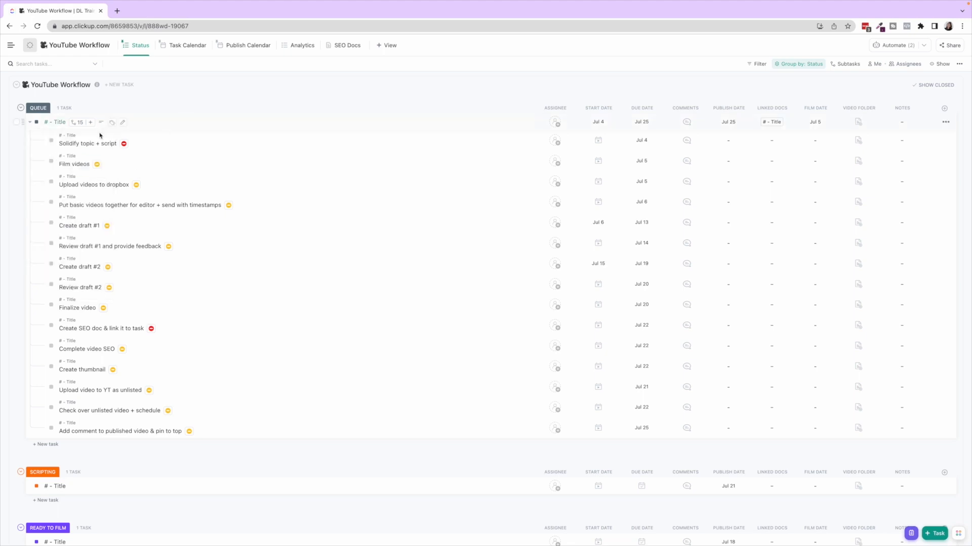
click(87, 143)
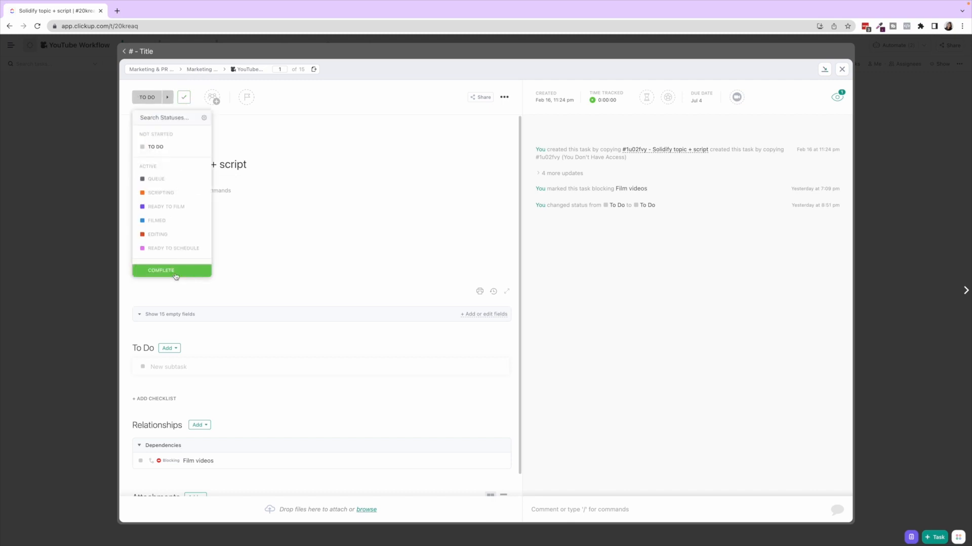
click(841, 69)
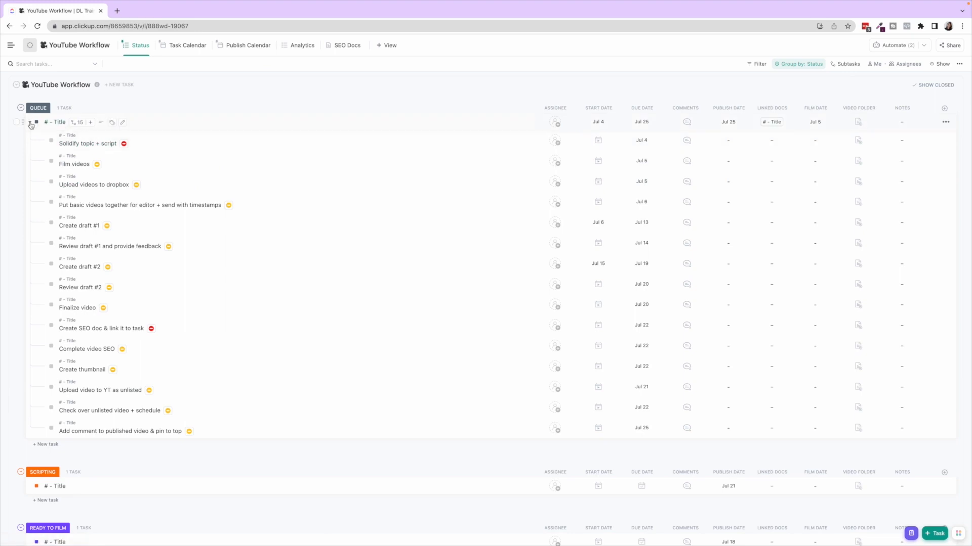
Collapse the Queue task's subtasks
click(38, 107)
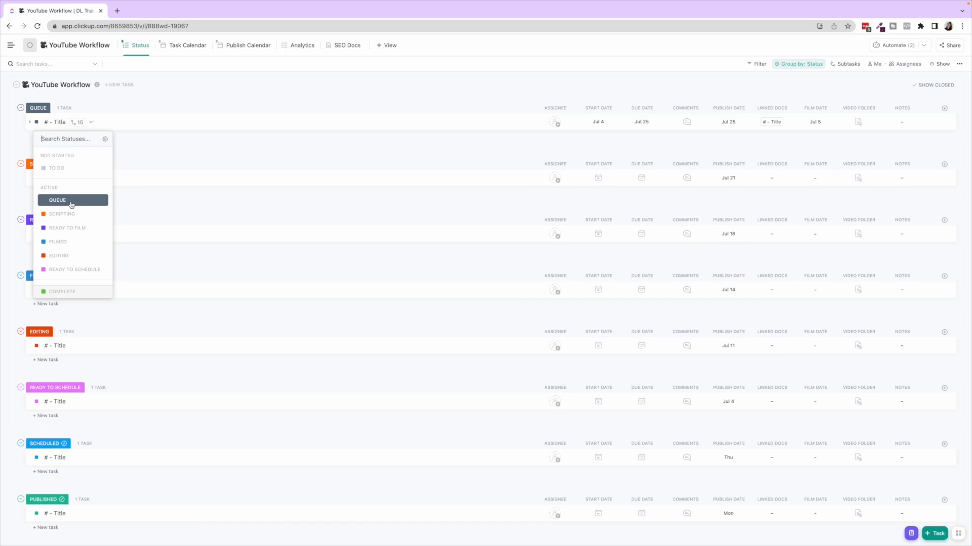
mouse_move(68, 206)
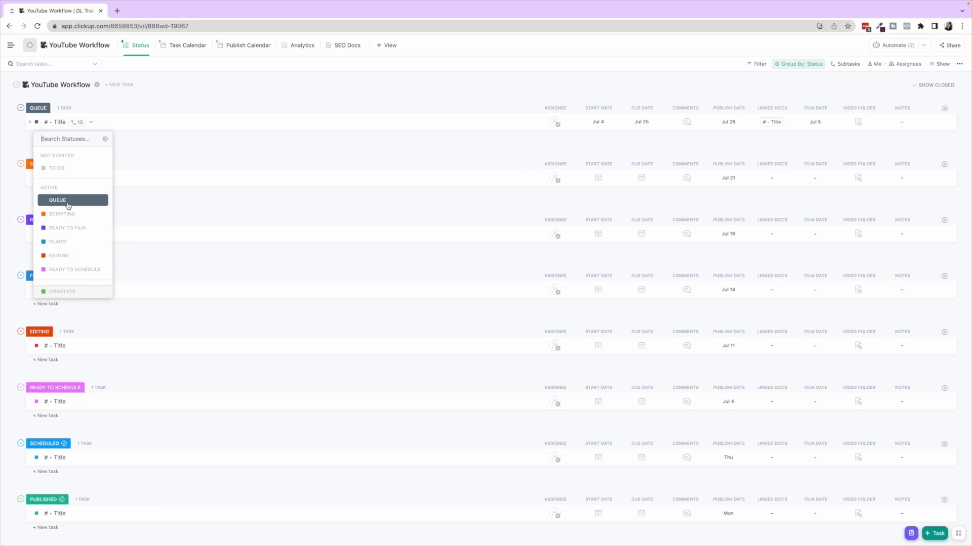
mouse_move(68, 206)
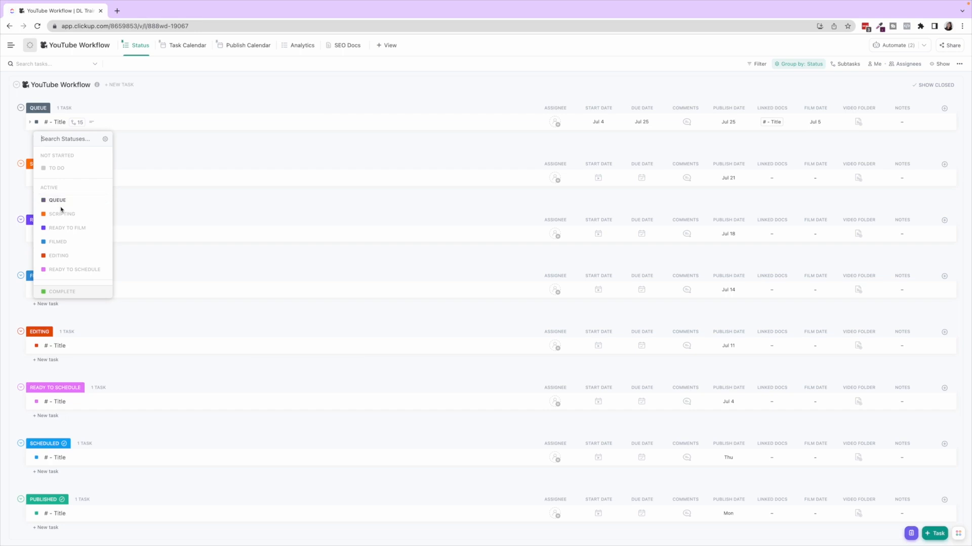
mouse_move(61, 214)
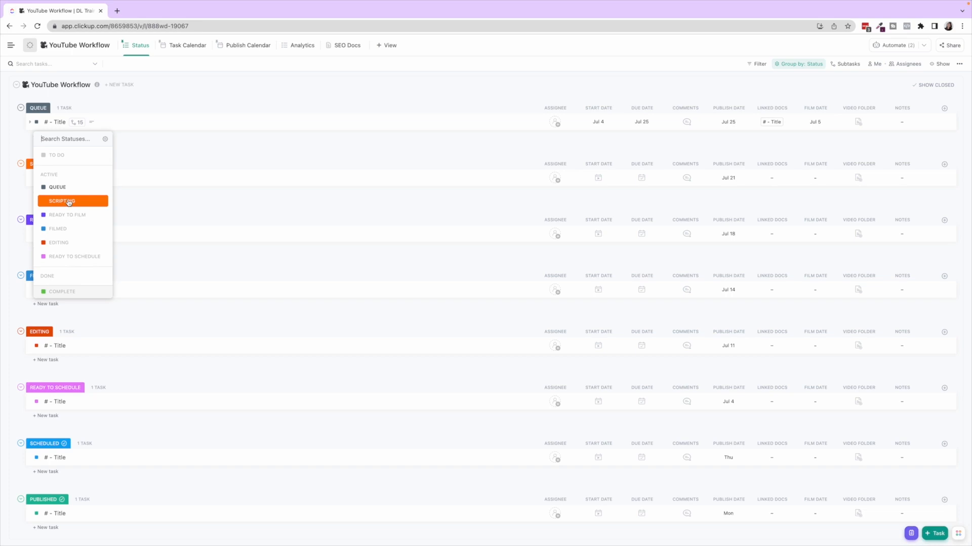
mouse_move(73, 215)
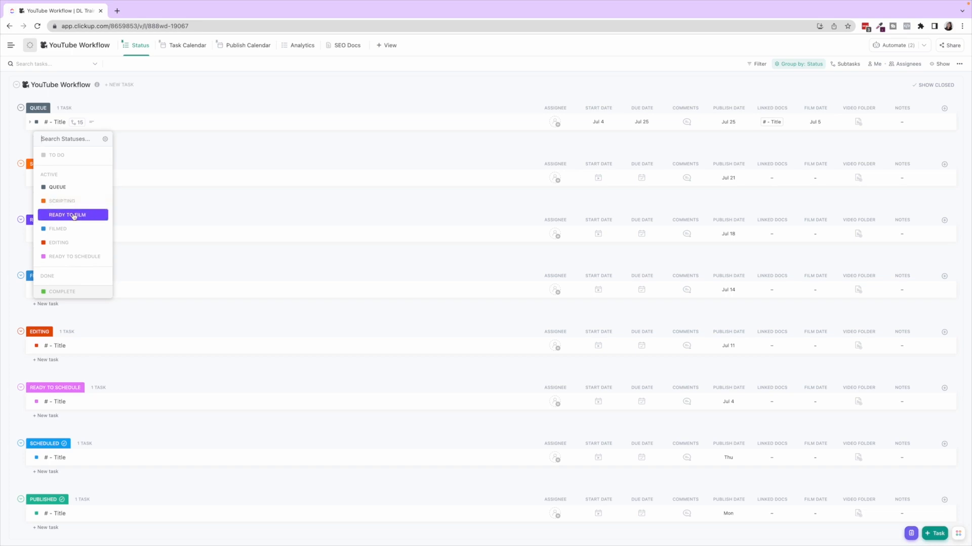
mouse_move(73, 228)
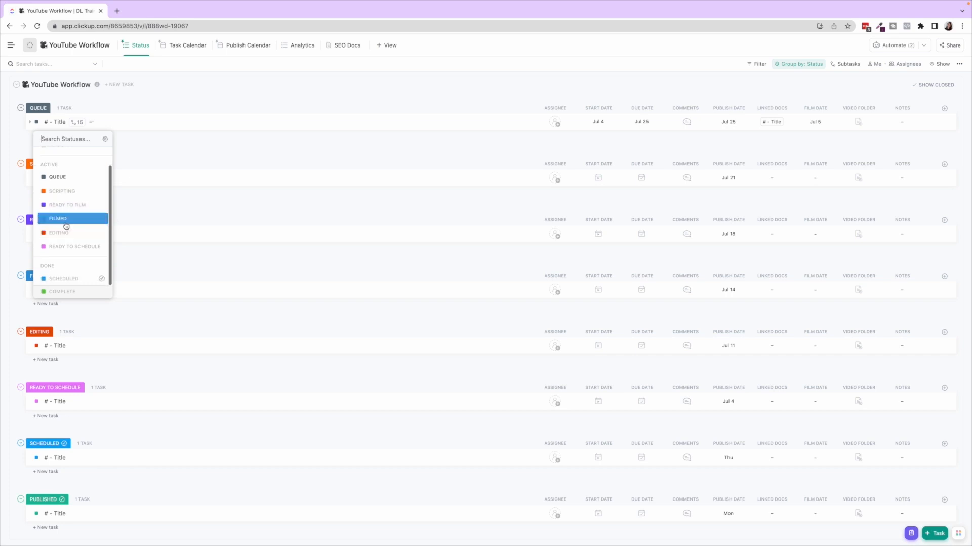
mouse_move(70, 230)
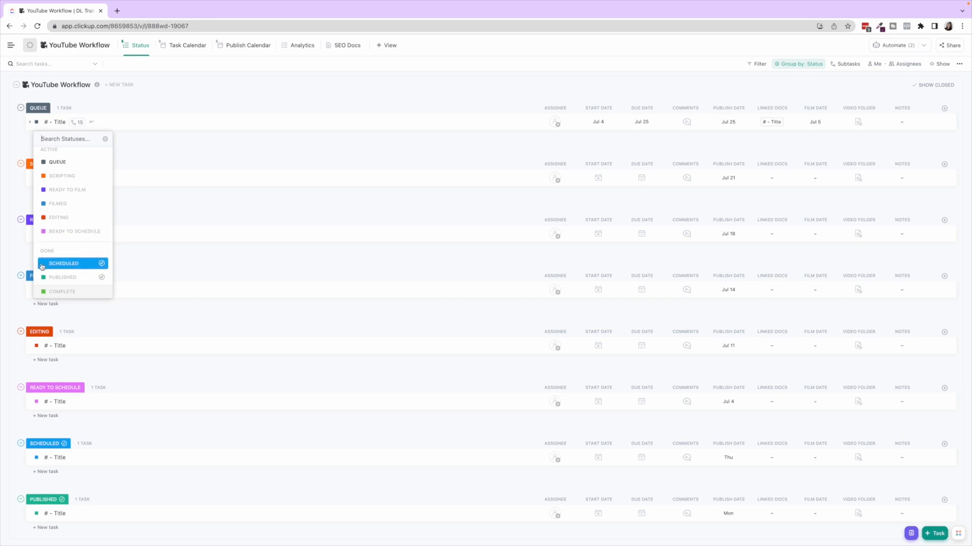
mouse_move(86, 263)
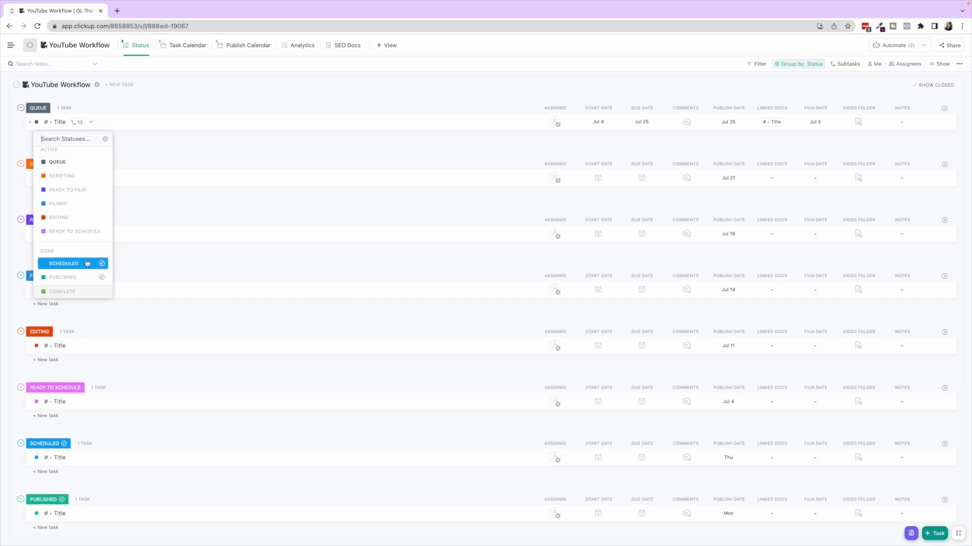
mouse_move(73, 278)
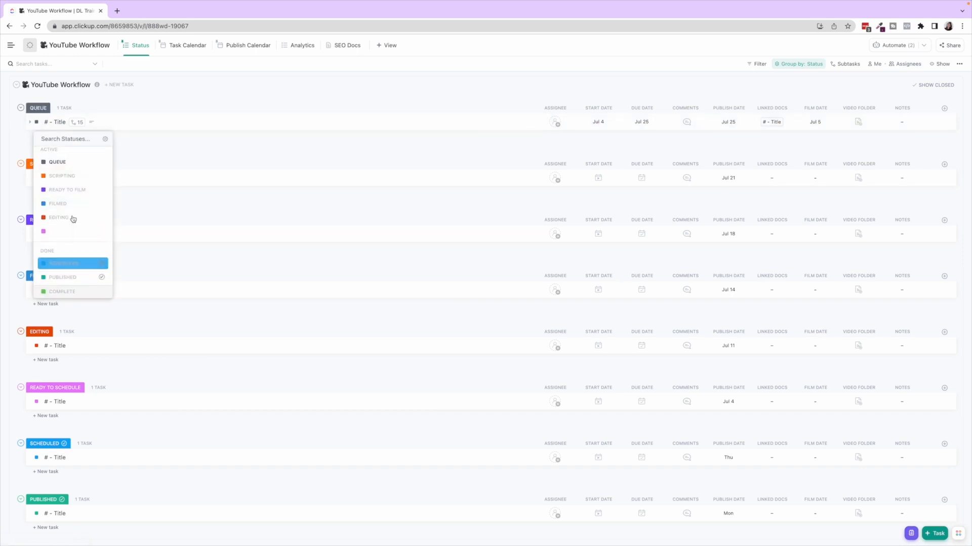
Dismiss the status options and expand the Queue task's fifteen subtasks with dates and dependencies
click(55, 121)
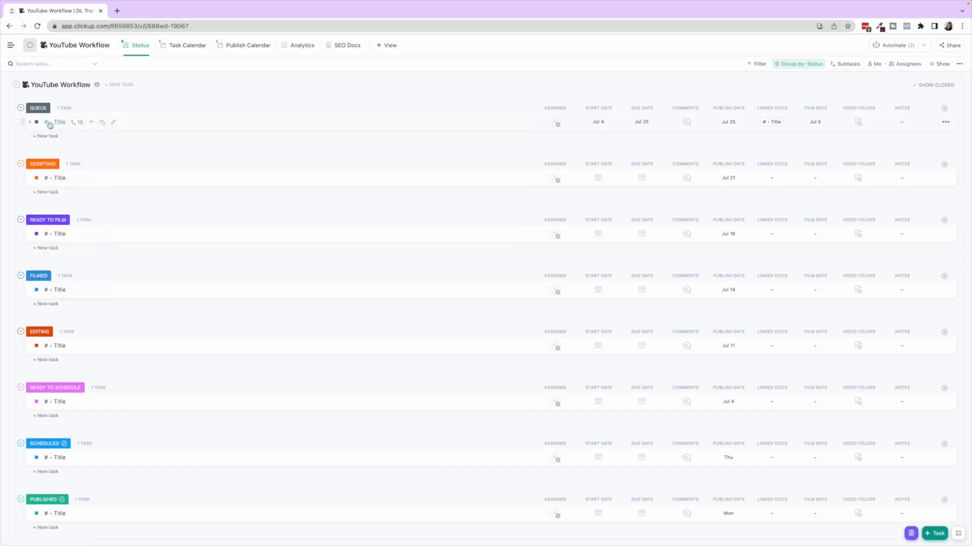
click(28, 122)
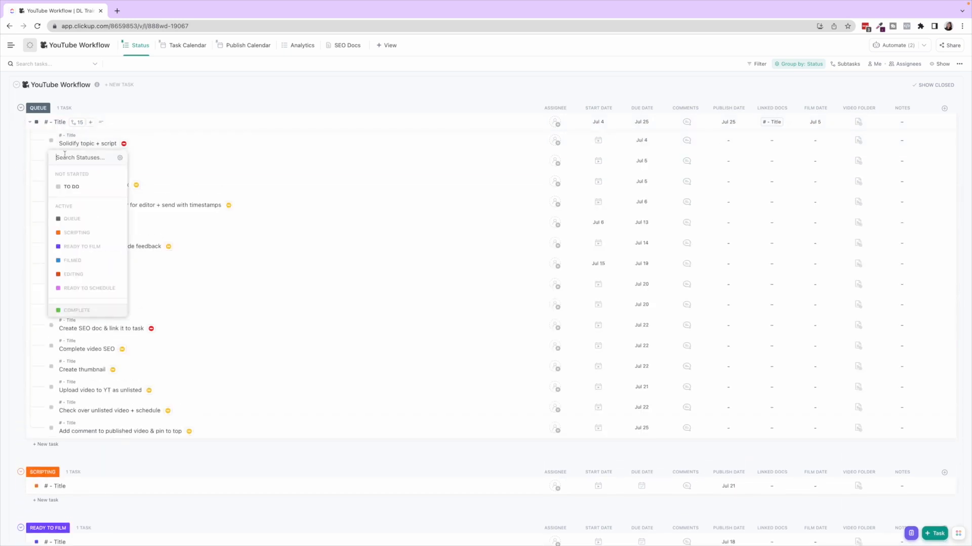
mouse_move(131, 187)
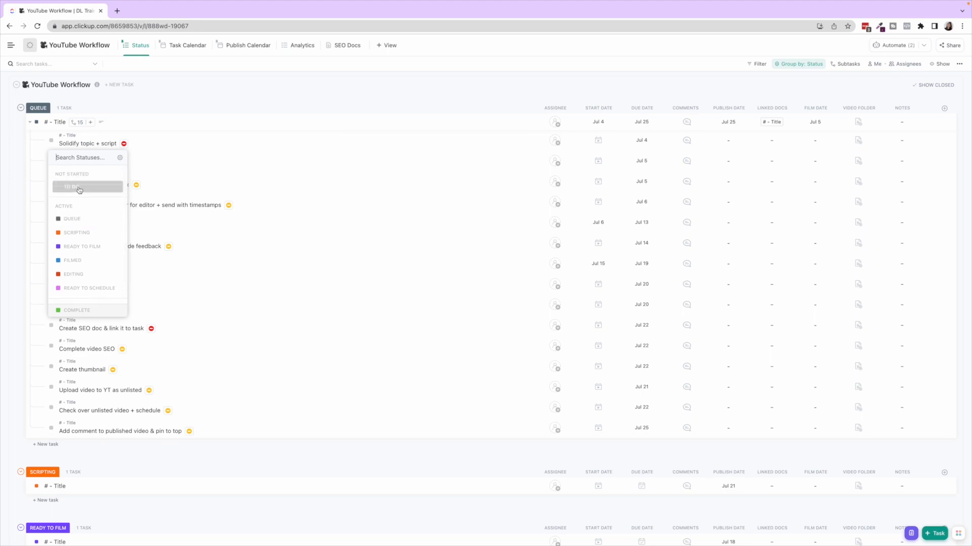
scroll(down, 3)
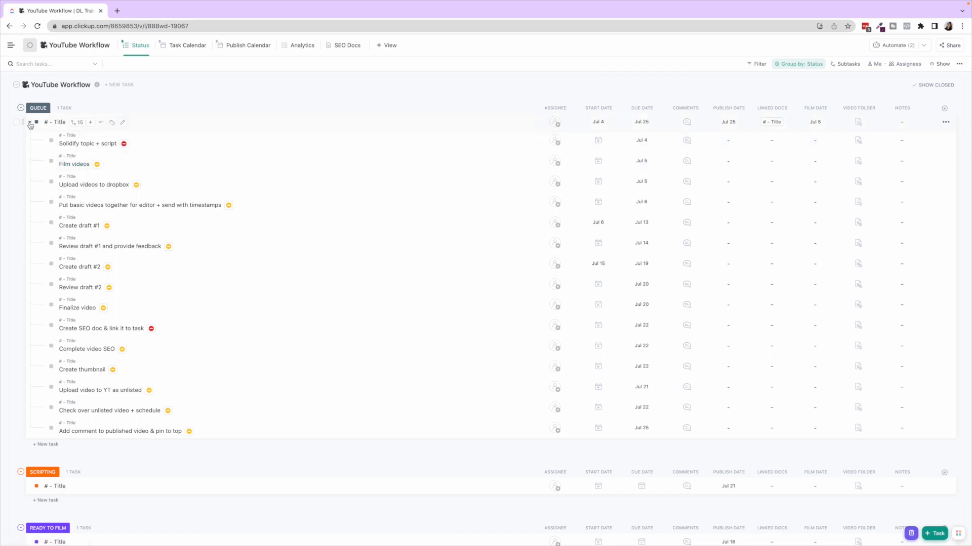
mouse_move(23, 122)
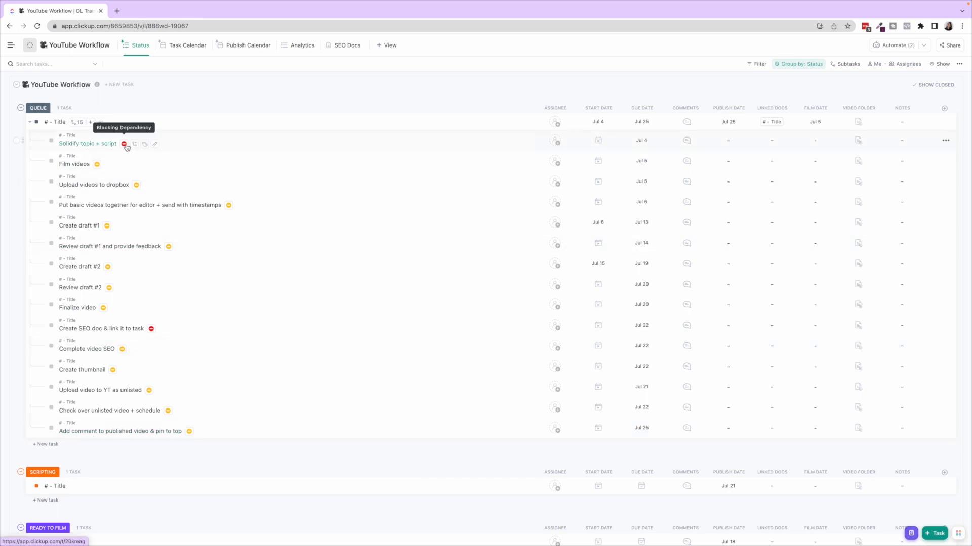
mouse_move(123, 143)
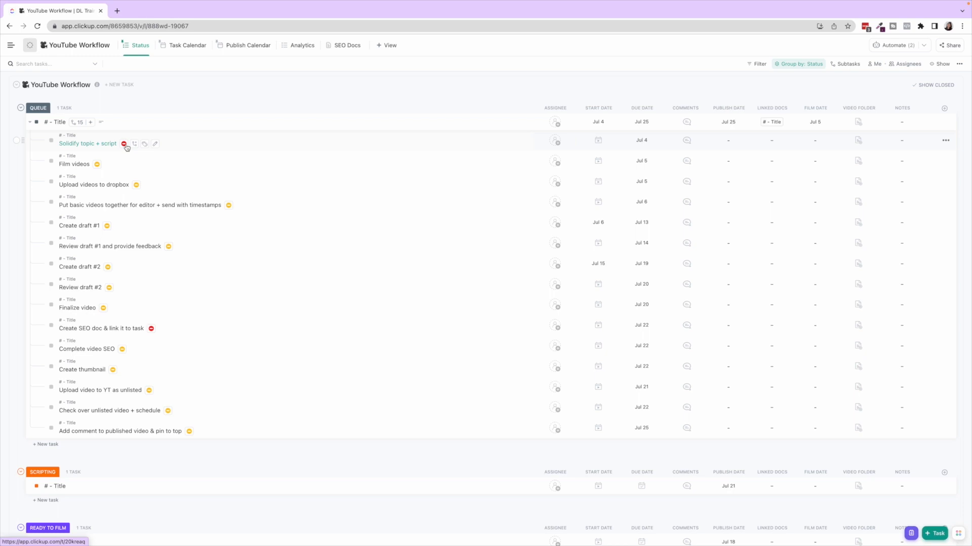
mouse_move(79, 164)
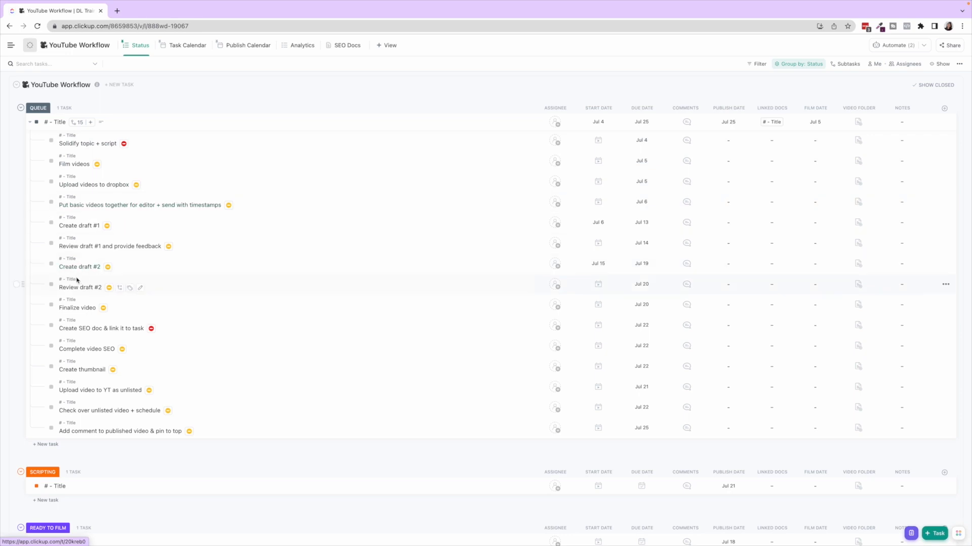
click(79, 286)
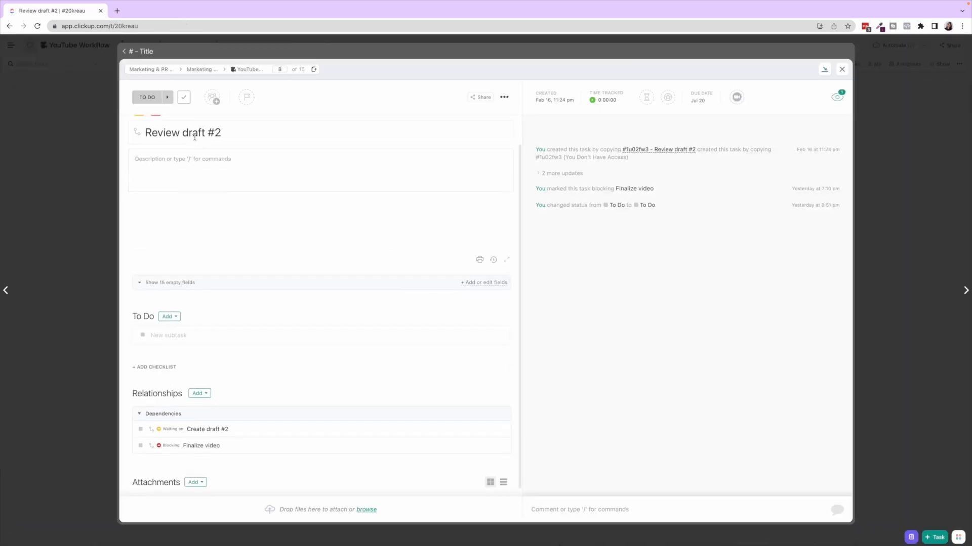
click(167, 97)
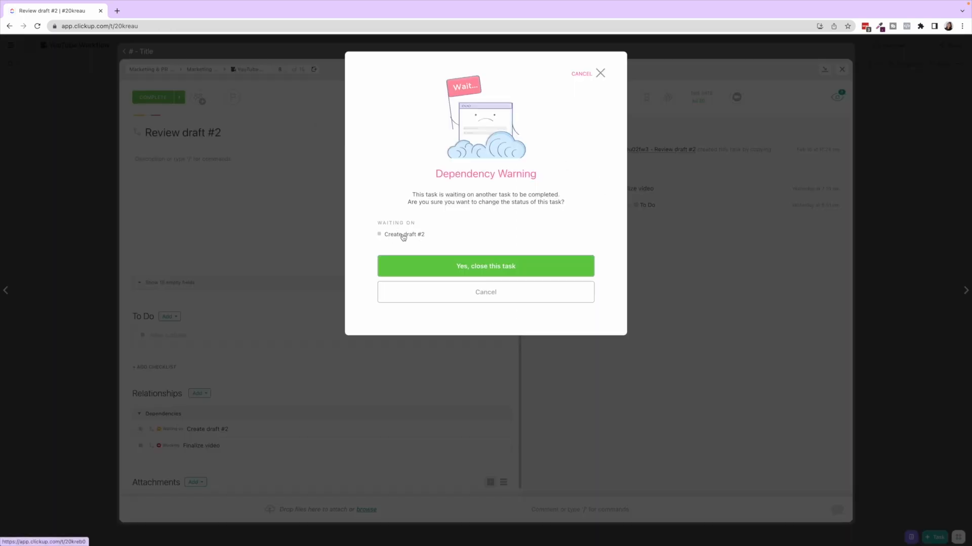
mouse_move(417, 240)
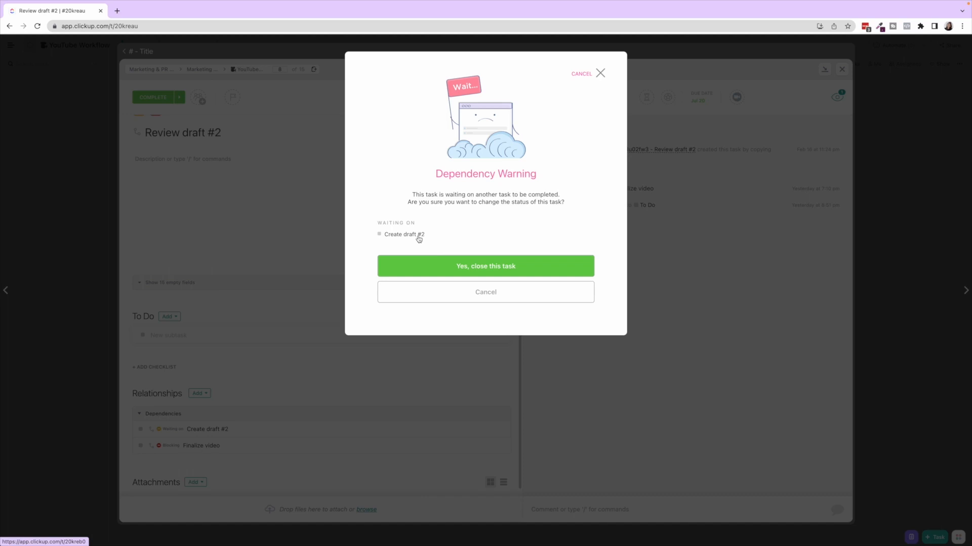
mouse_move(587, 76)
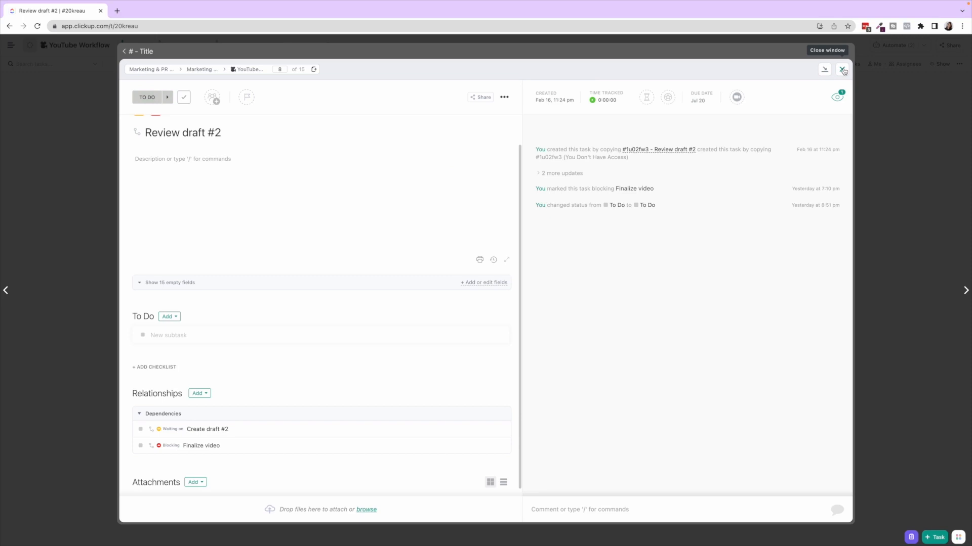
click(843, 70)
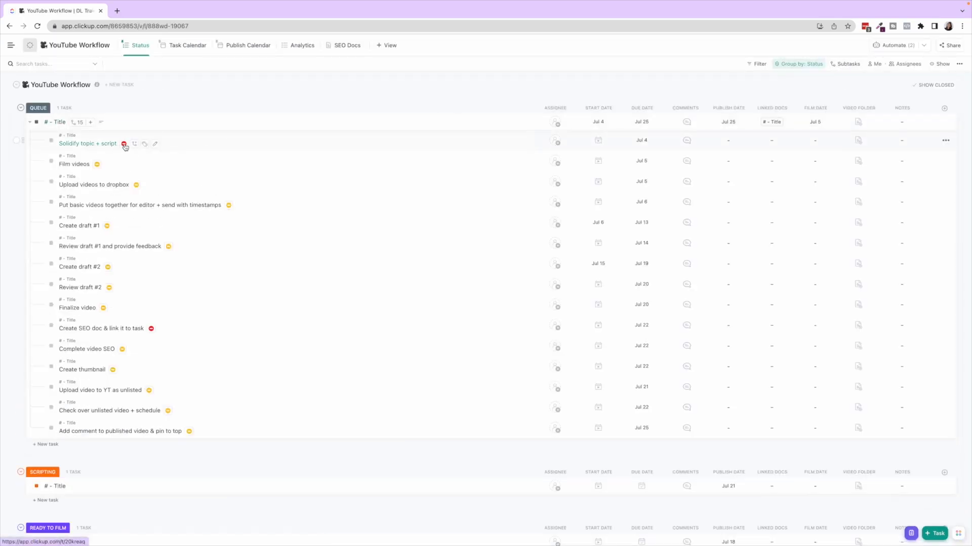
mouse_move(96, 164)
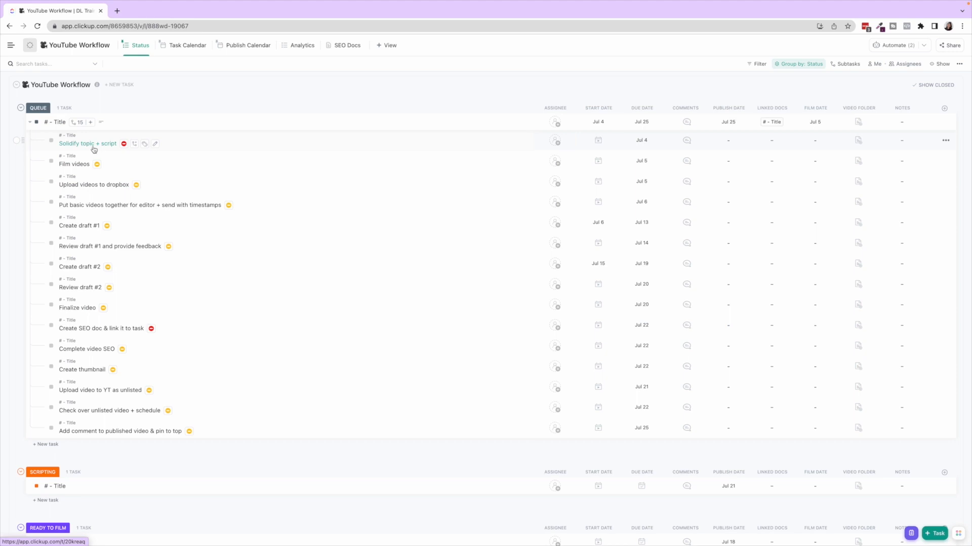
mouse_move(92, 149)
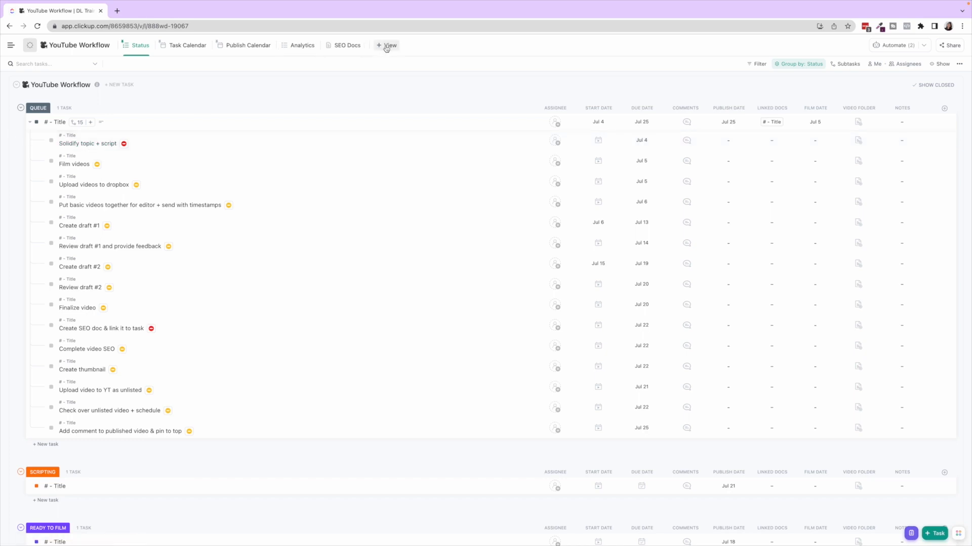
Add a Gantt view charting the Queue task's subtasks as dependency-linked bars through July
click(387, 45)
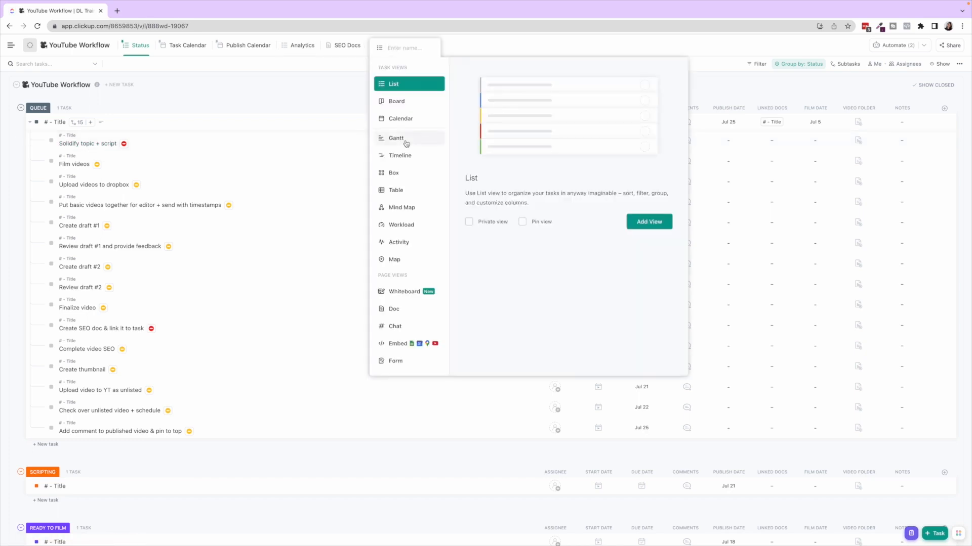
click(396, 137)
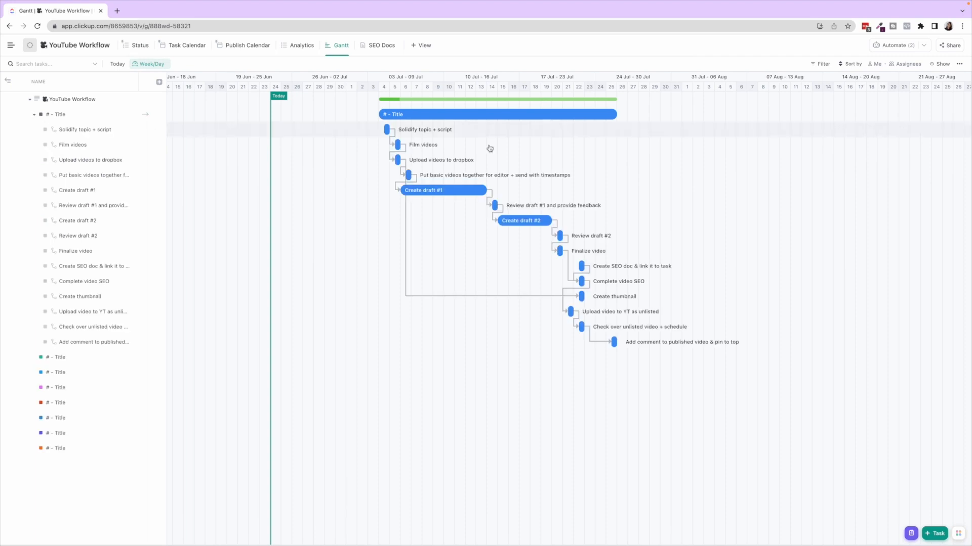
mouse_move(673, 417)
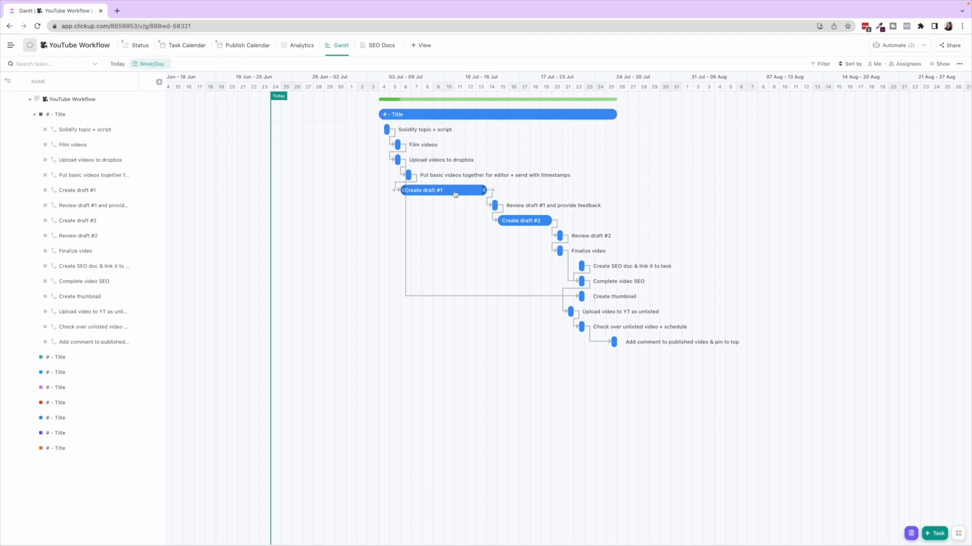
mouse_move(426, 190)
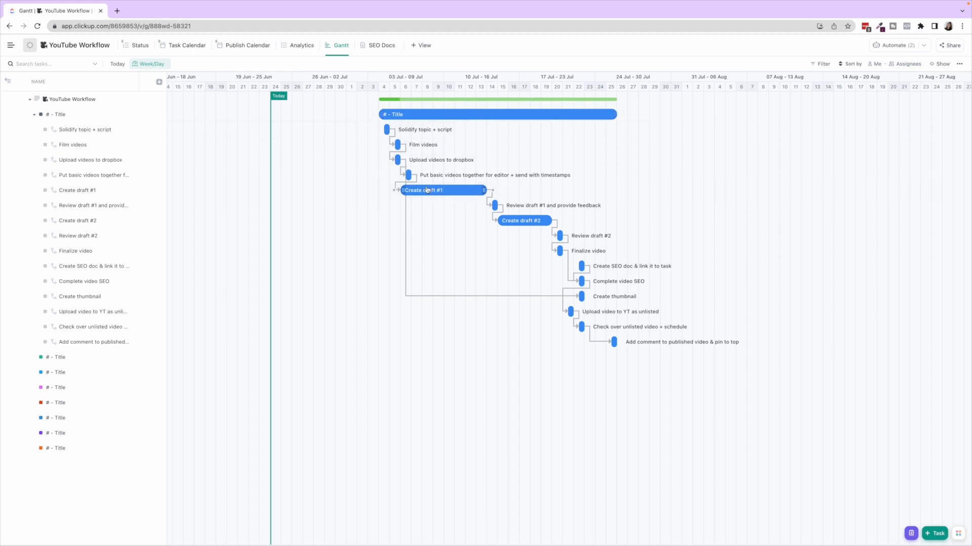
click(940, 64)
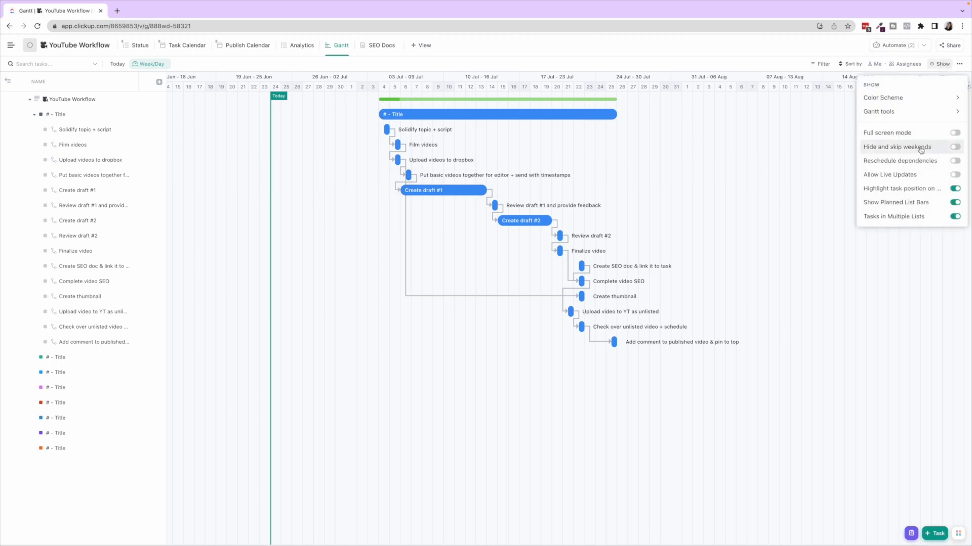
click(954, 161)
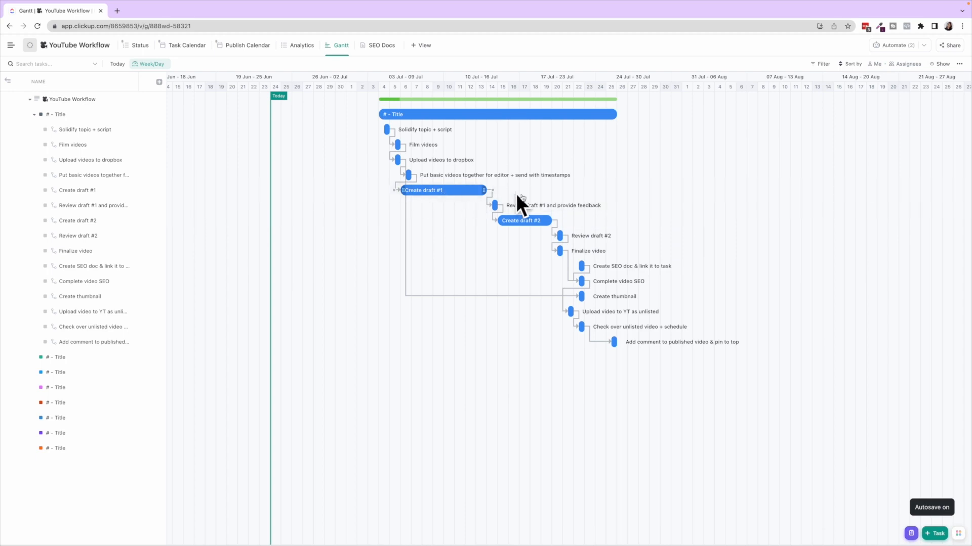
scroll(right, 3)
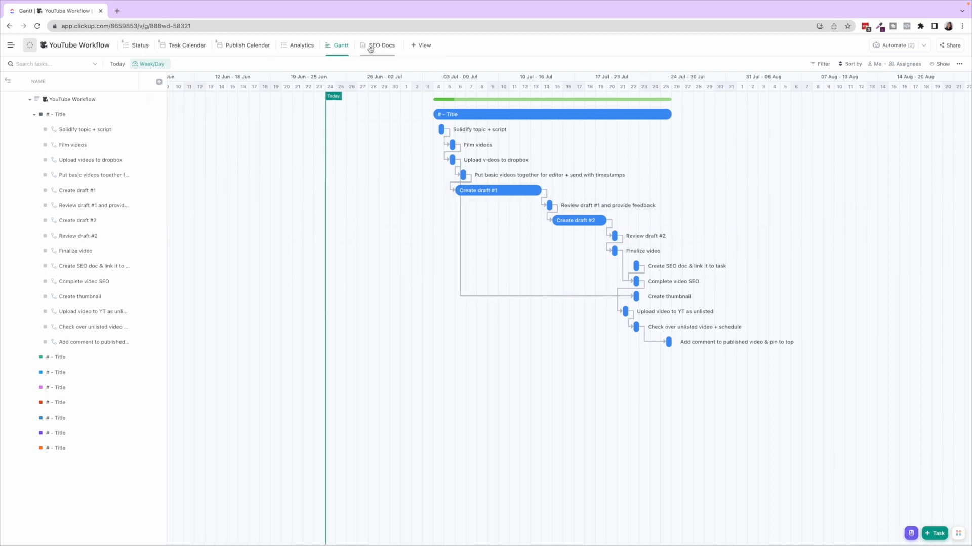
Delete the Gantt view and return to the Status list with the Queue task's subtasks expanded
click(360, 44)
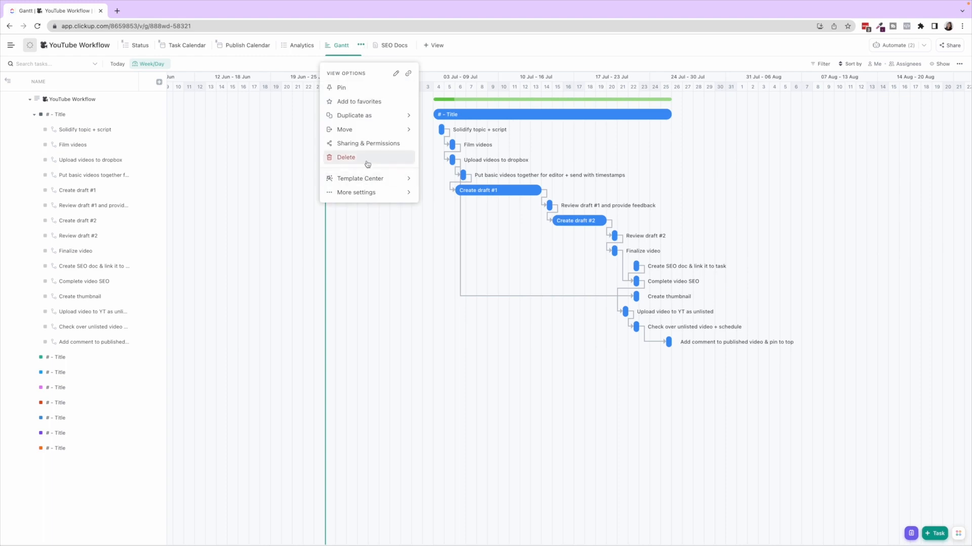
click(345, 157)
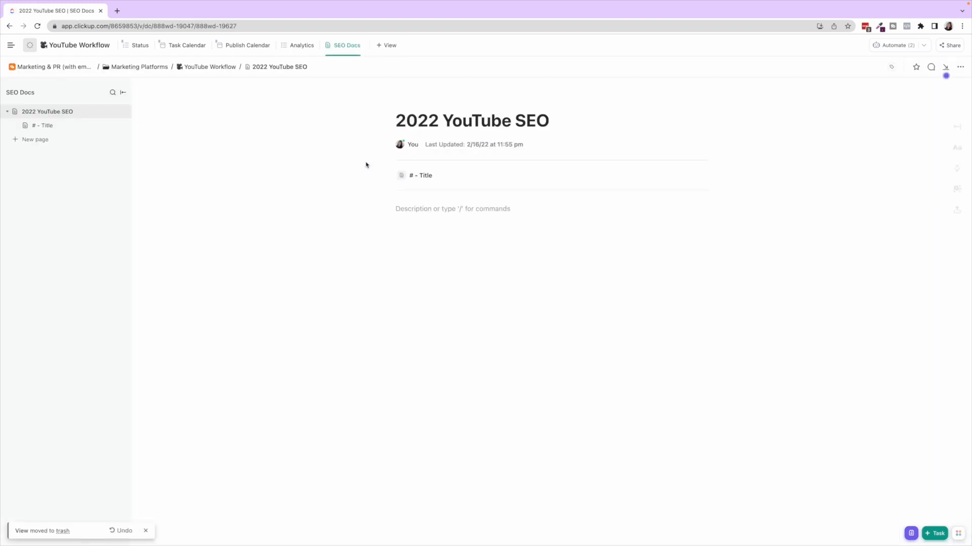
click(140, 45)
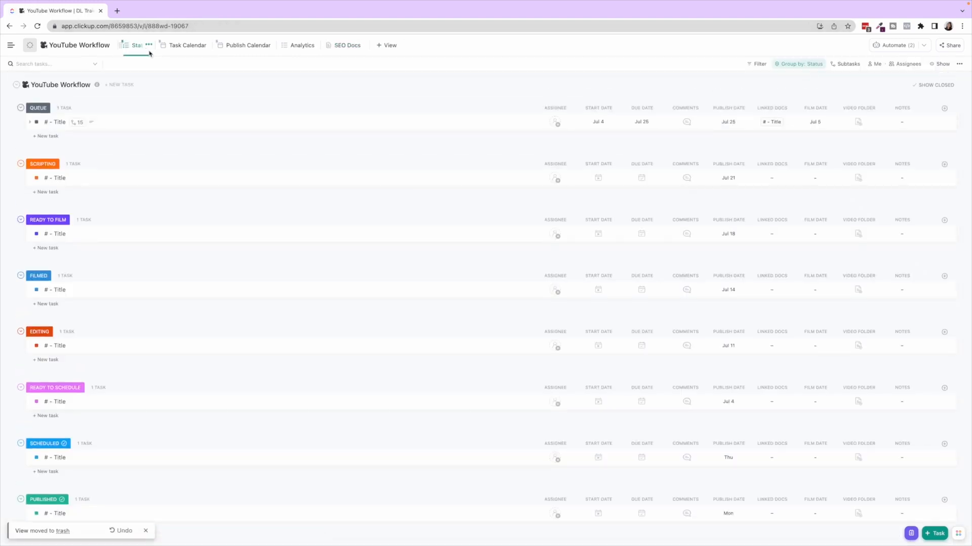
click(29, 122)
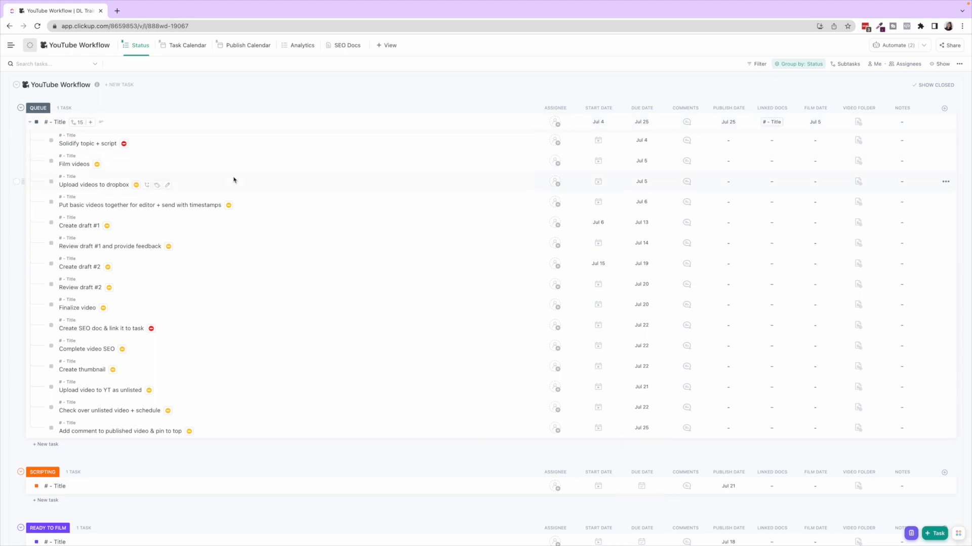
mouse_move(320, 159)
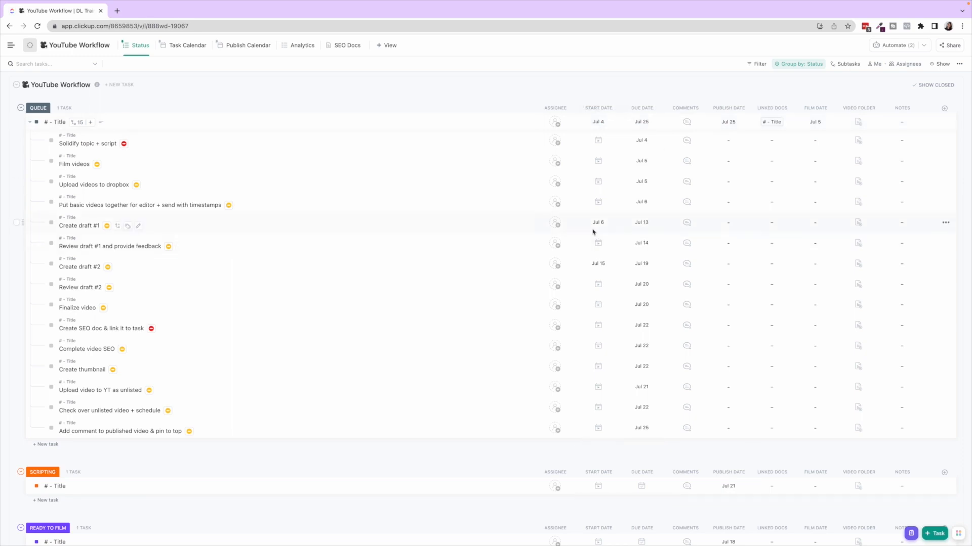
mouse_move(380, 111)
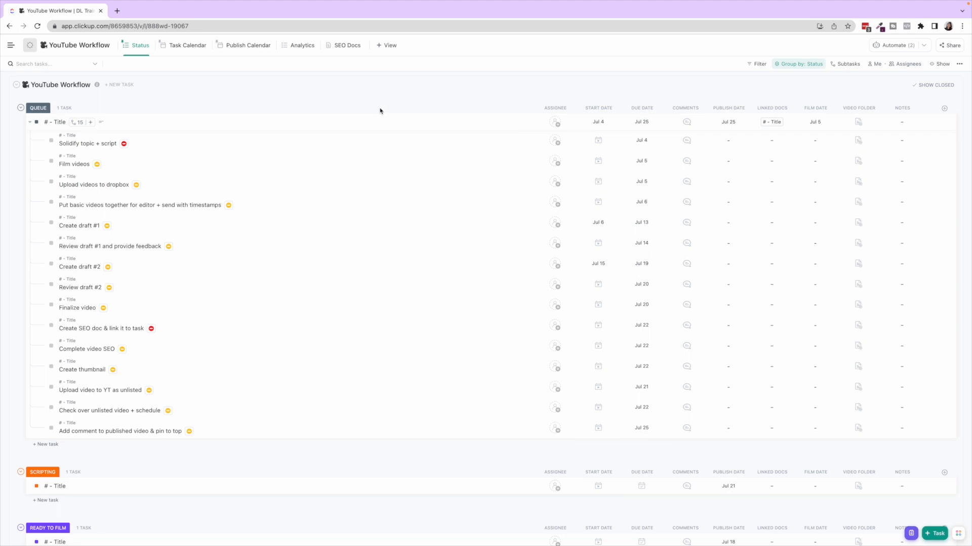
mouse_move(187, 45)
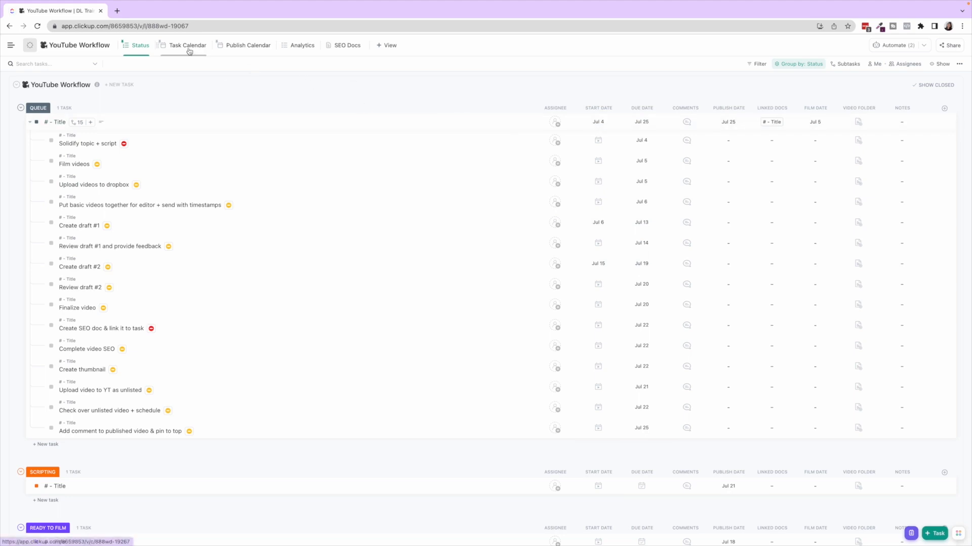
click(188, 44)
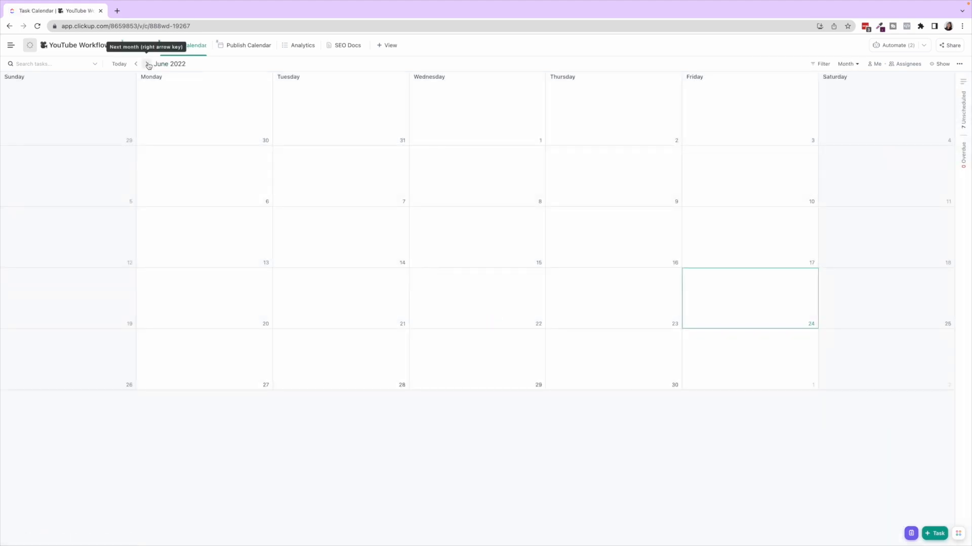
click(147, 64)
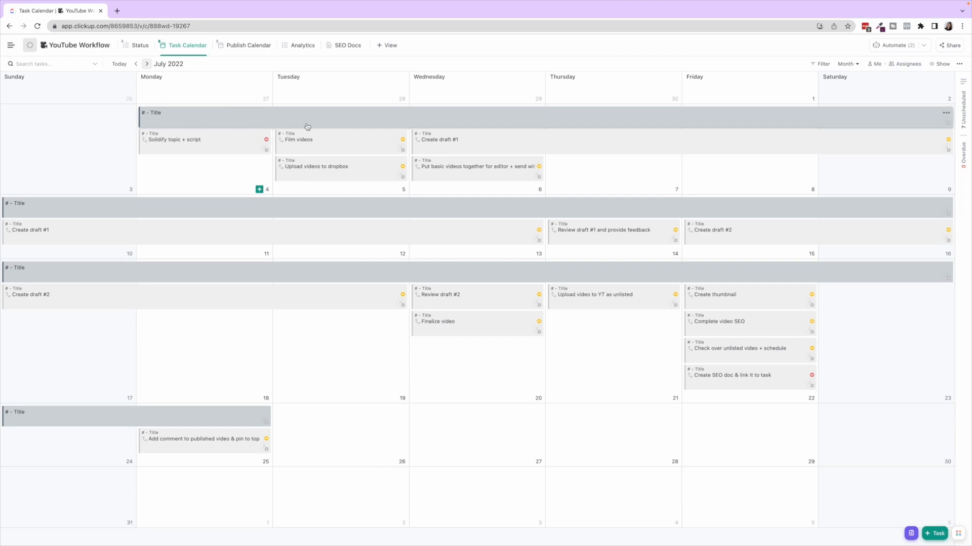
mouse_move(269, 420)
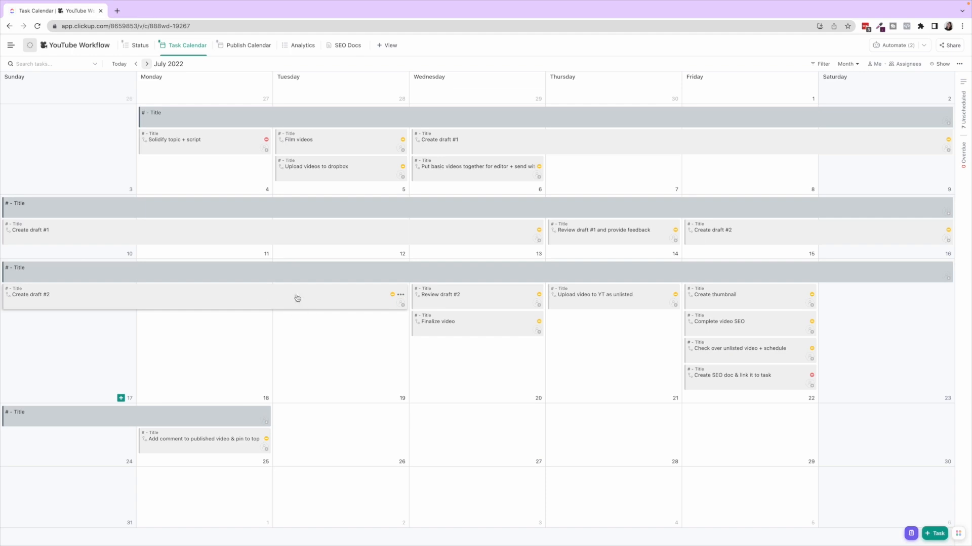
mouse_move(365, 149)
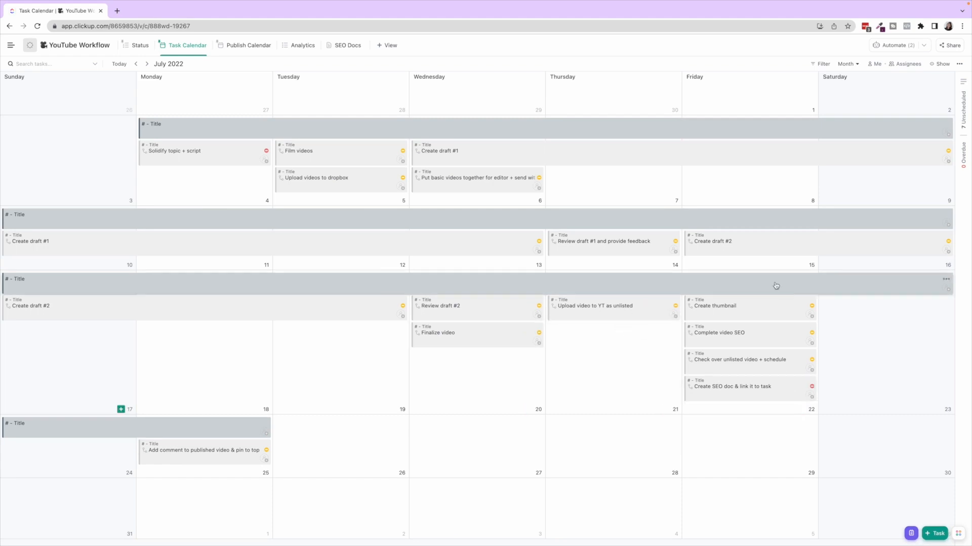
click(140, 45)
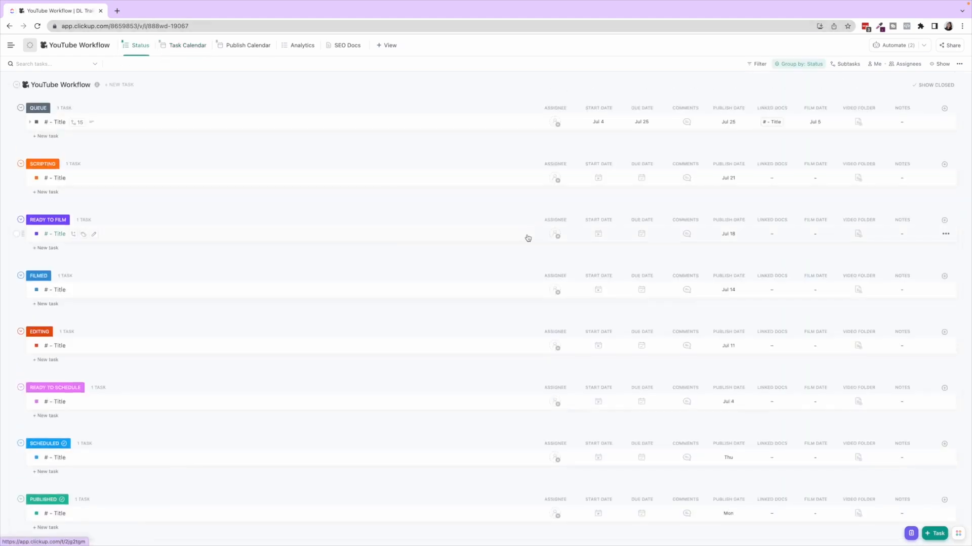
mouse_move(598, 107)
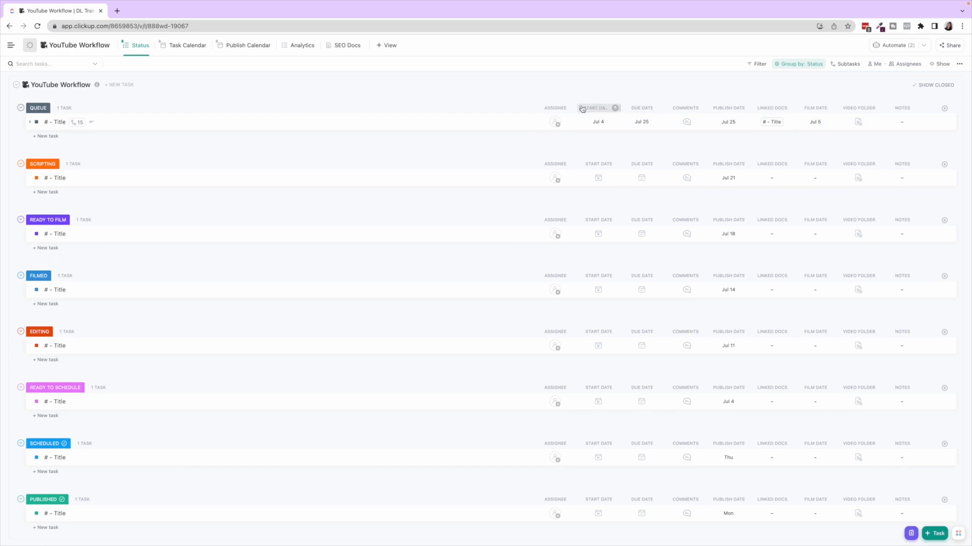
mouse_move(552, 108)
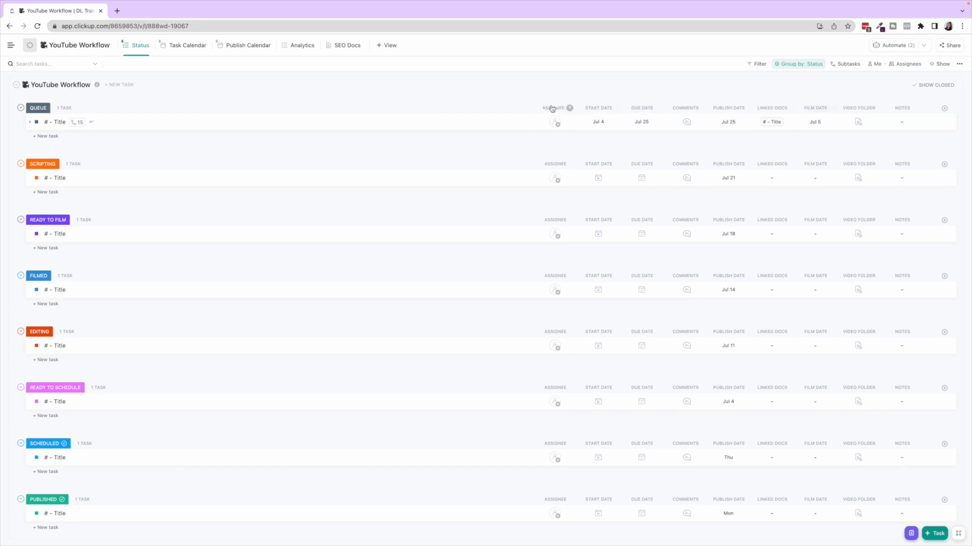
mouse_move(685, 108)
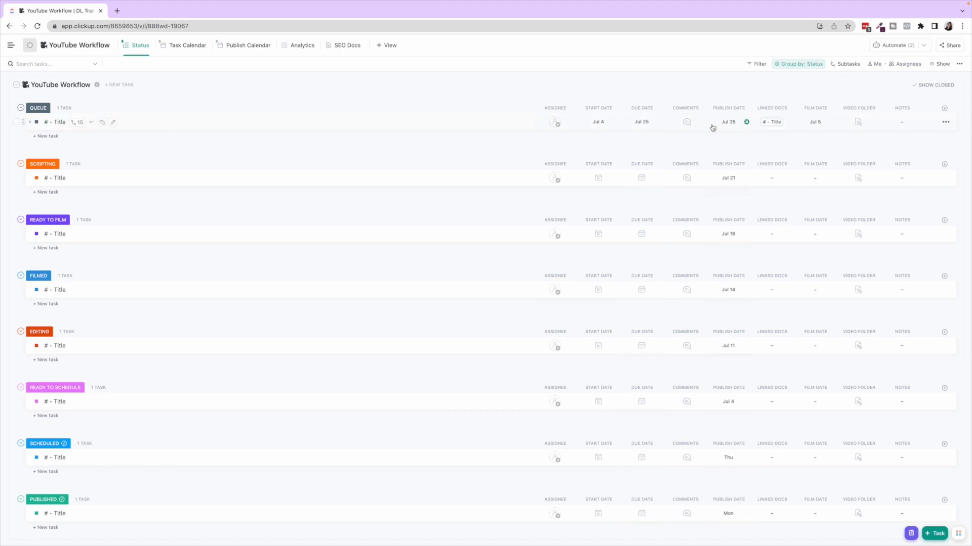
mouse_move(665, 129)
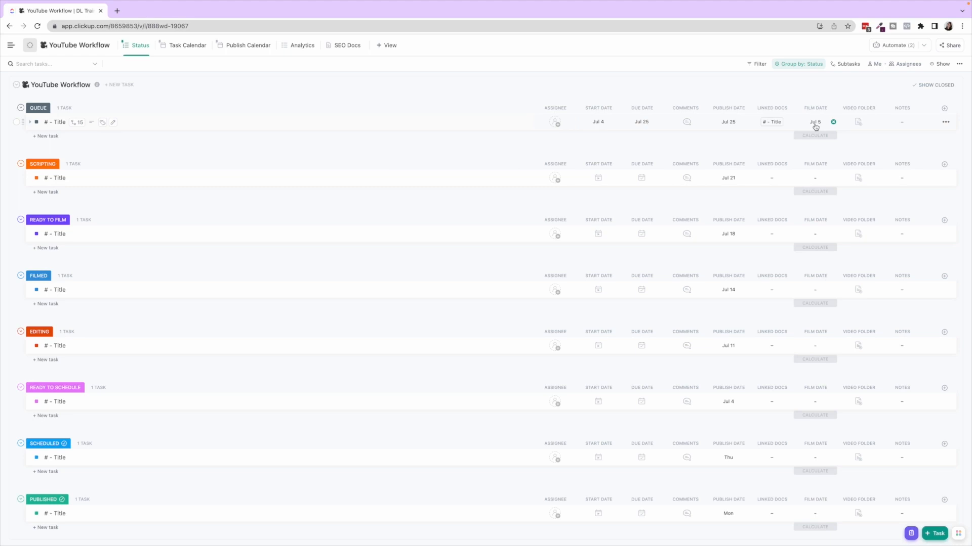
mouse_move(858, 123)
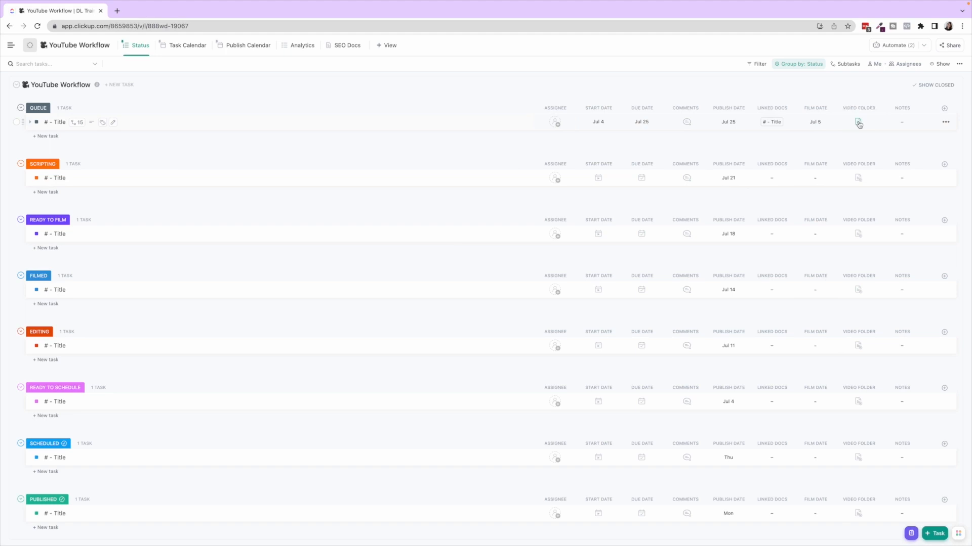
Attach the 011 NYC entrepreneur Dropbox folder to the Queue task's Video Folder field
click(857, 122)
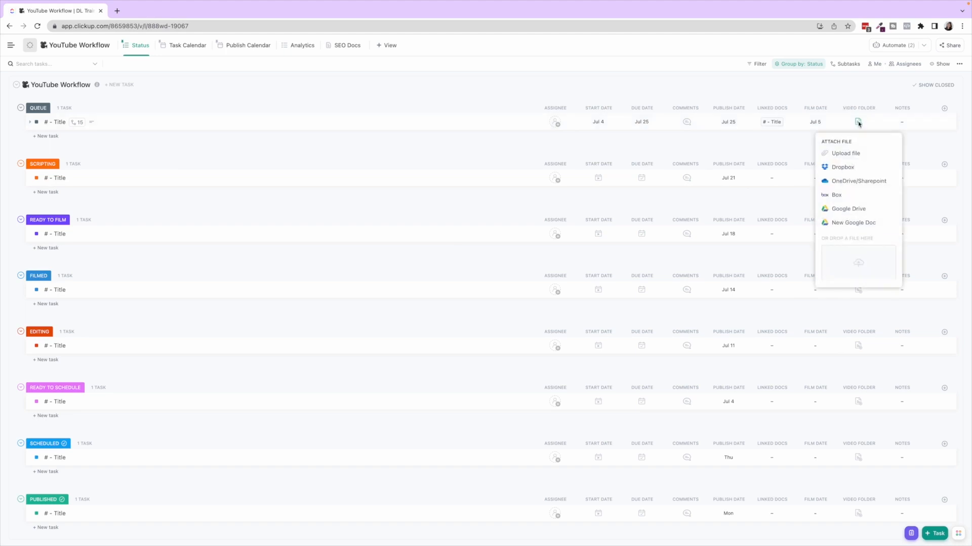
mouse_move(843, 167)
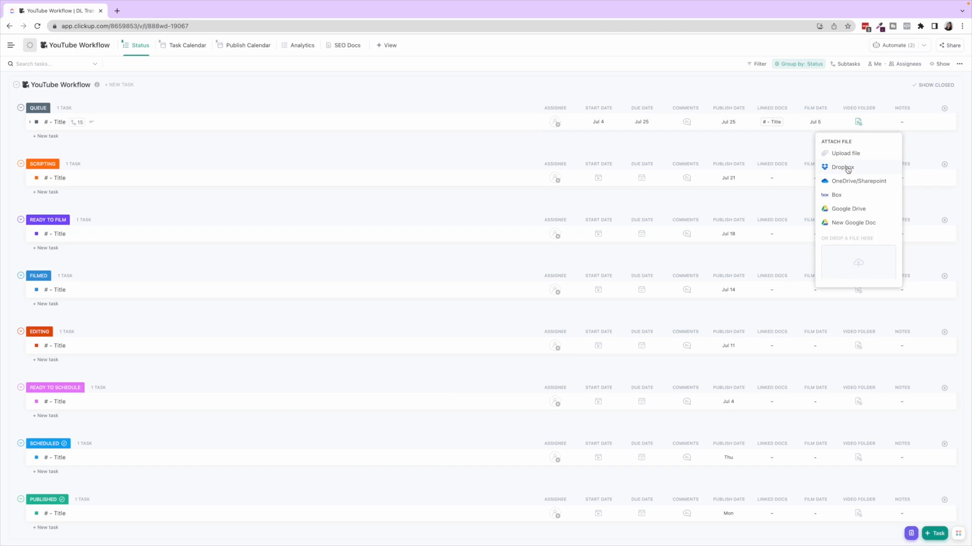
click(843, 167)
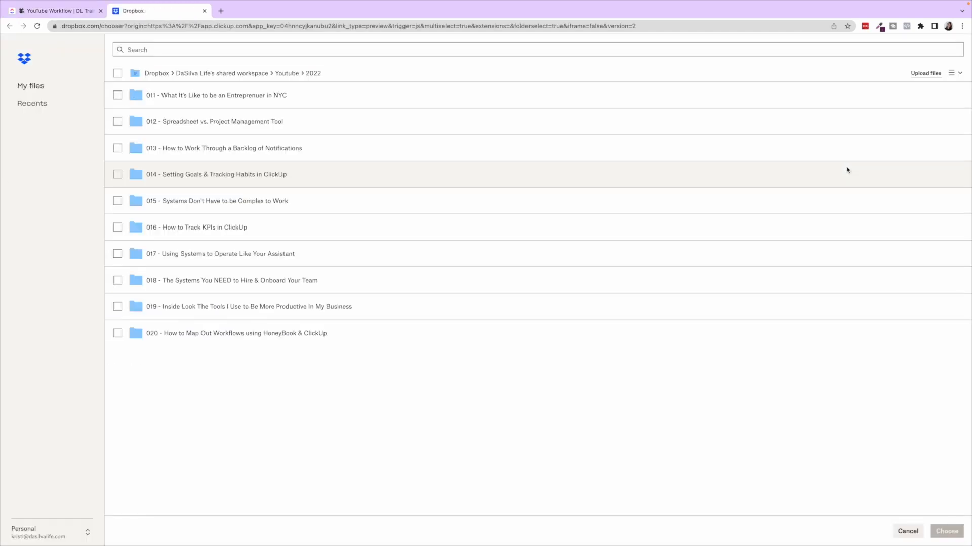
scroll(down, 3)
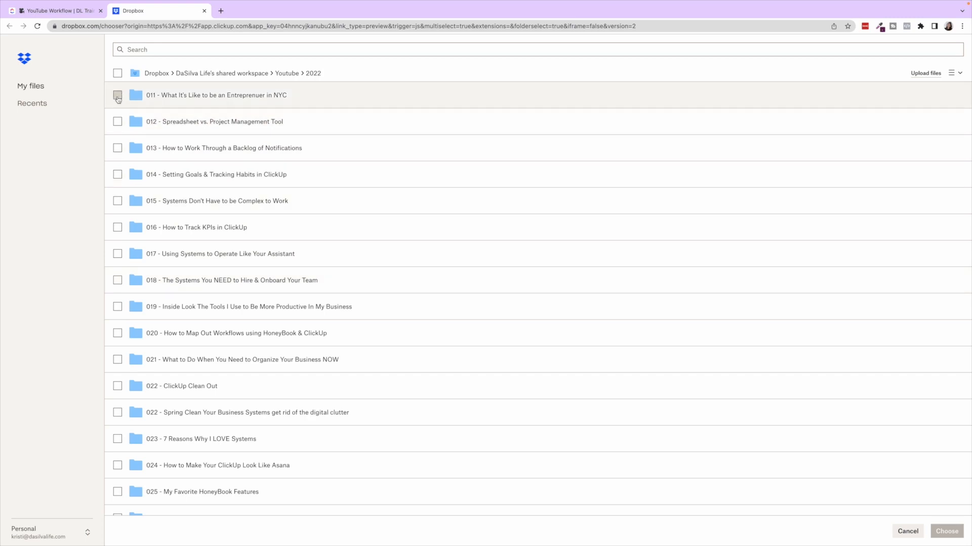
click(118, 94)
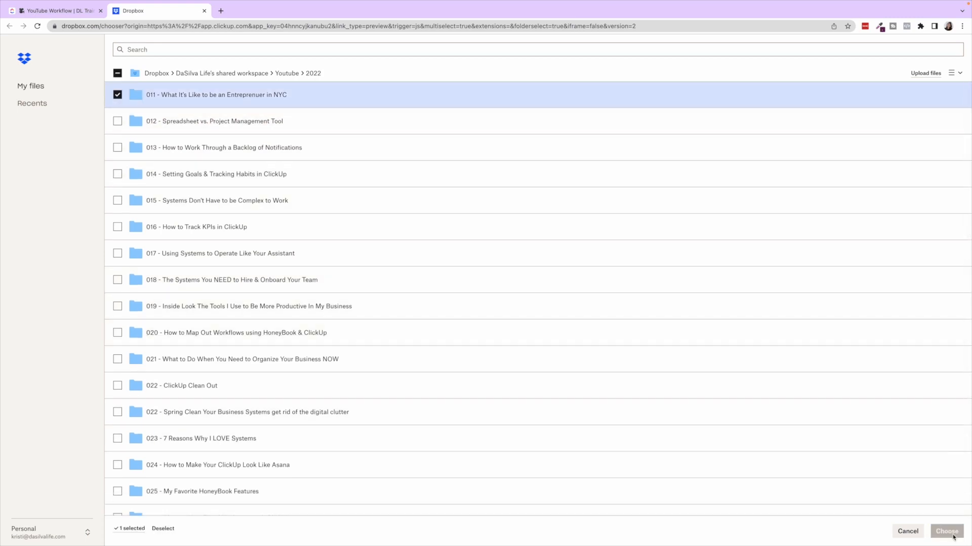
click(946, 532)
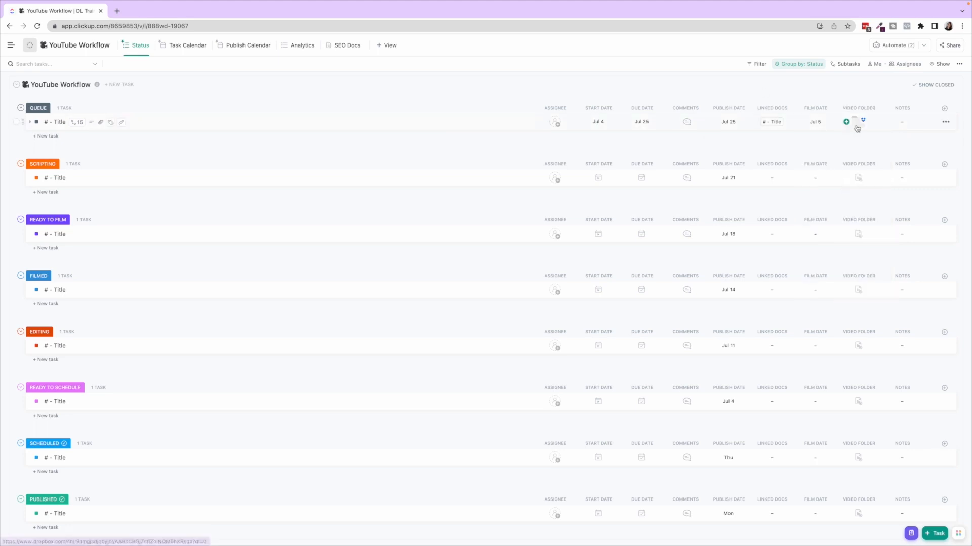
Check the attached folder in Dropbox, then remove it from the task's details
click(857, 121)
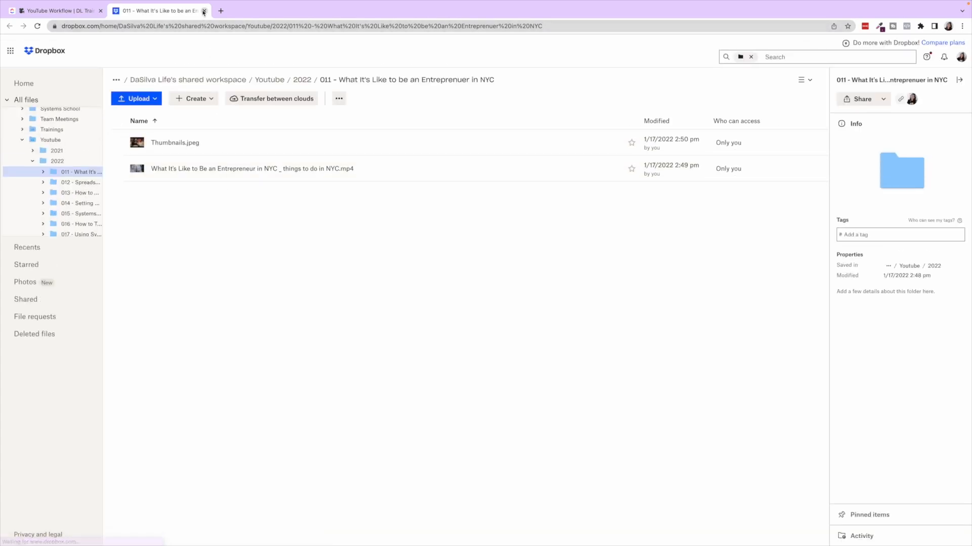
click(203, 10)
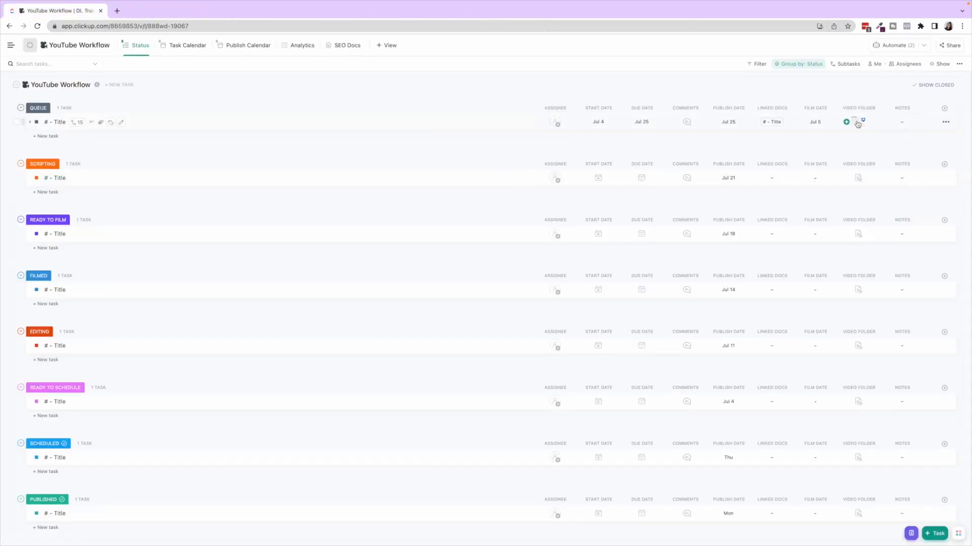
click(56, 122)
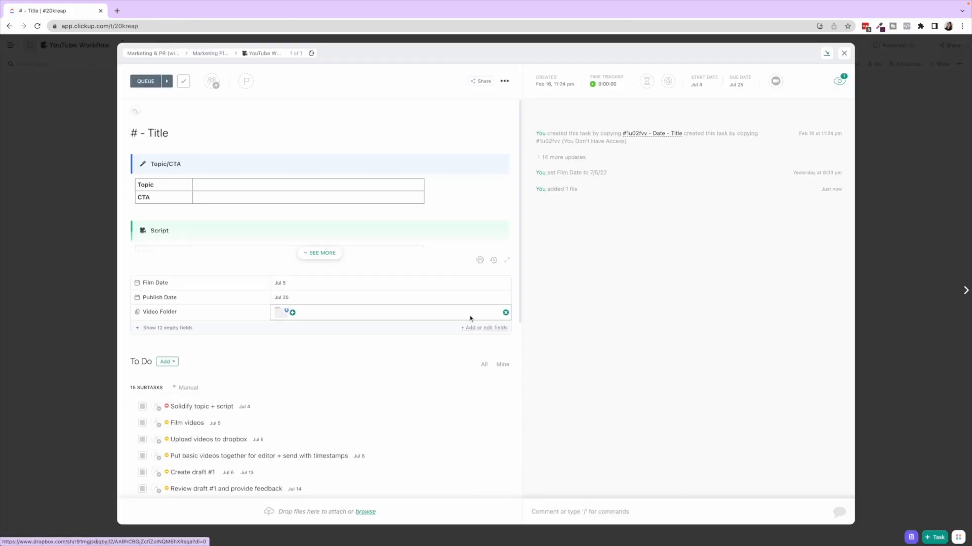
click(504, 312)
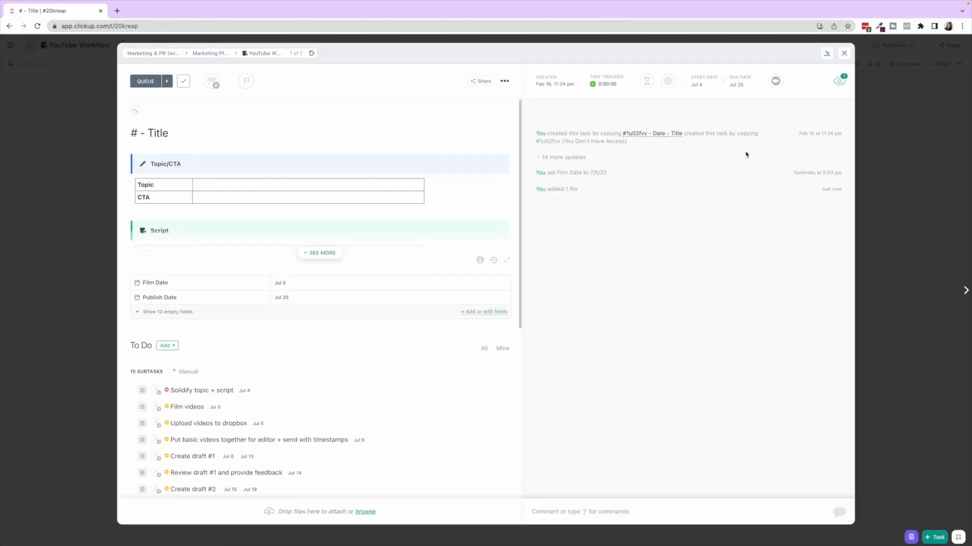
mouse_move(844, 53)
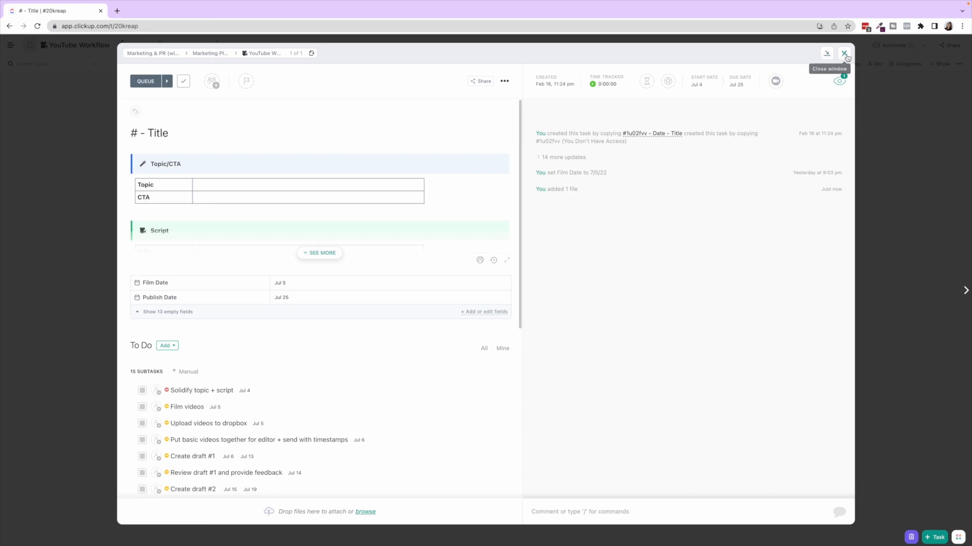
click(844, 53)
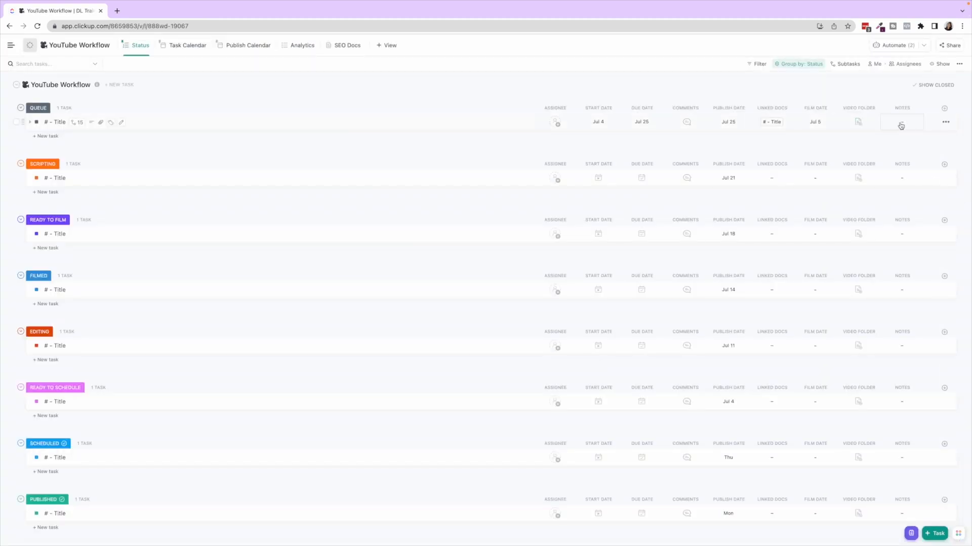
click(901, 121)
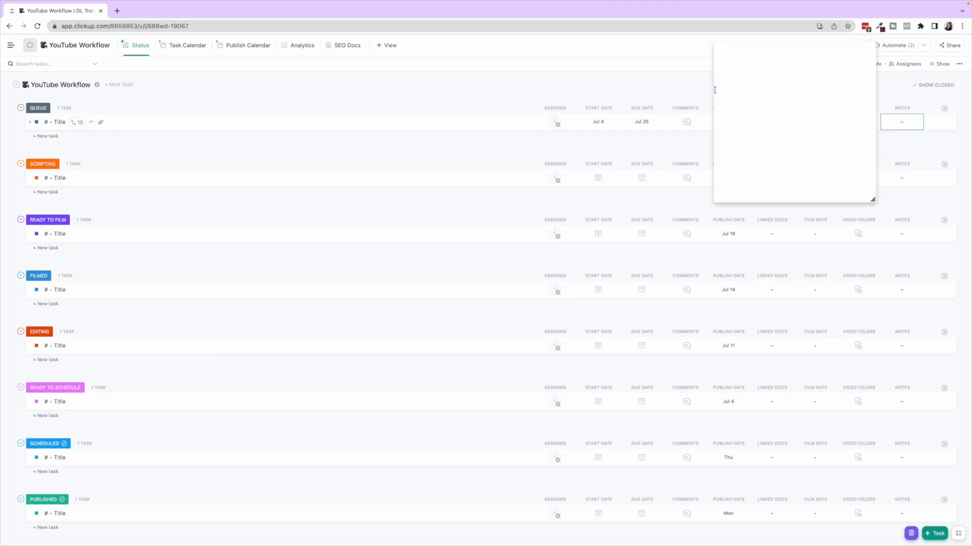
mouse_move(817, 90)
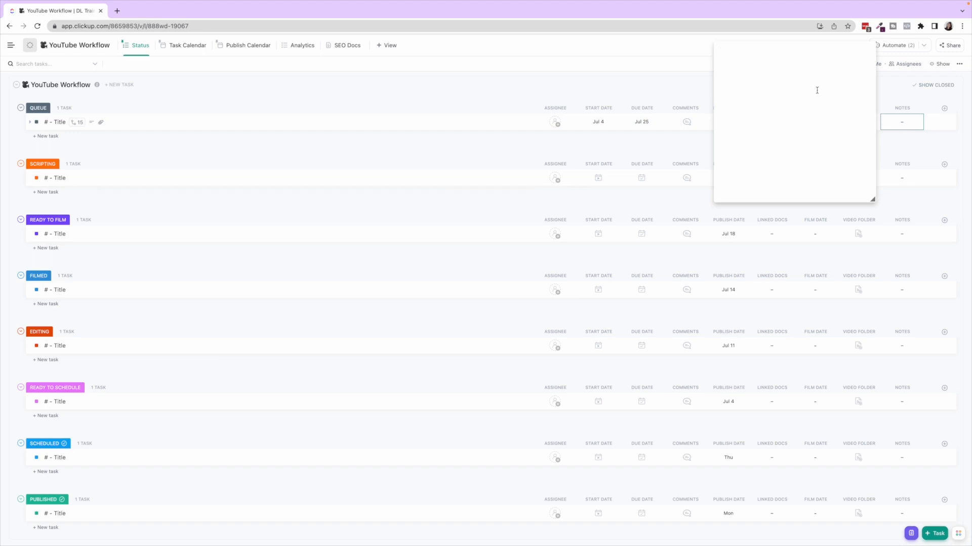
text(Excl)
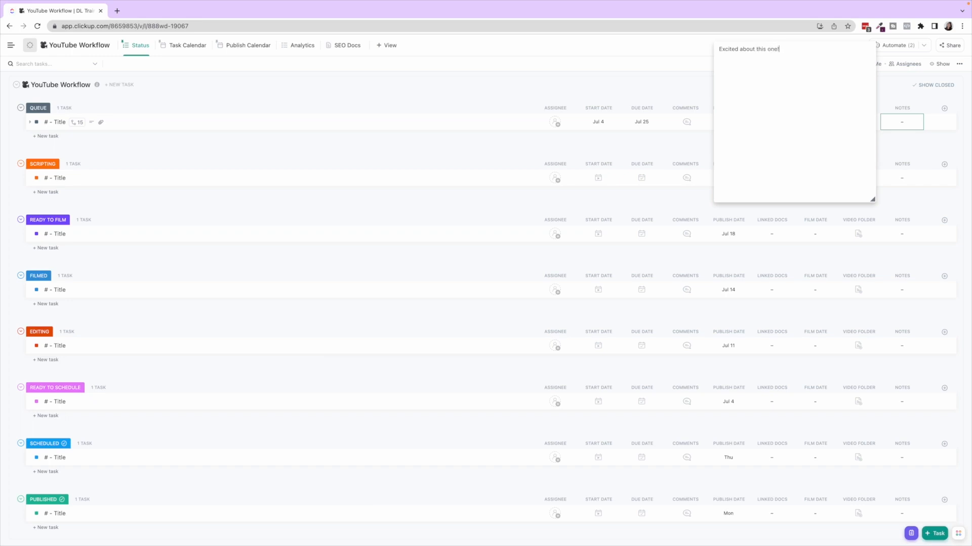
text(This need)
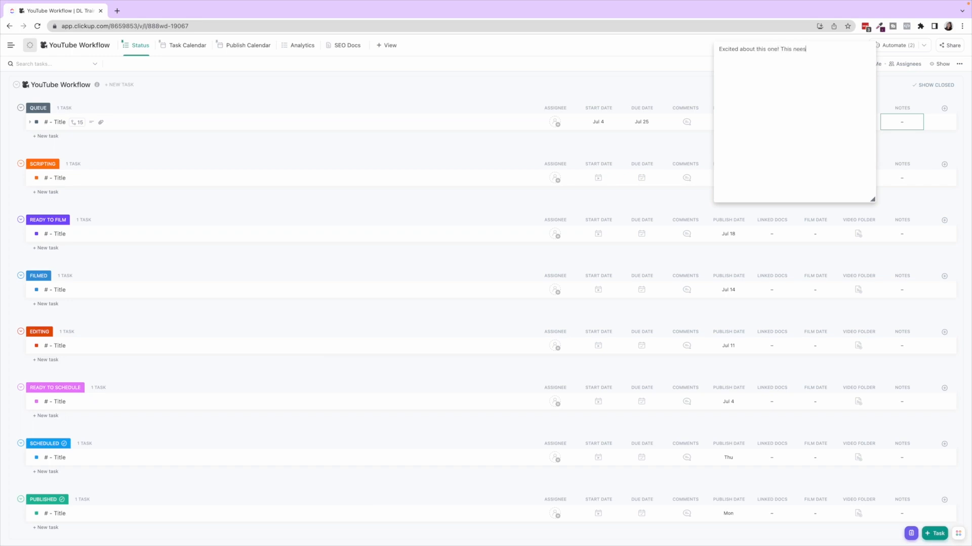
text(extra)
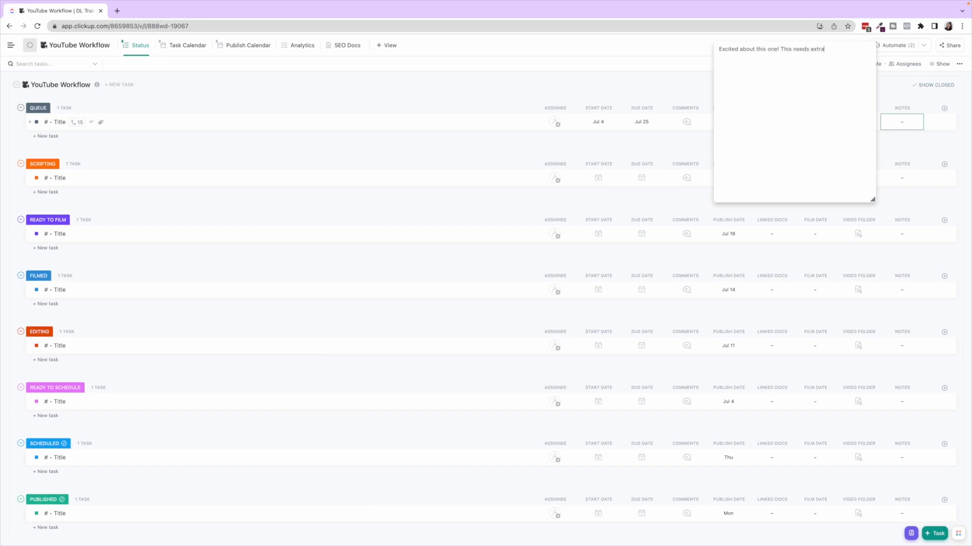
text(ex)
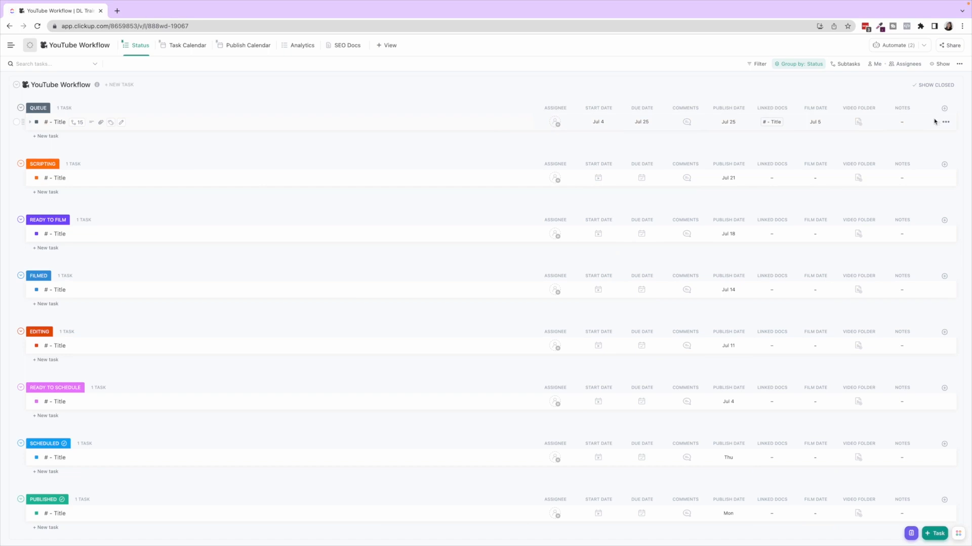
Review the task's Time Stamps table, entering 'ClickUp q' and 'Freebie Ima' beside the 00:00 timestamp
click(57, 121)
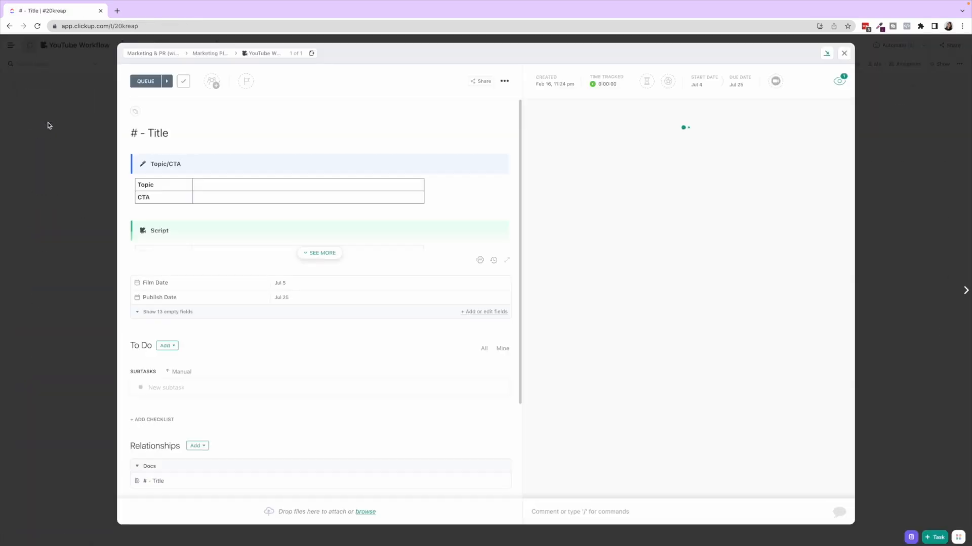
click(319, 253)
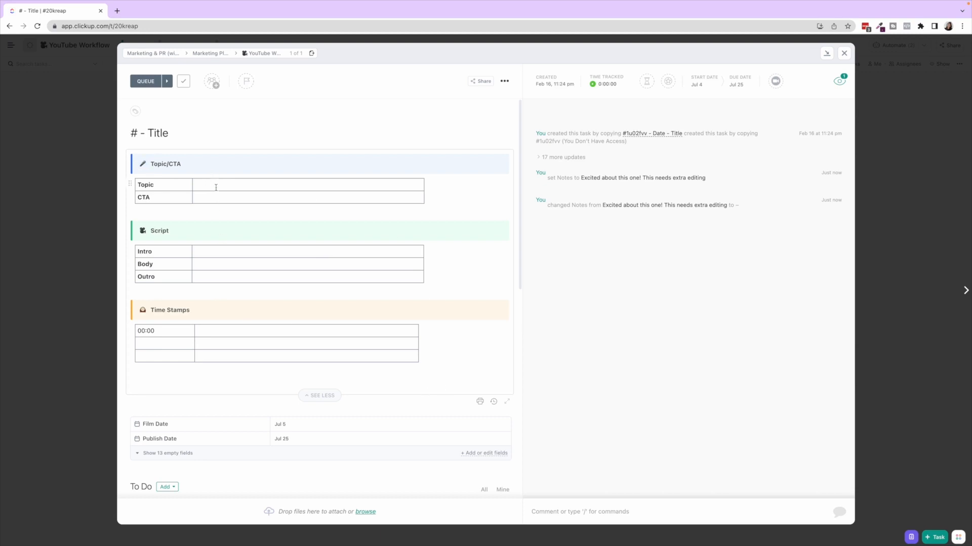
click(308, 198)
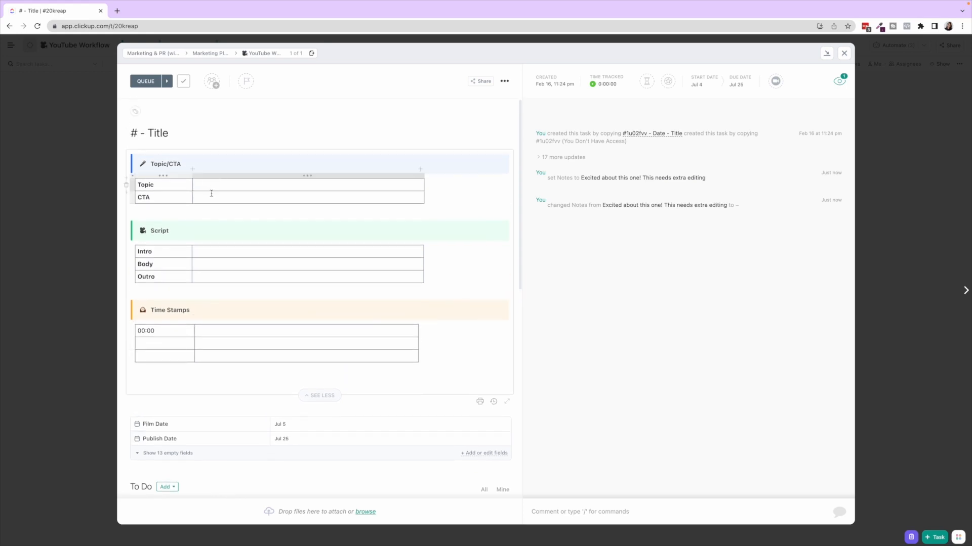
double_click(143, 197)
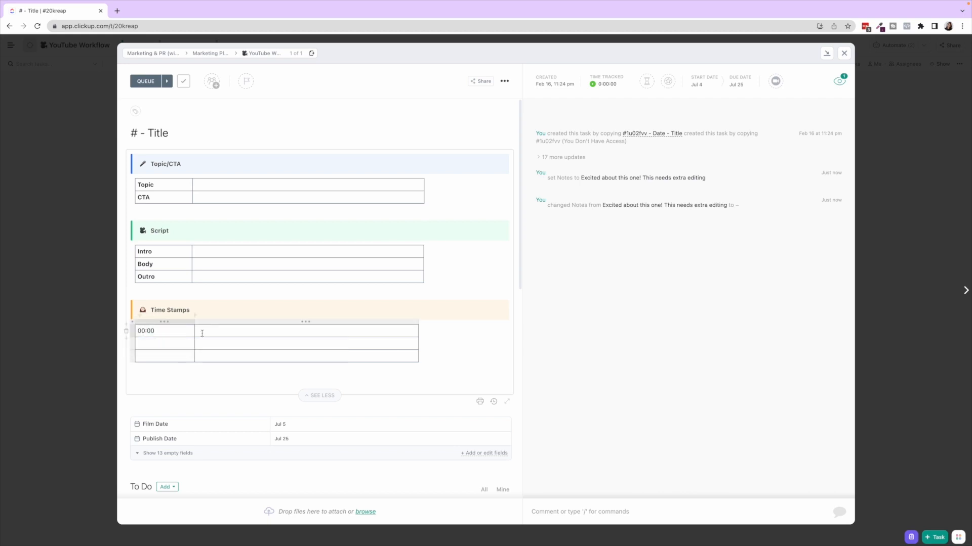
double_click(146, 330)
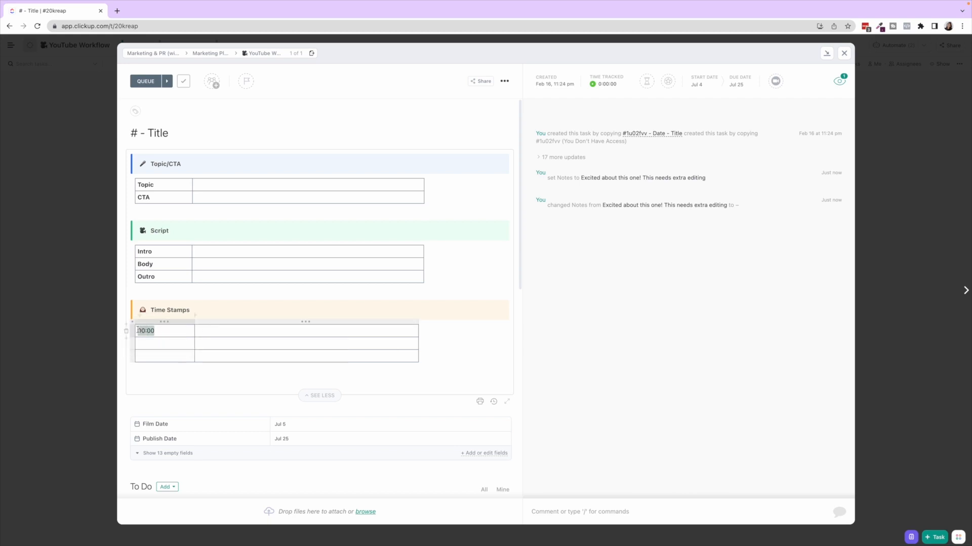
click(145, 331)
text(57)
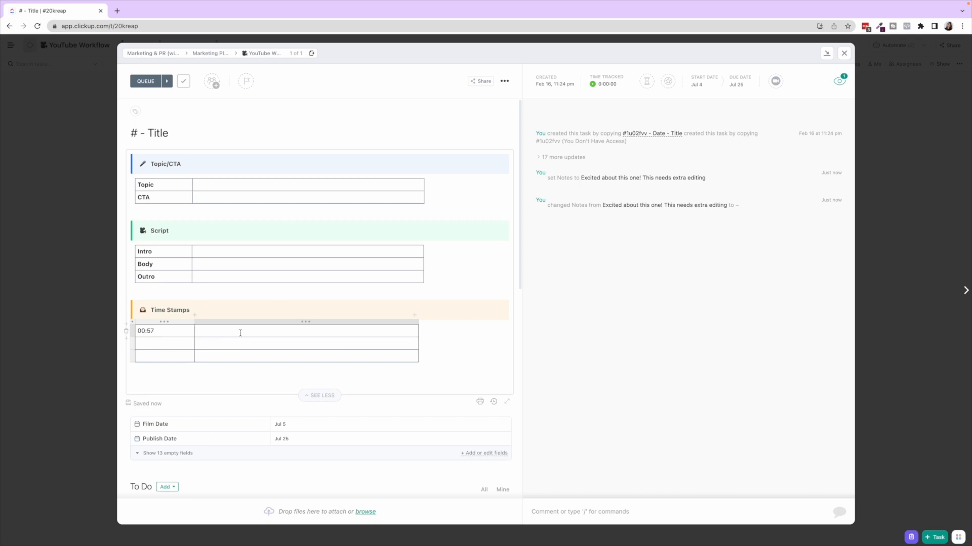
text(ClickUp q)
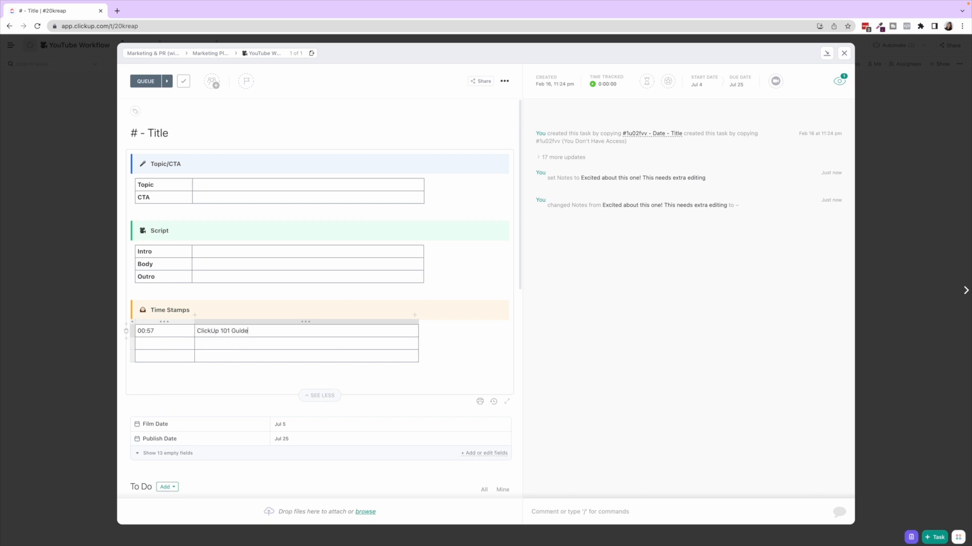
text(Freebie Ima)
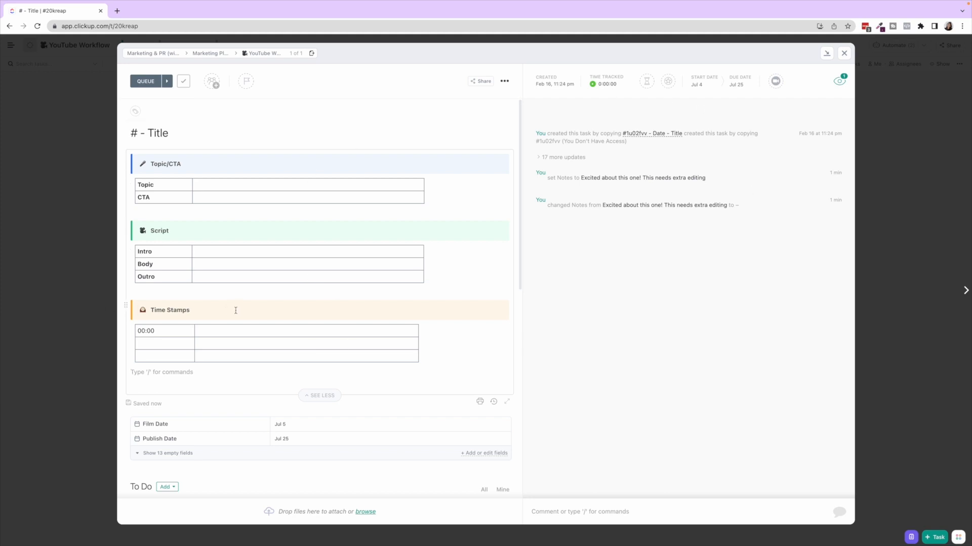
mouse_move(254, 299)
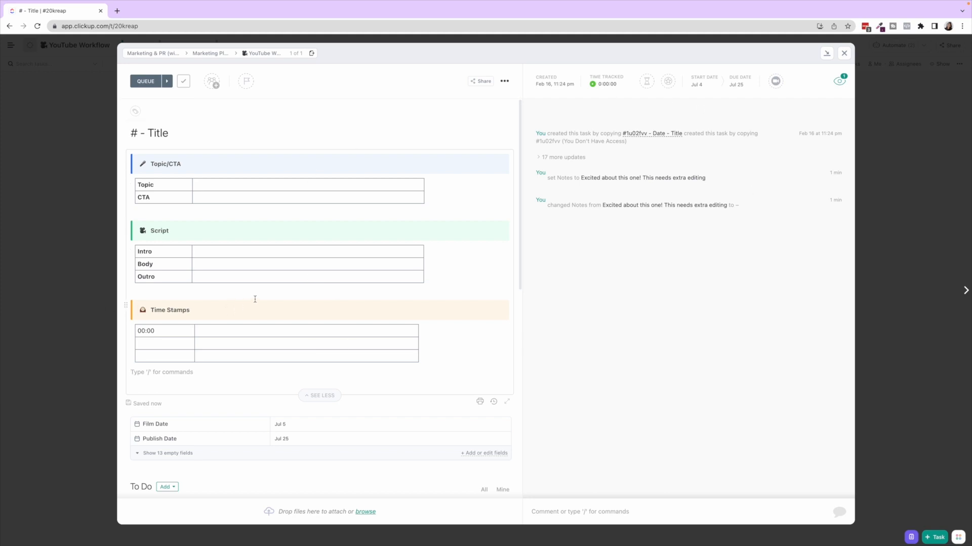
Reveal the task's empty custom fields and close the task details
scroll(down, 3)
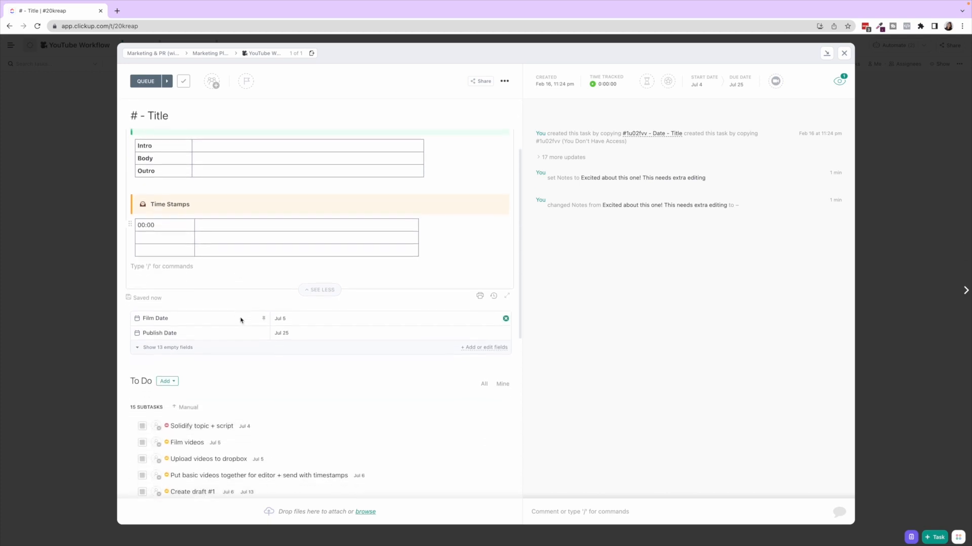
click(167, 347)
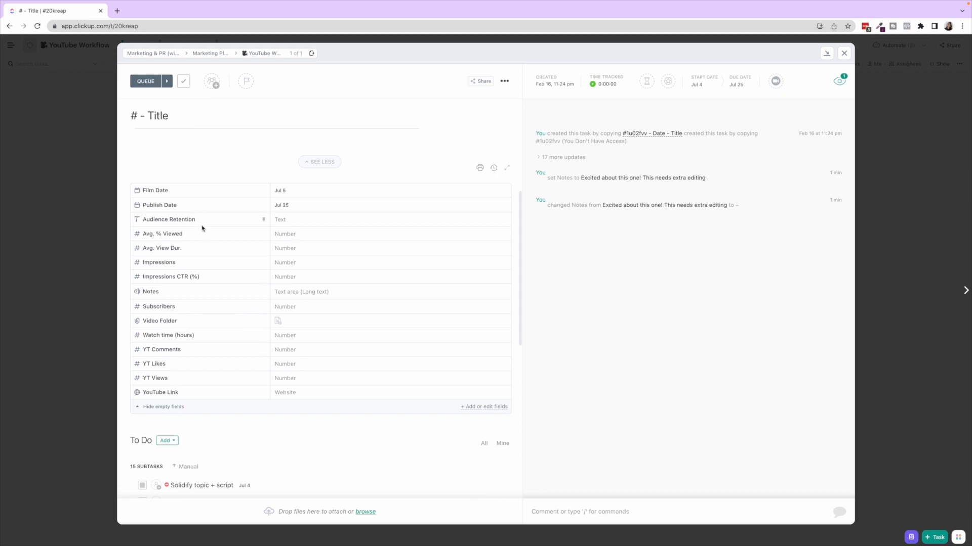
click(319, 162)
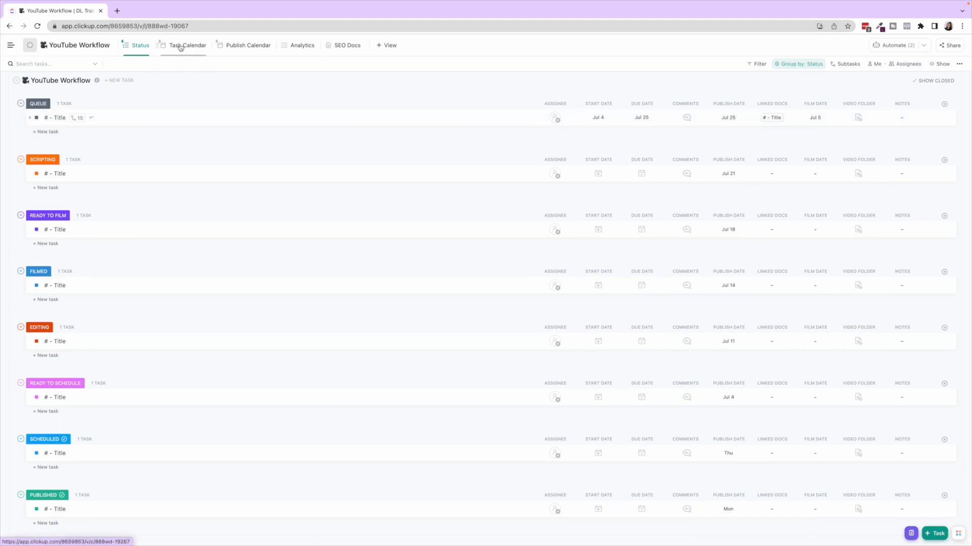
Switch from the Task Calendar to the Publish Calendar view and glance at its Show options
click(187, 44)
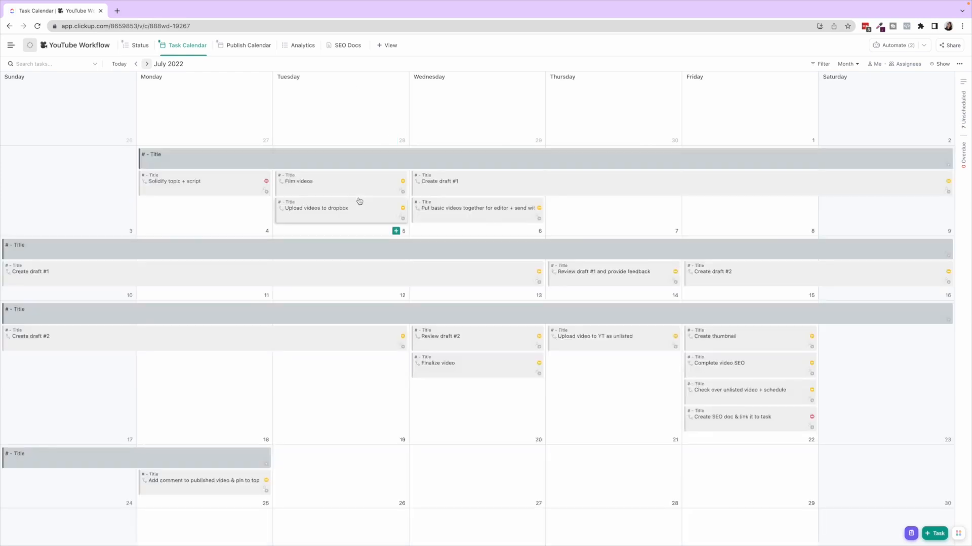
click(245, 44)
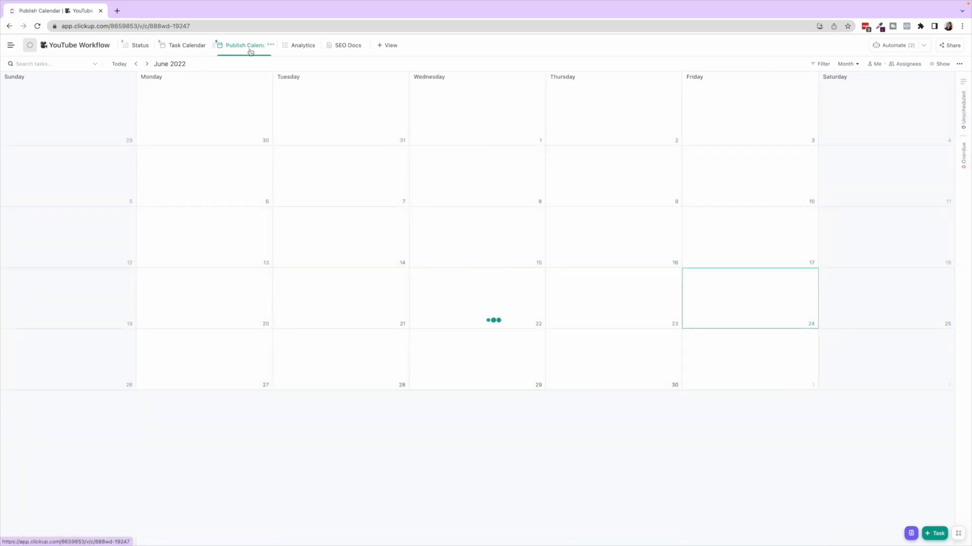
click(940, 64)
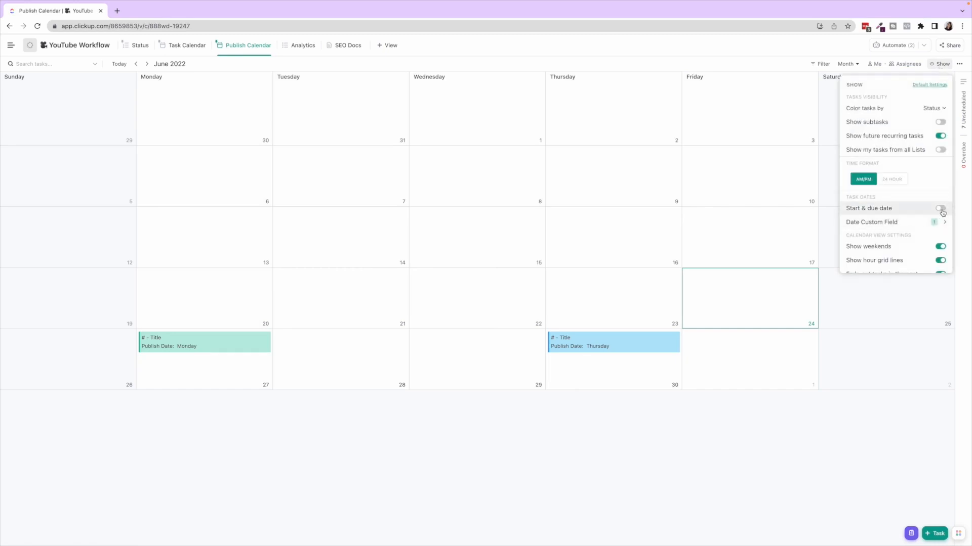
click(940, 209)
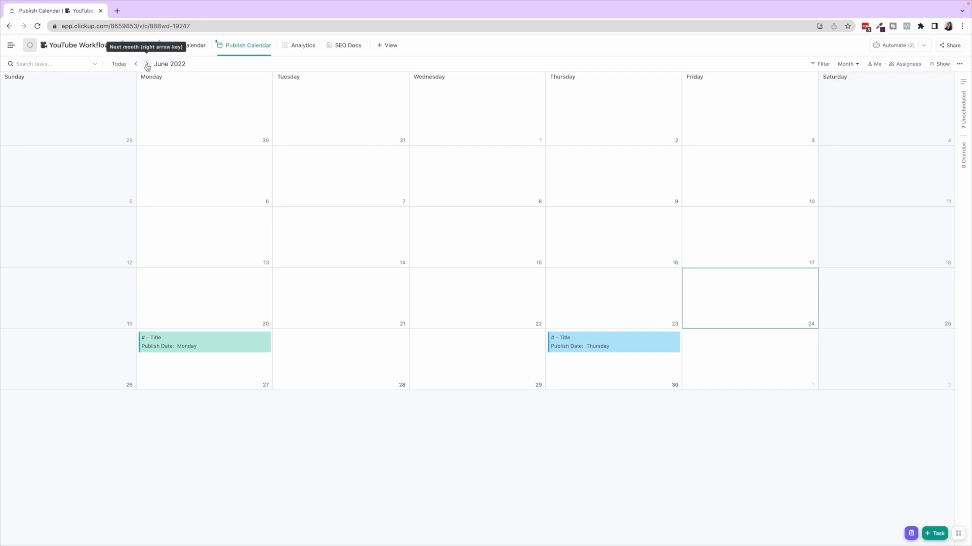
Show July 2022 with Start & due date bars hidden, keeping only the Publish Date field
click(941, 64)
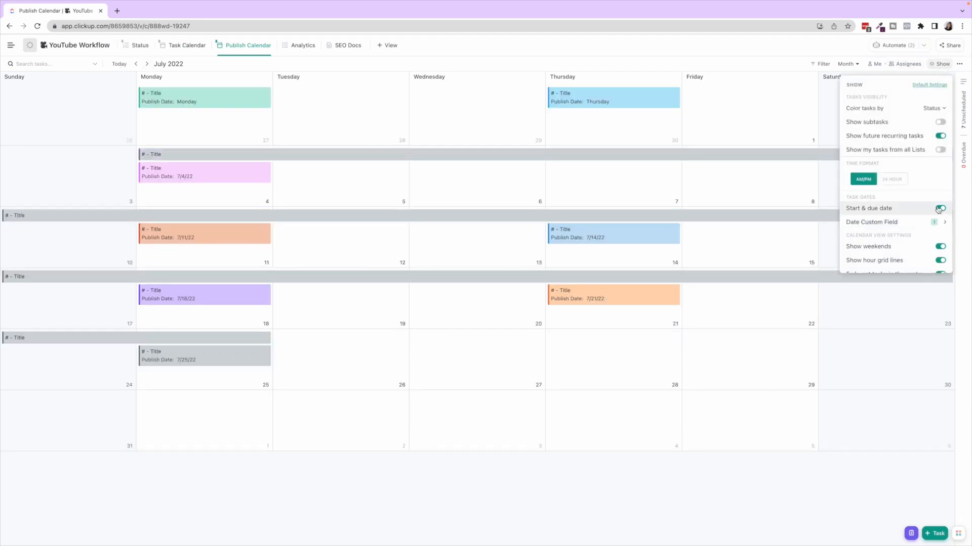
click(871, 221)
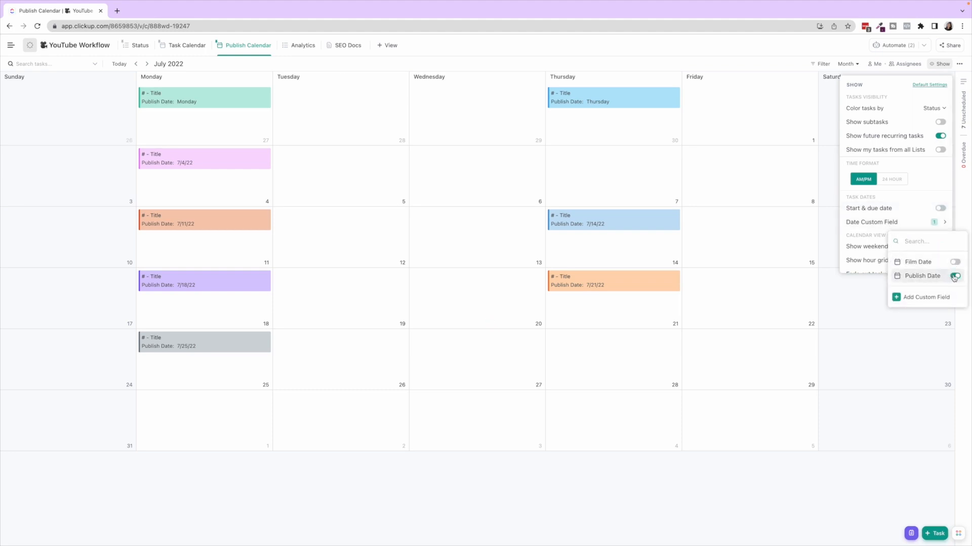
click(954, 275)
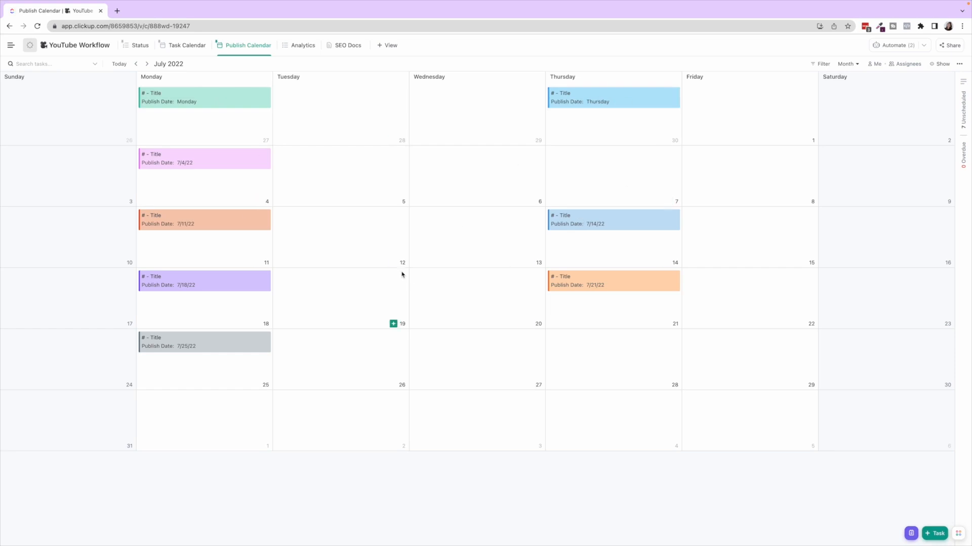
mouse_move(580, 106)
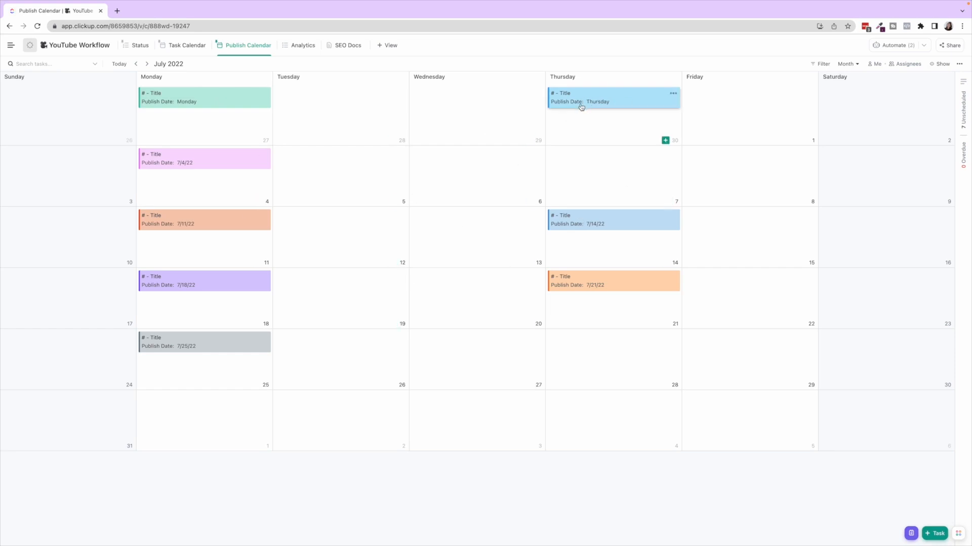
click(548, 97)
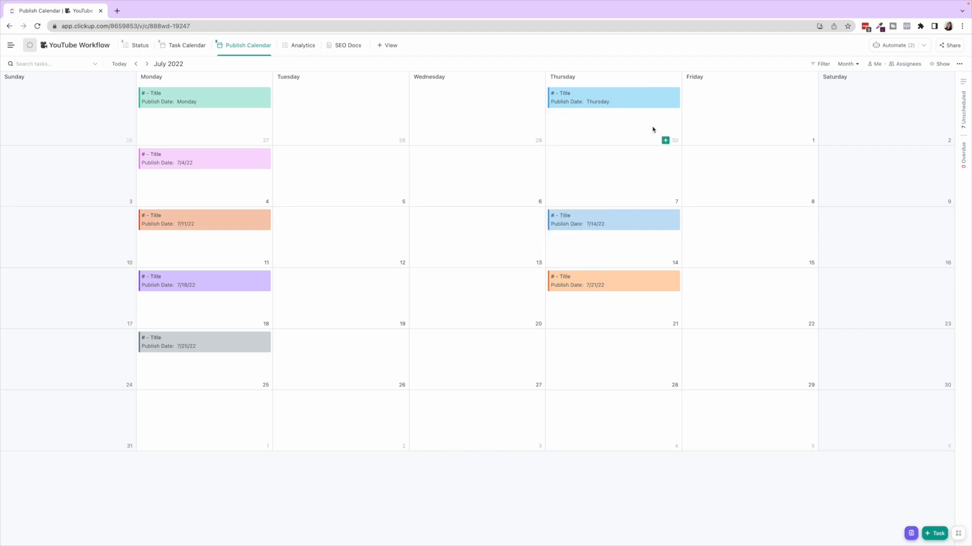
mouse_move(303, 46)
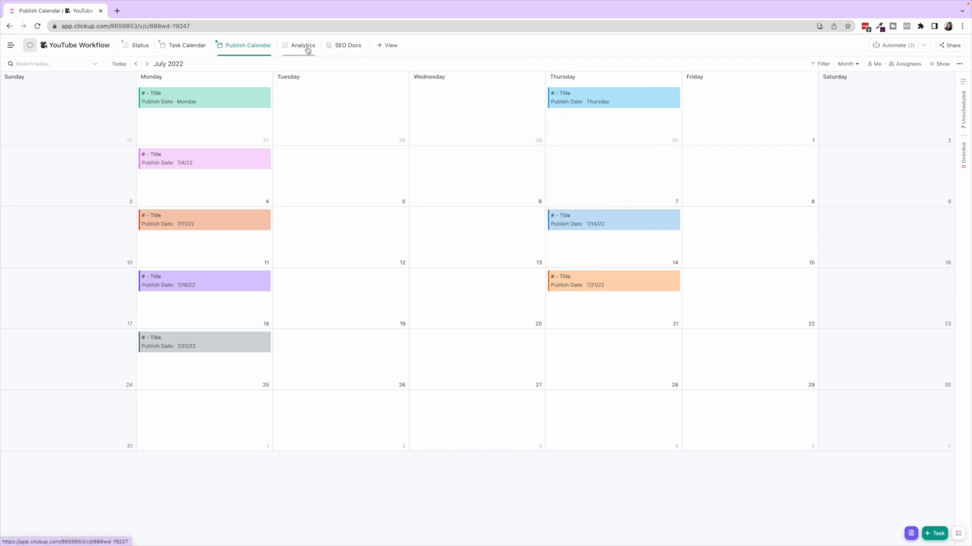
Show the Analytics view of the published video's YouTube stats and bring up automation options
click(302, 44)
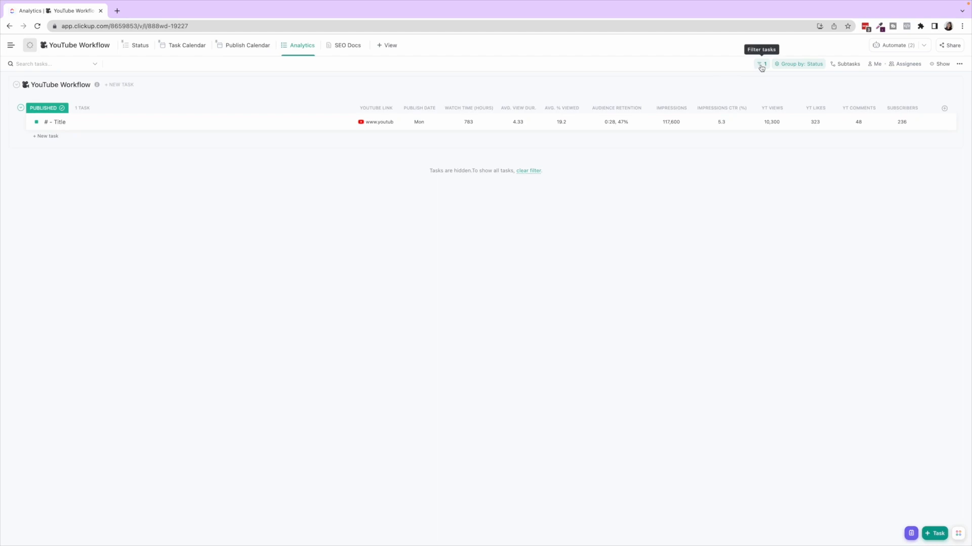
click(761, 64)
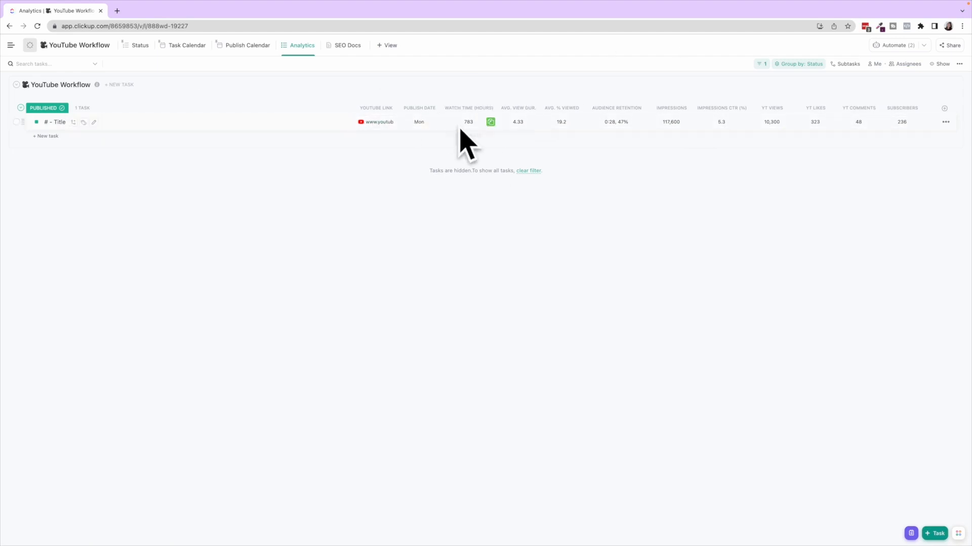
click(896, 45)
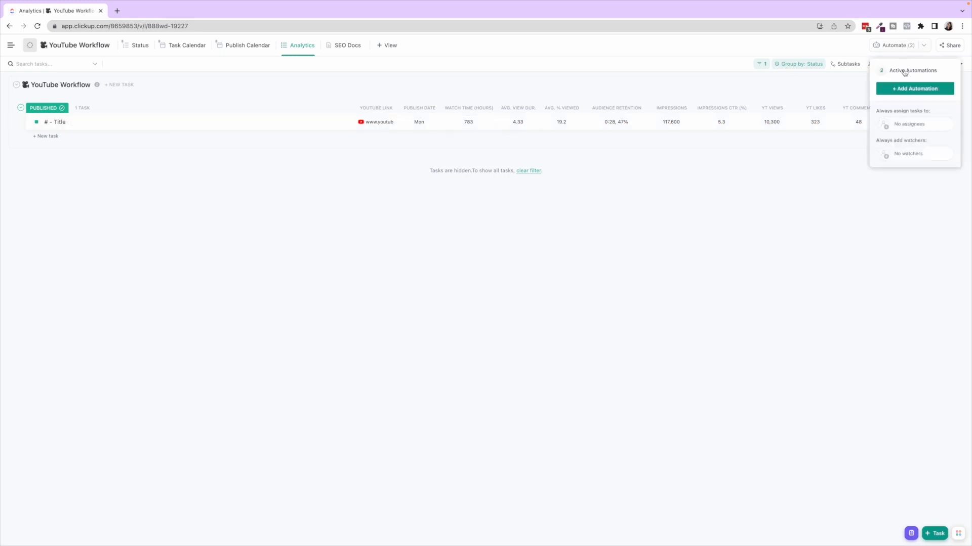
Review the two active automations, including the status-change one, and close the list unchanged
click(912, 70)
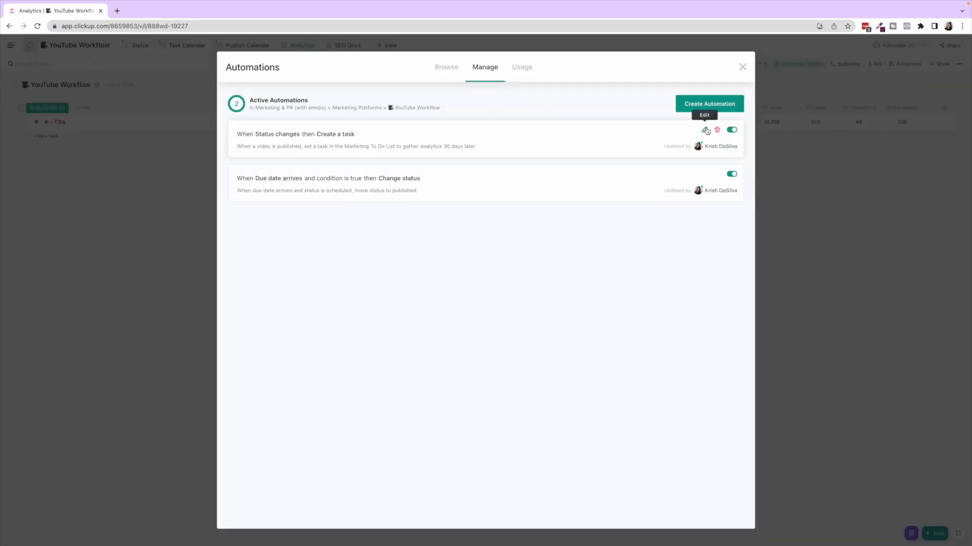
click(706, 131)
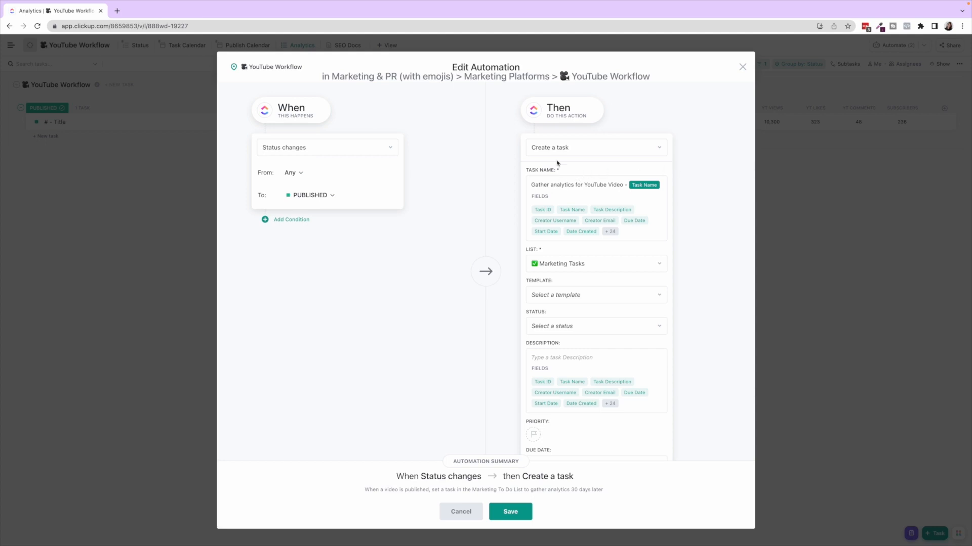
mouse_move(571, 269)
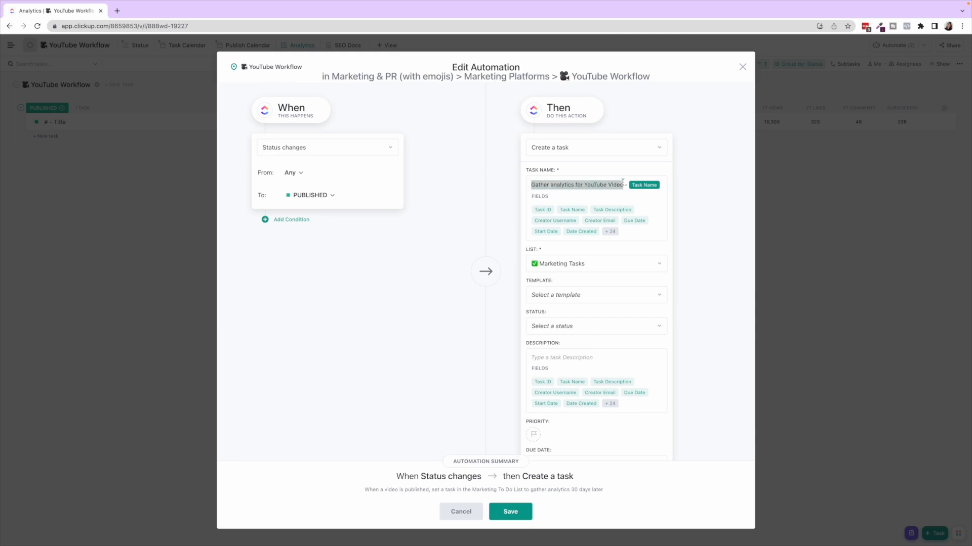
scroll(down, 3)
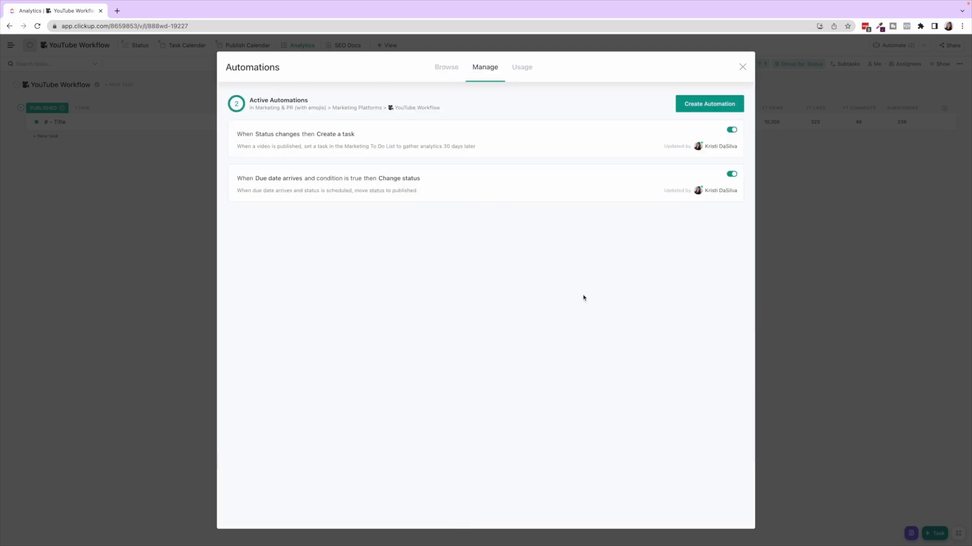
click(742, 66)
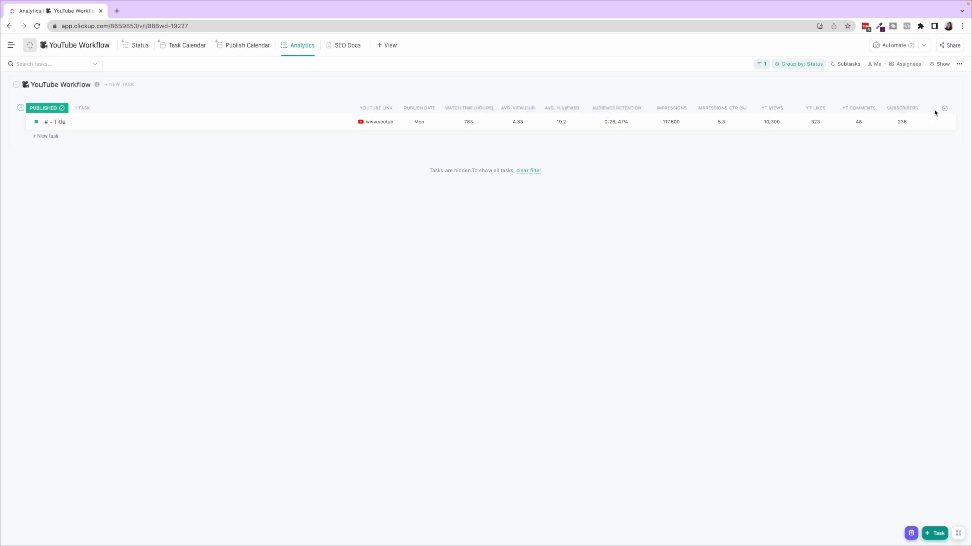
mouse_move(721, 108)
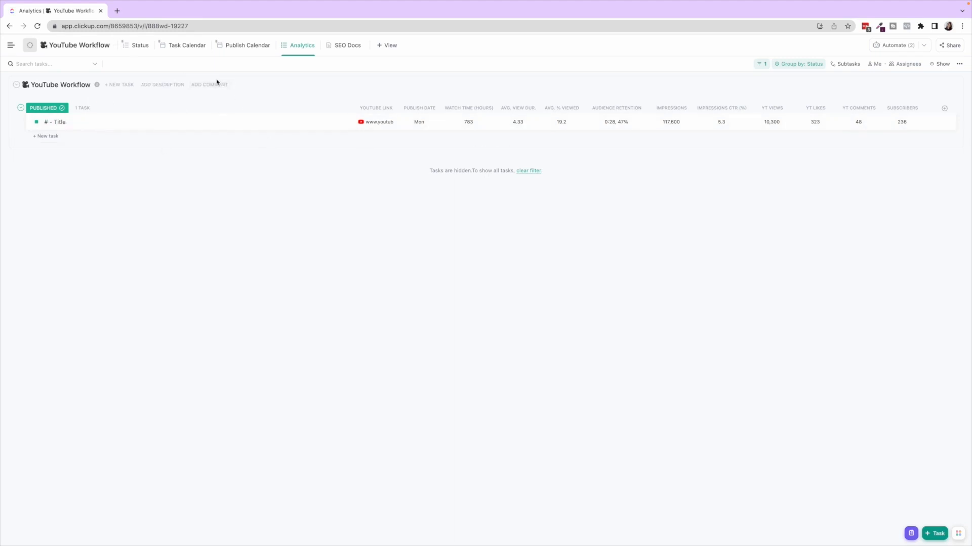
mouse_move(387, 118)
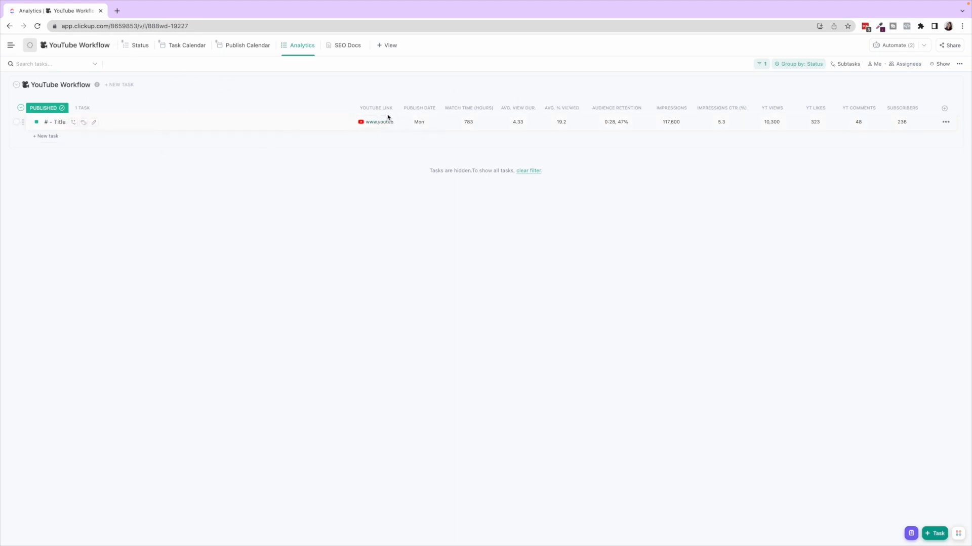
mouse_move(298, 117)
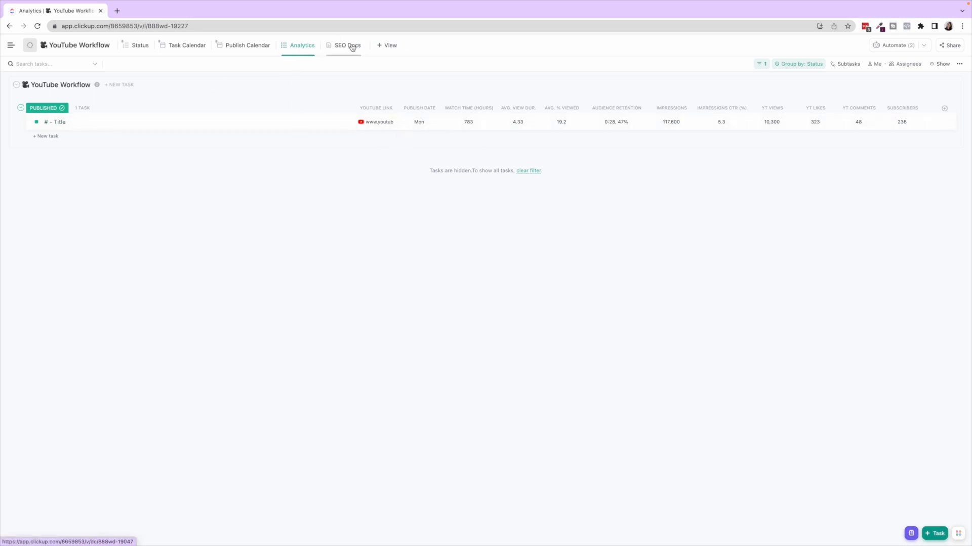
Show the '# - Title' SEO page with its tags and place the cursor in its empty description
click(346, 45)
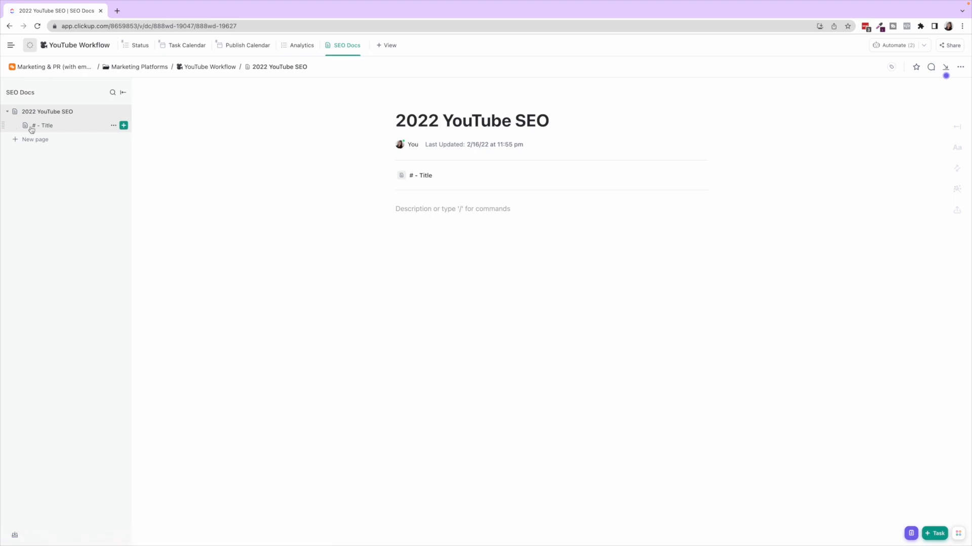
click(45, 126)
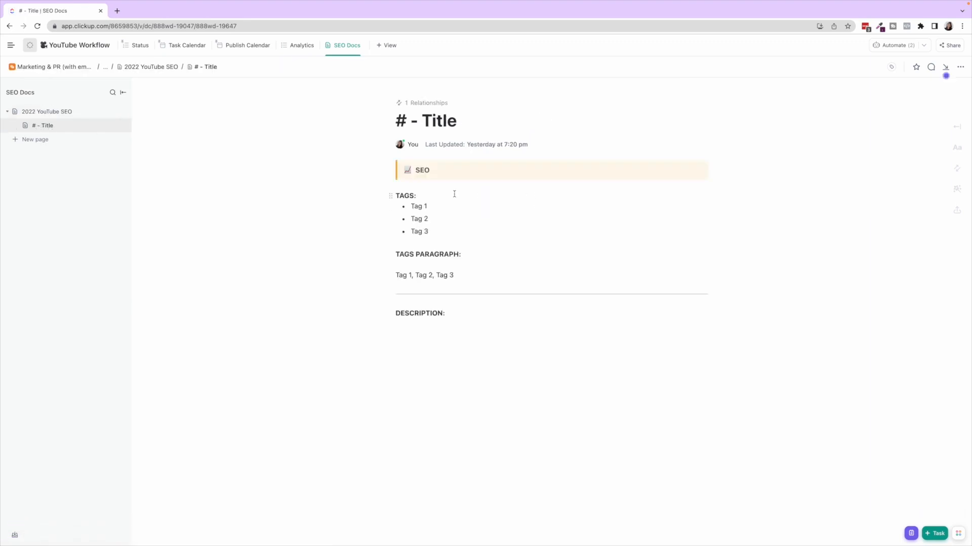
drag(410, 206, 427, 231)
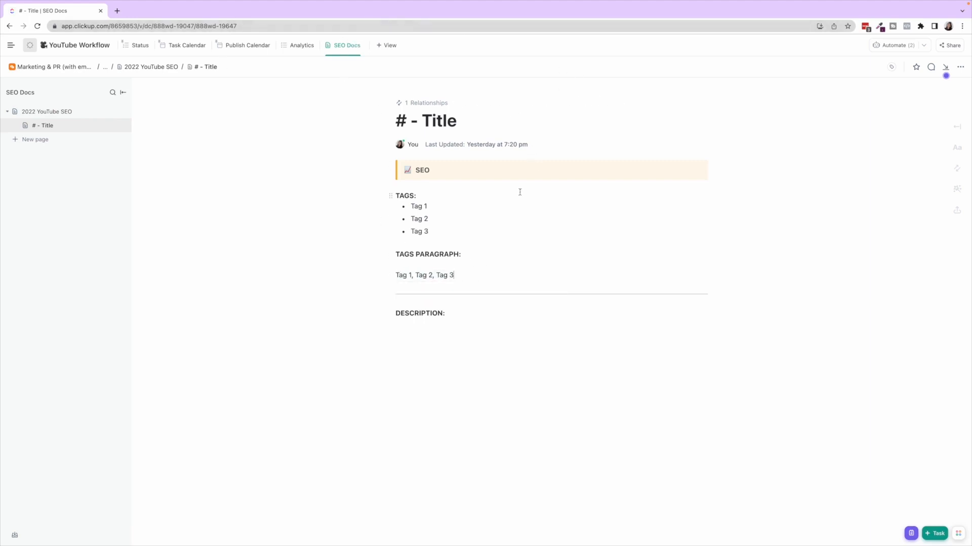
mouse_move(440, 330)
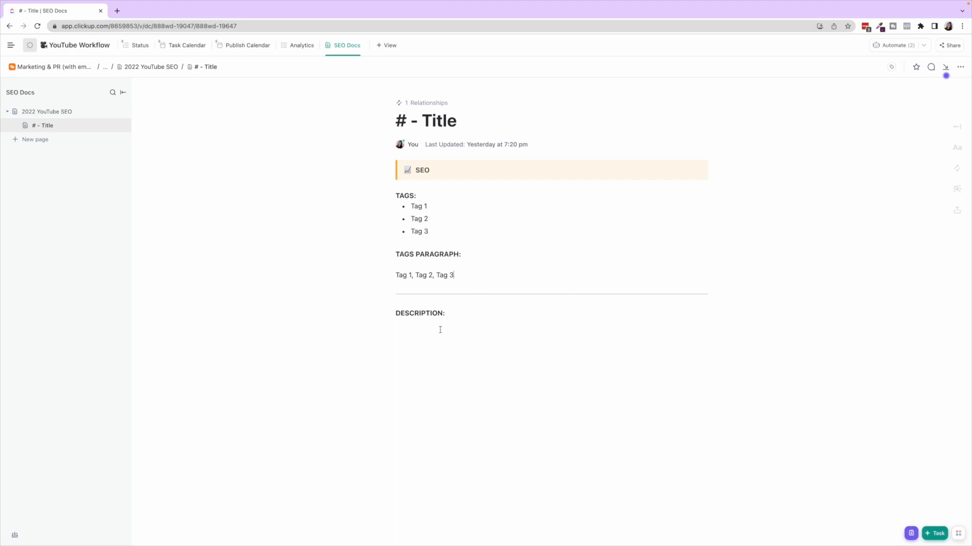
click(434, 323)
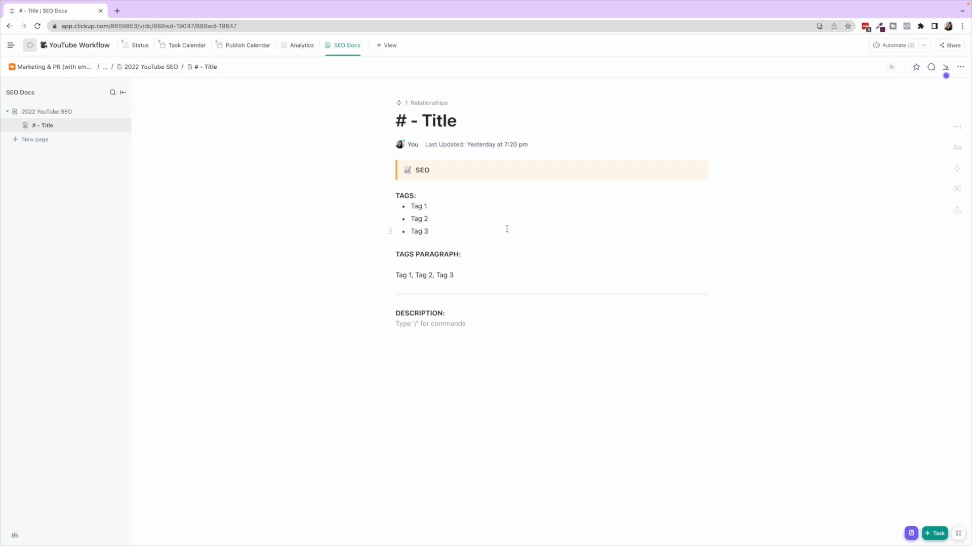
mouse_move(434, 328)
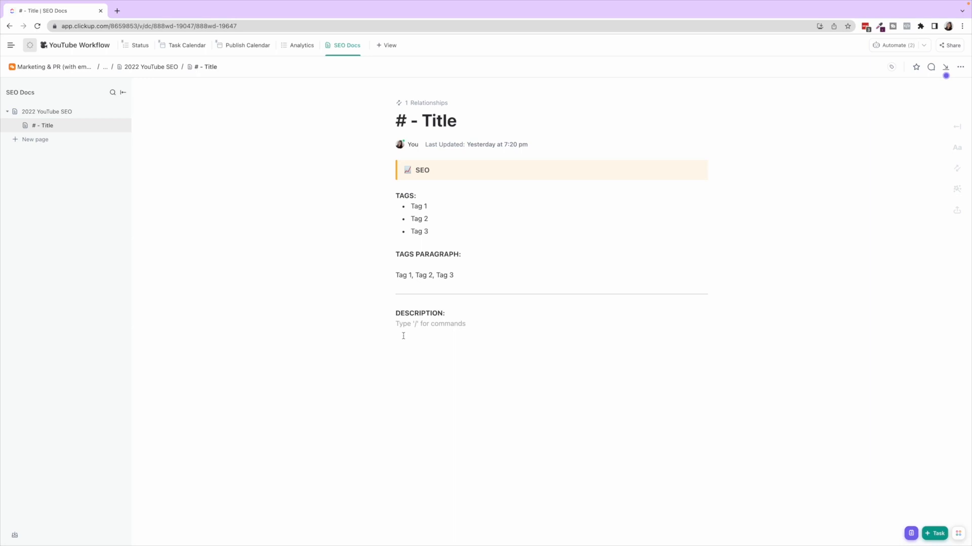
mouse_move(140, 46)
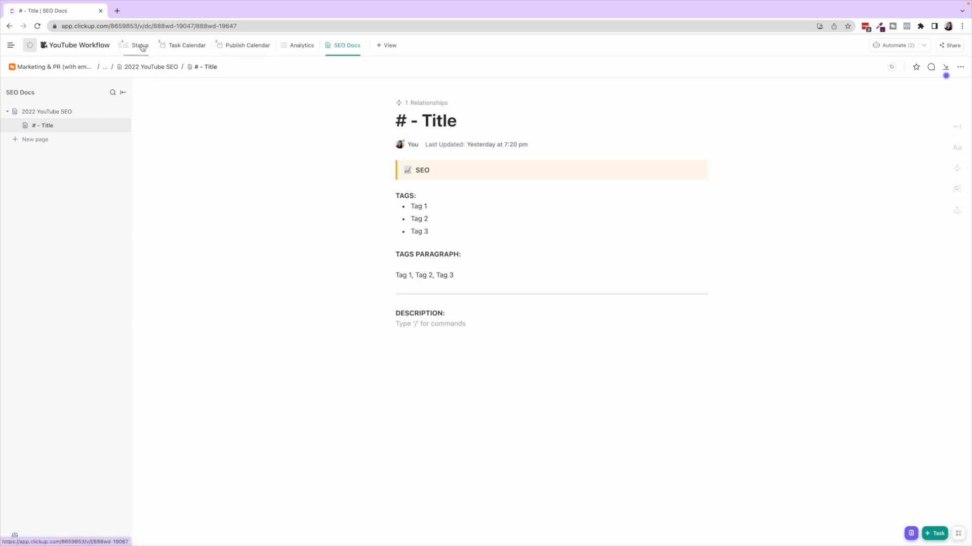
Preview the '# - Title' SEO doc linked to the queued video from the Status list, then close it
click(140, 45)
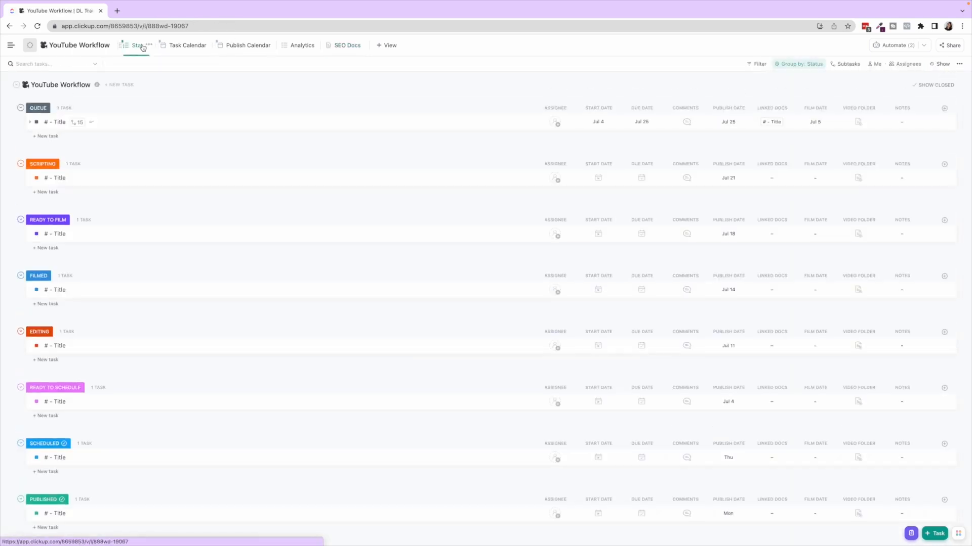
click(771, 122)
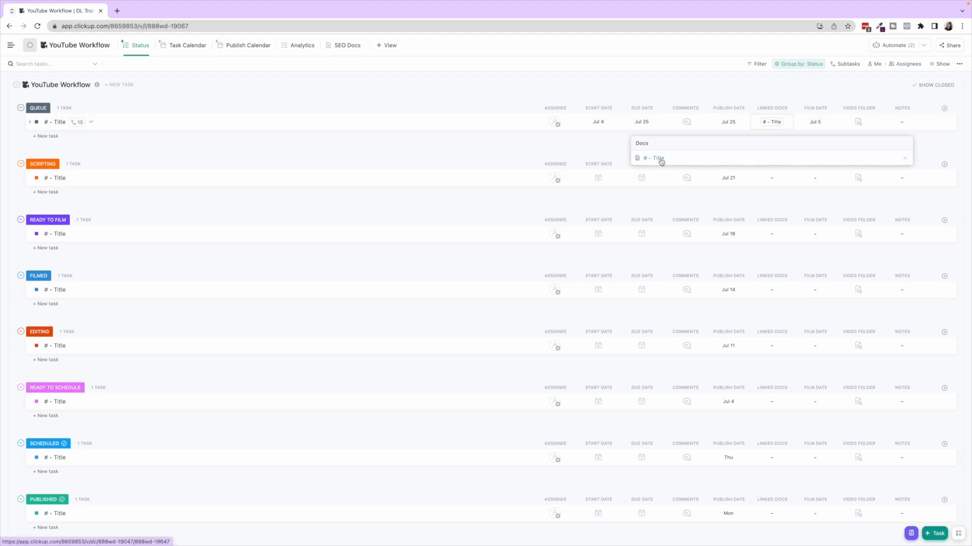
click(654, 158)
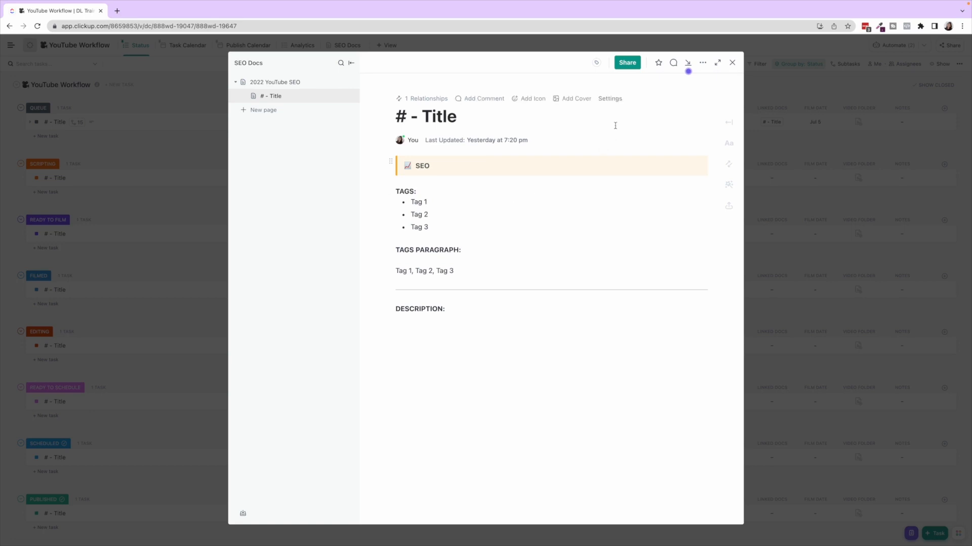
click(732, 63)
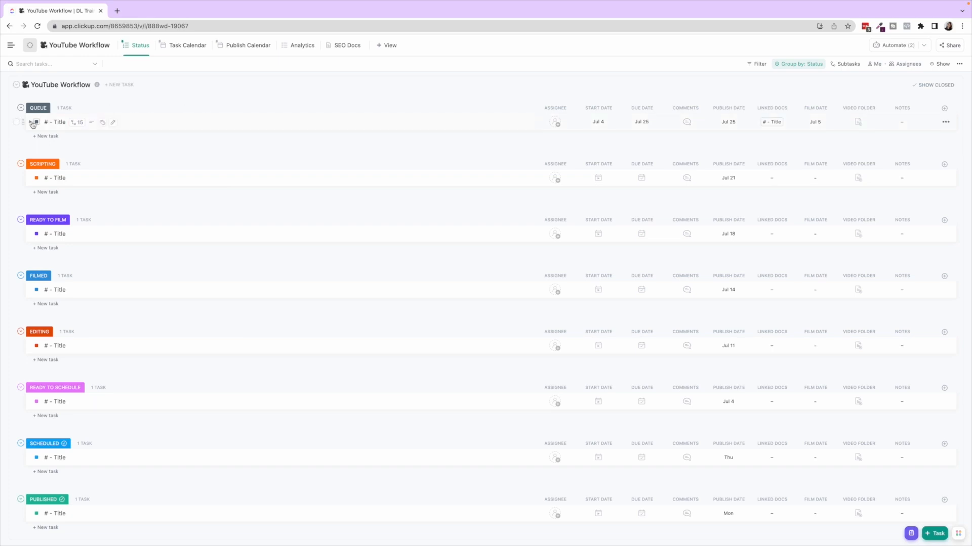
Expand the queued video's production subtasks and bring up the list's active automations
click(30, 123)
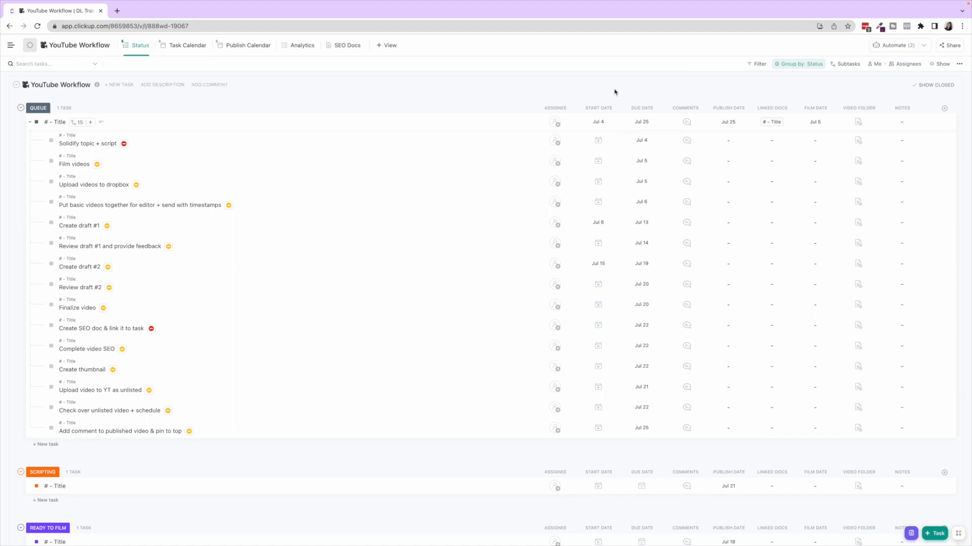
mouse_move(609, 101)
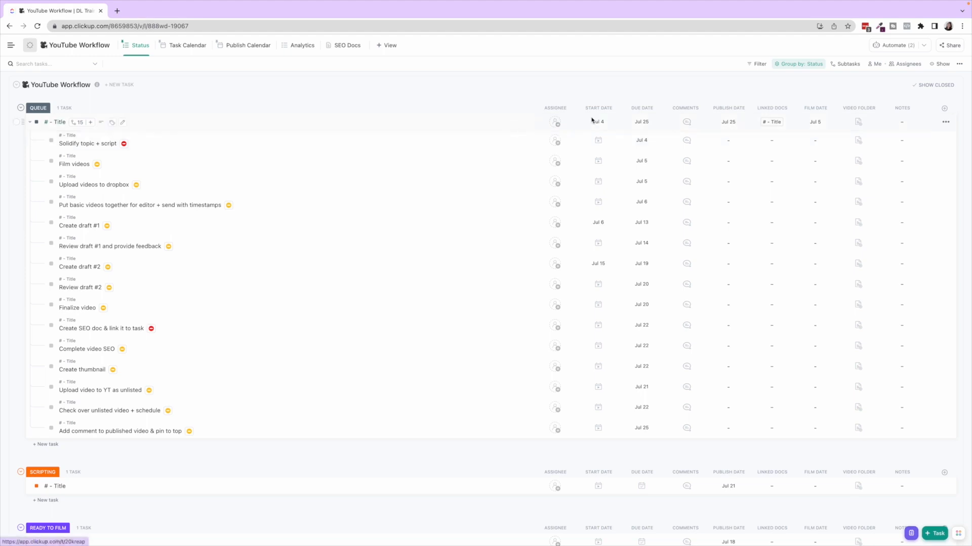
click(896, 44)
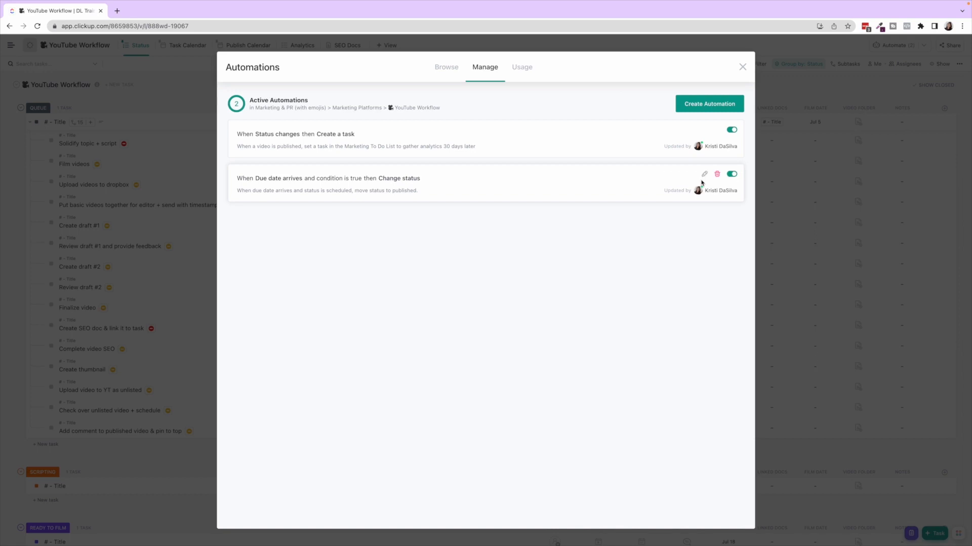
Edit the 'When Due date arrives' automation that moves scheduled videos to Published
click(705, 174)
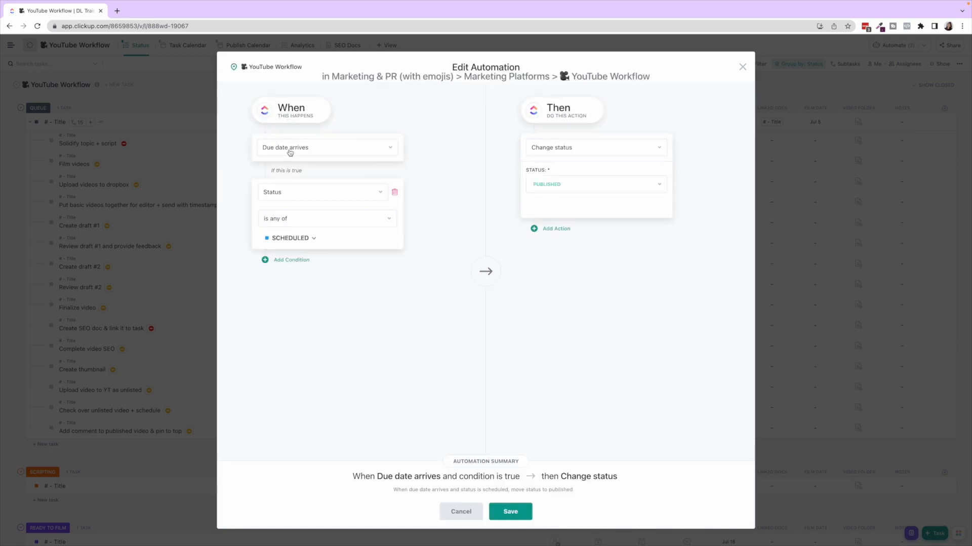
mouse_move(314, 244)
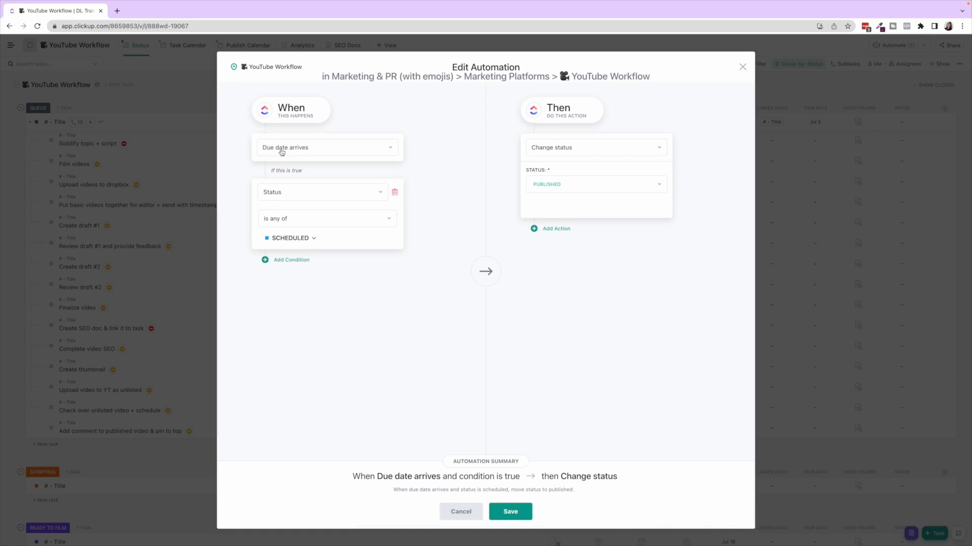
mouse_move(304, 153)
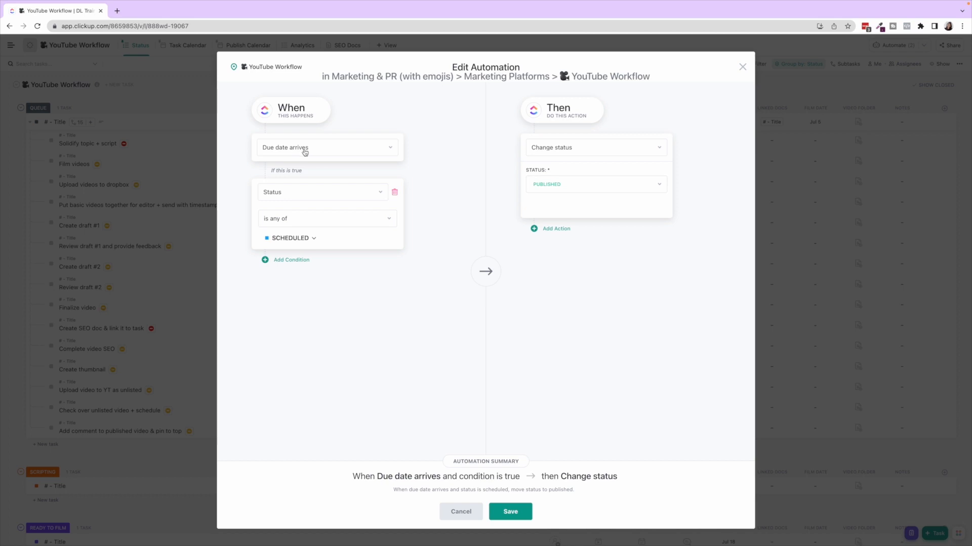
mouse_move(568, 180)
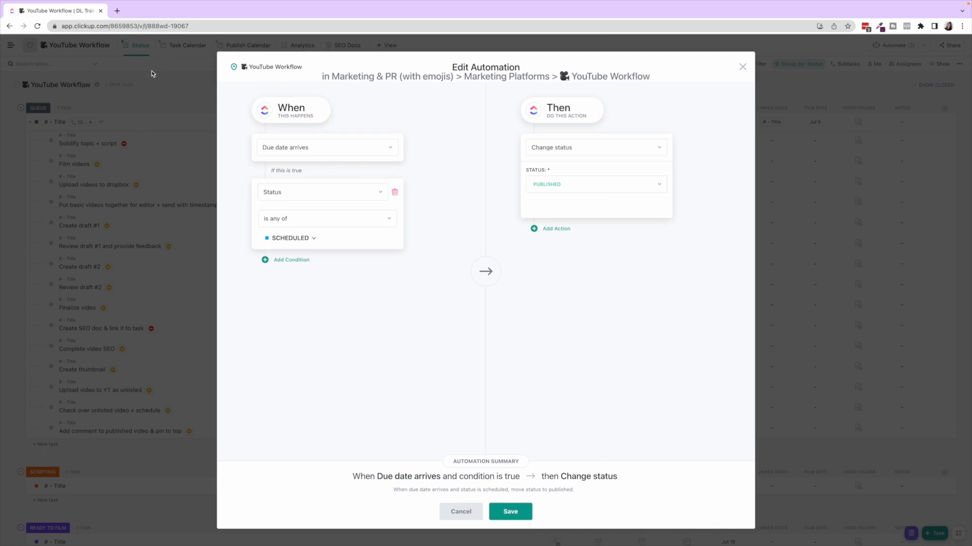
mouse_move(547, 222)
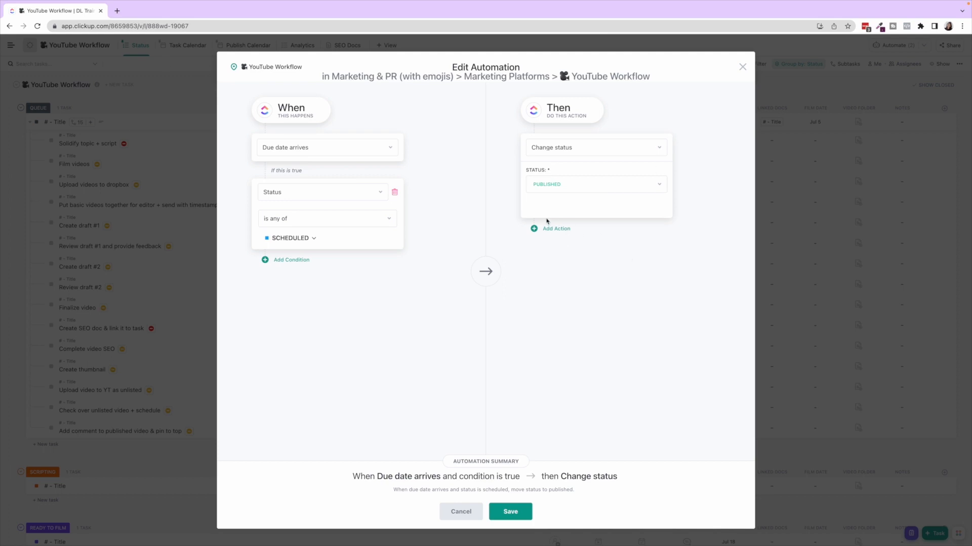